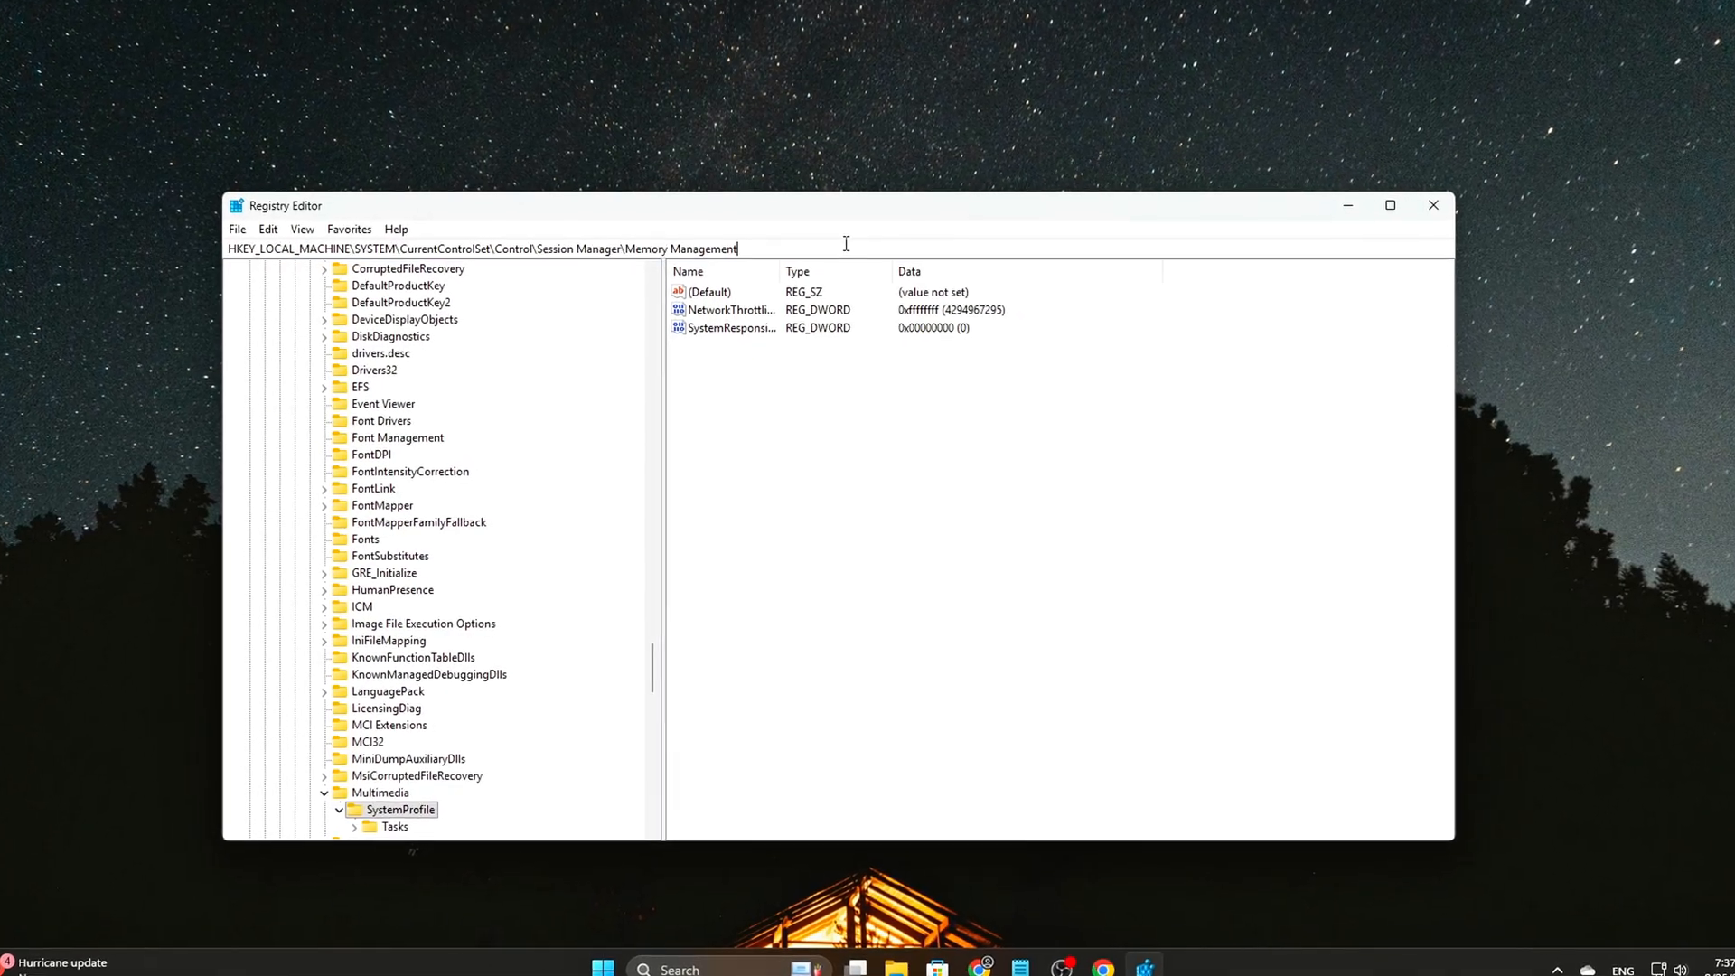
- Preview keeping MirrorDump at 0, choosing no crash dump, and stopping Diagnostic Policy Service
left_click(393, 749)
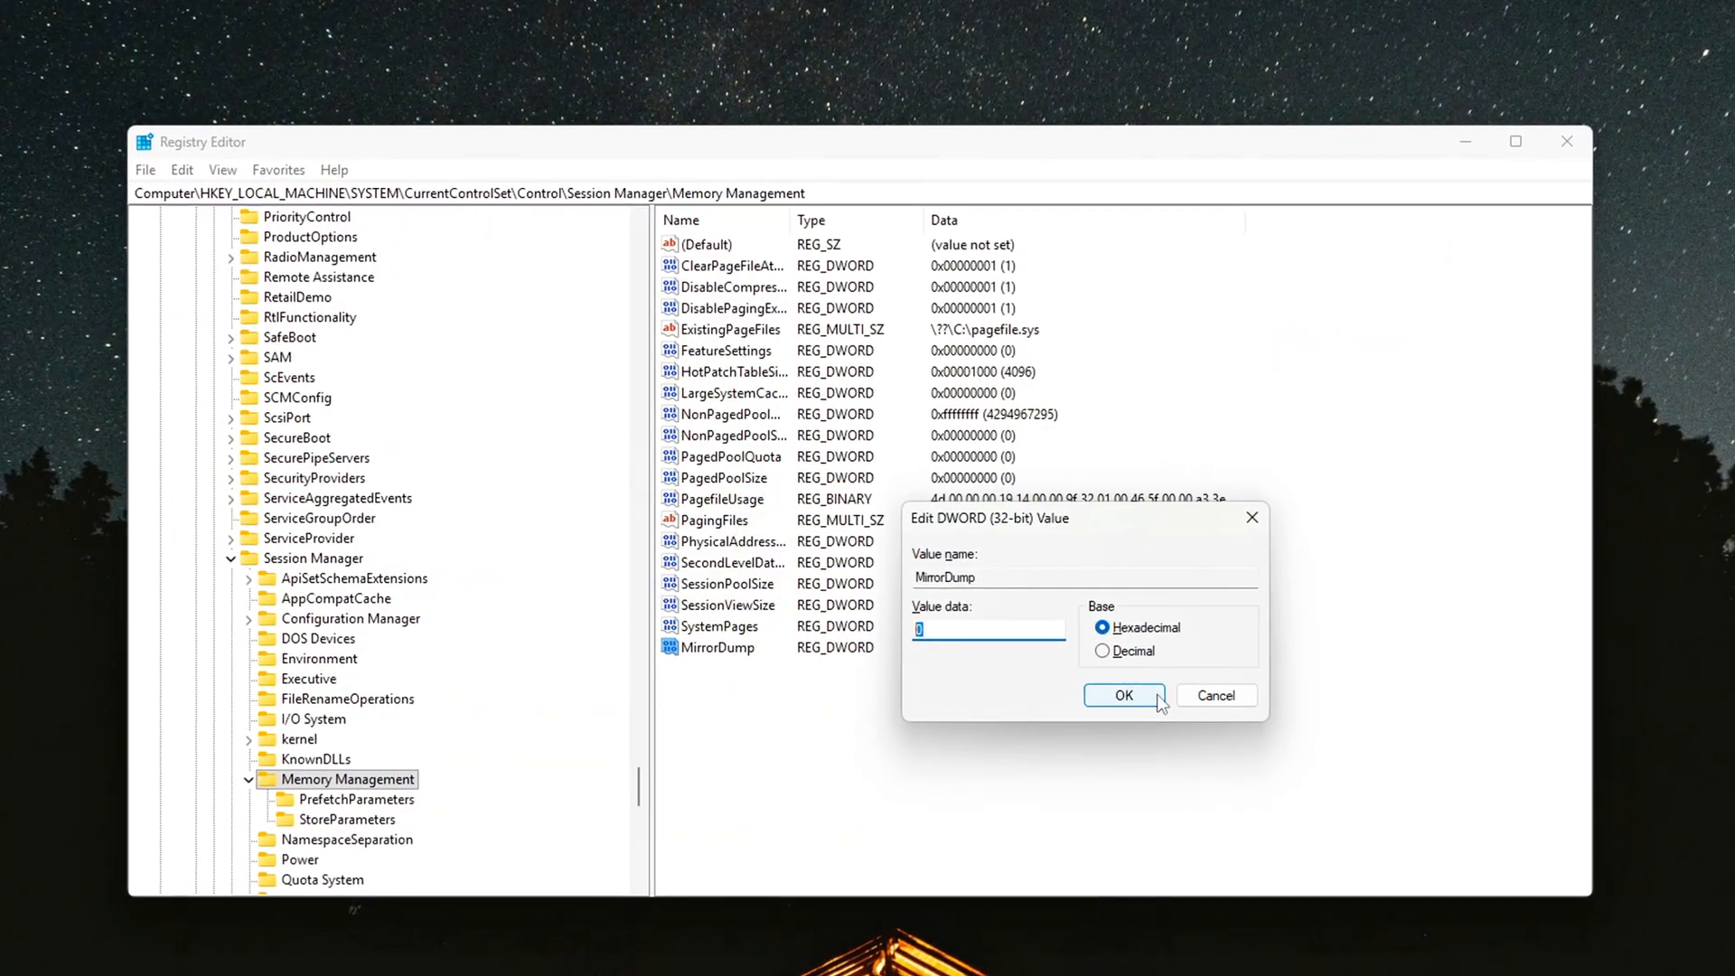
left_click(1123, 695)
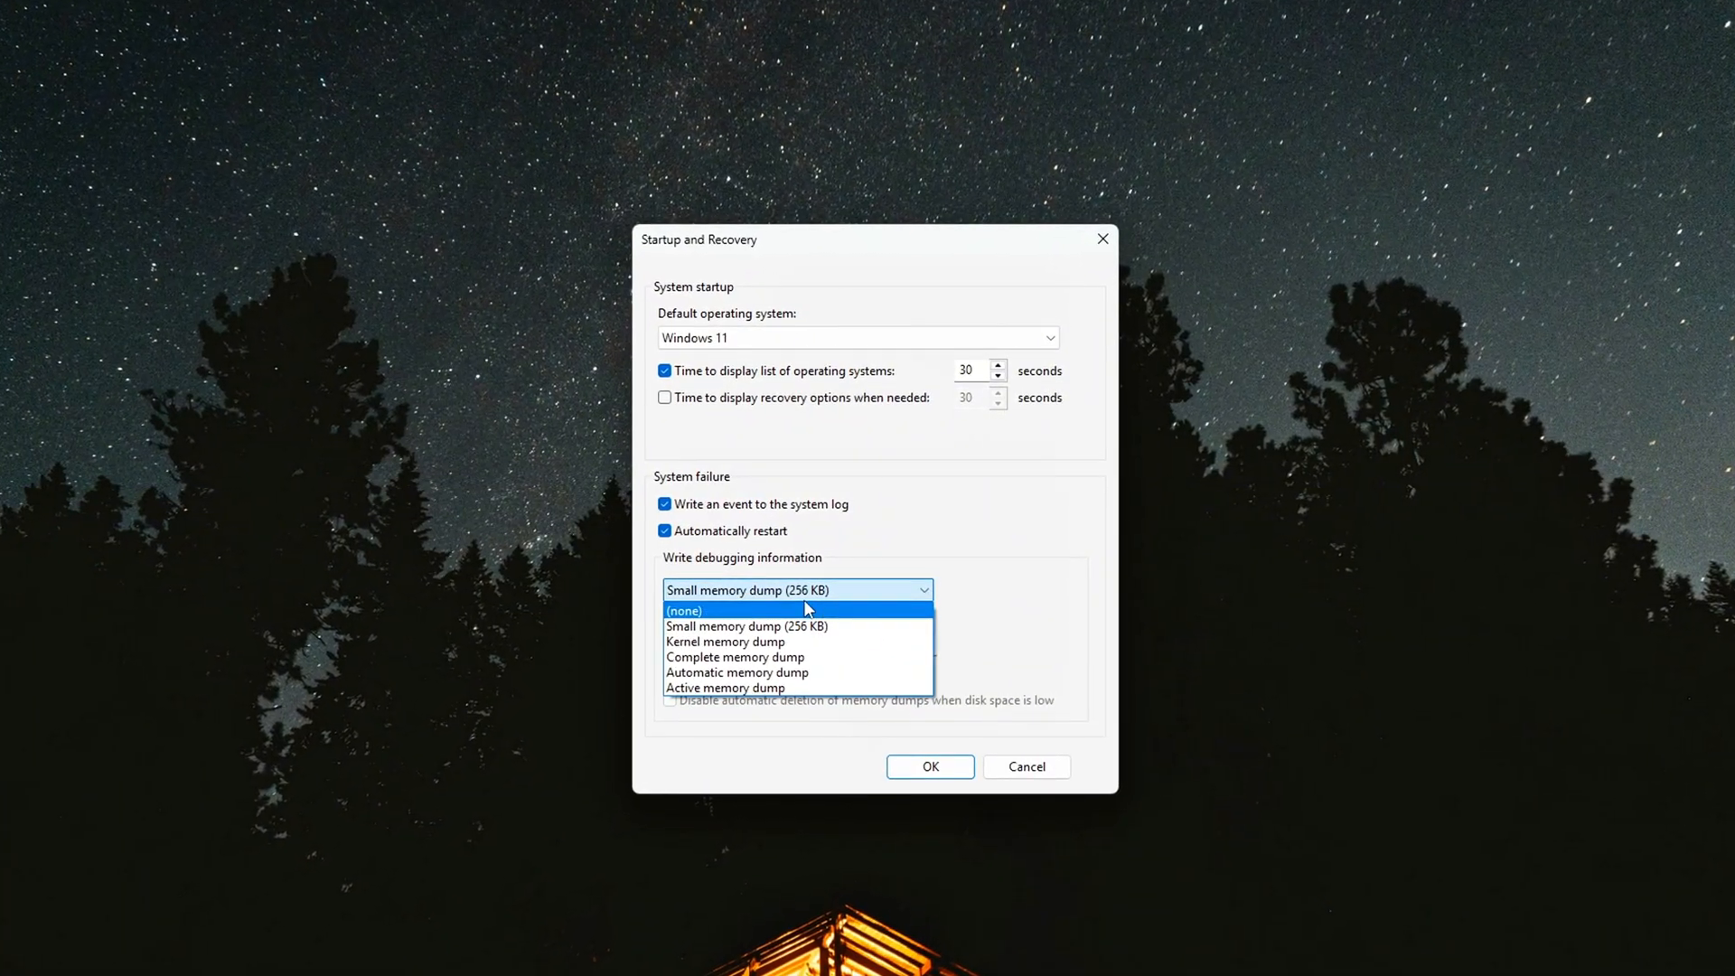
left_click(684, 610)
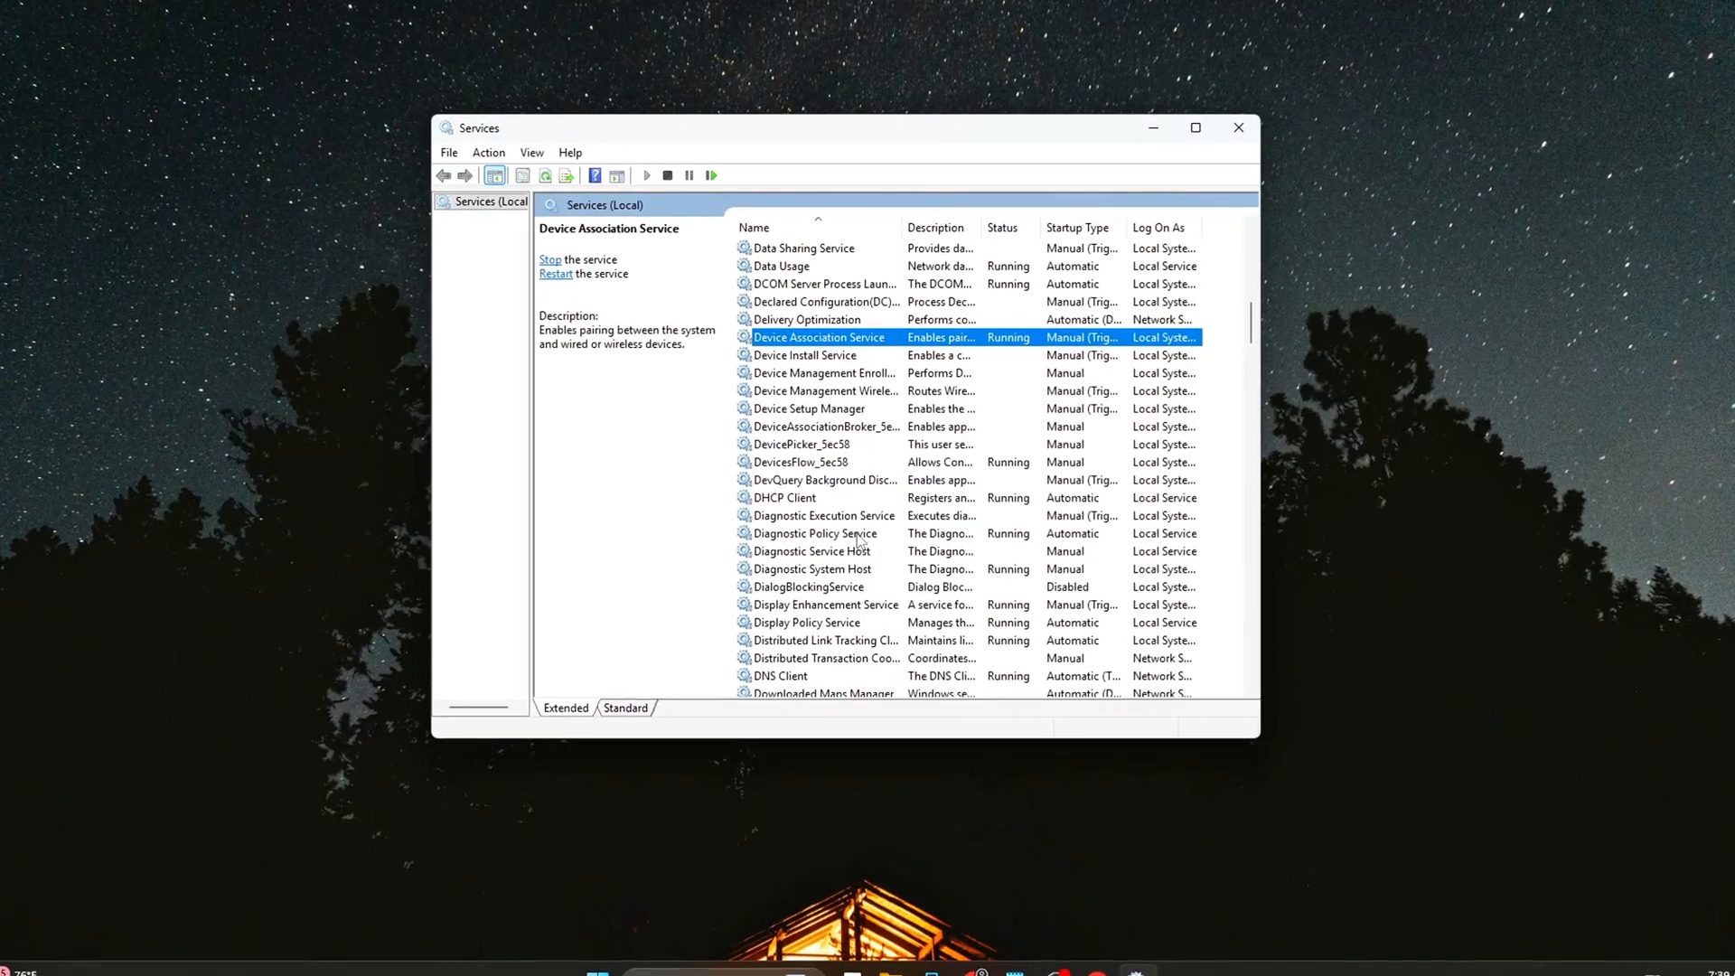
right_click(813, 548)
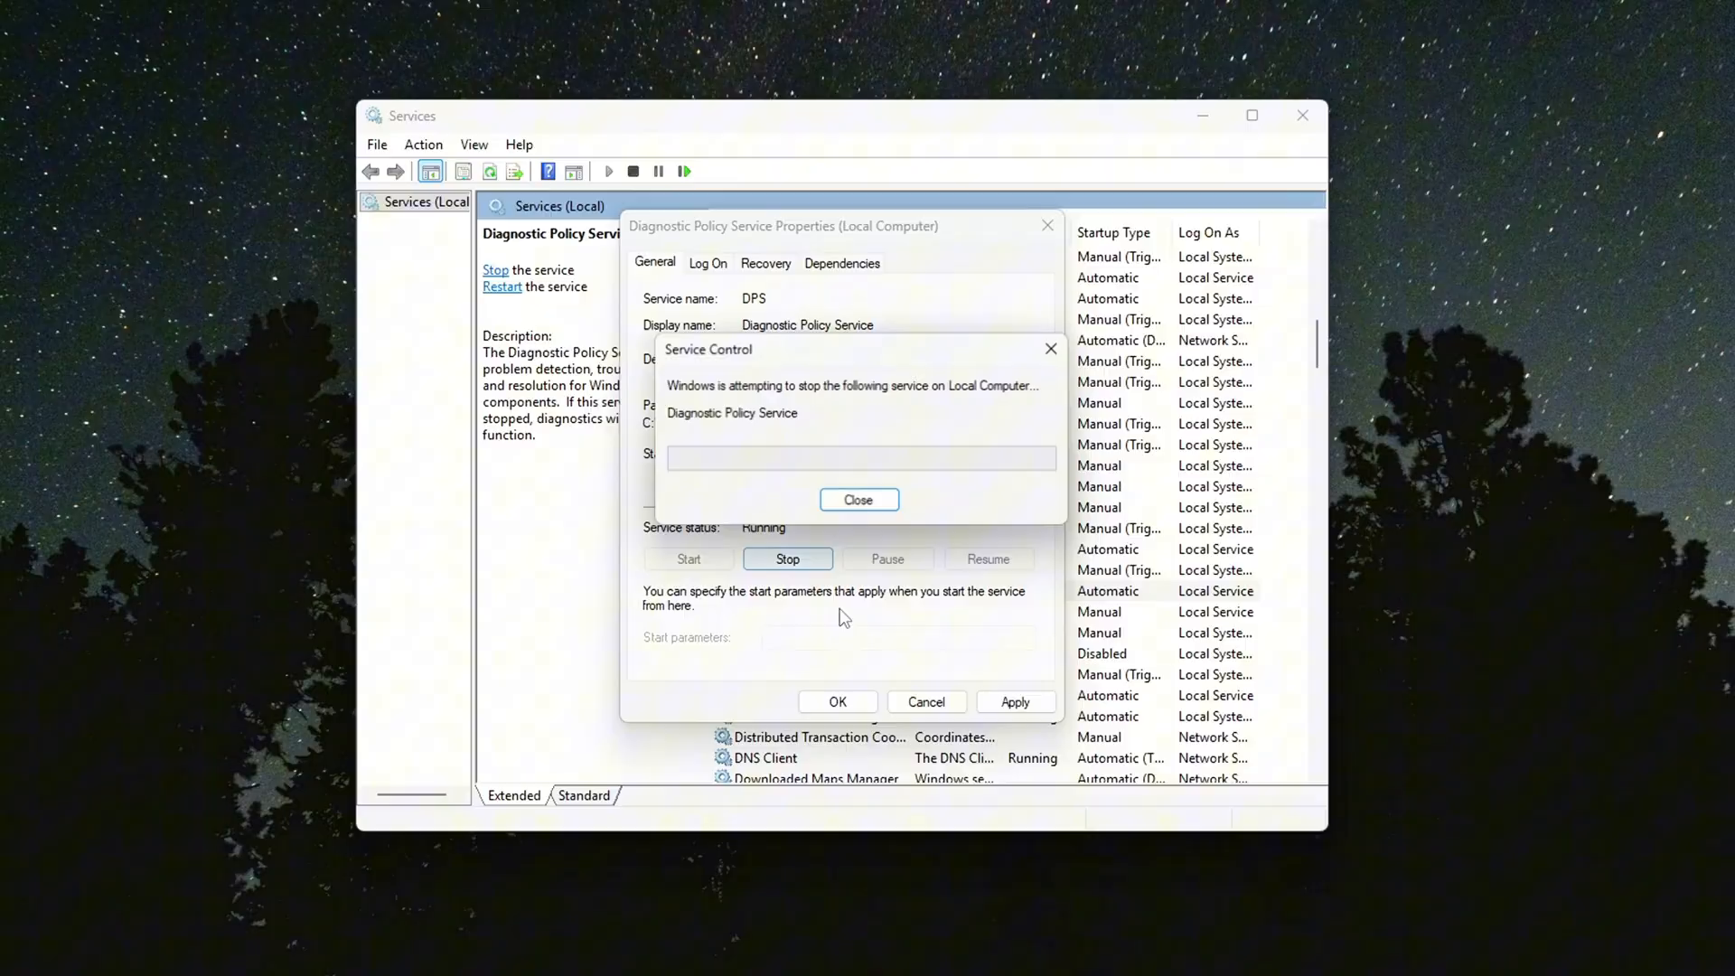
left_click(858, 499)
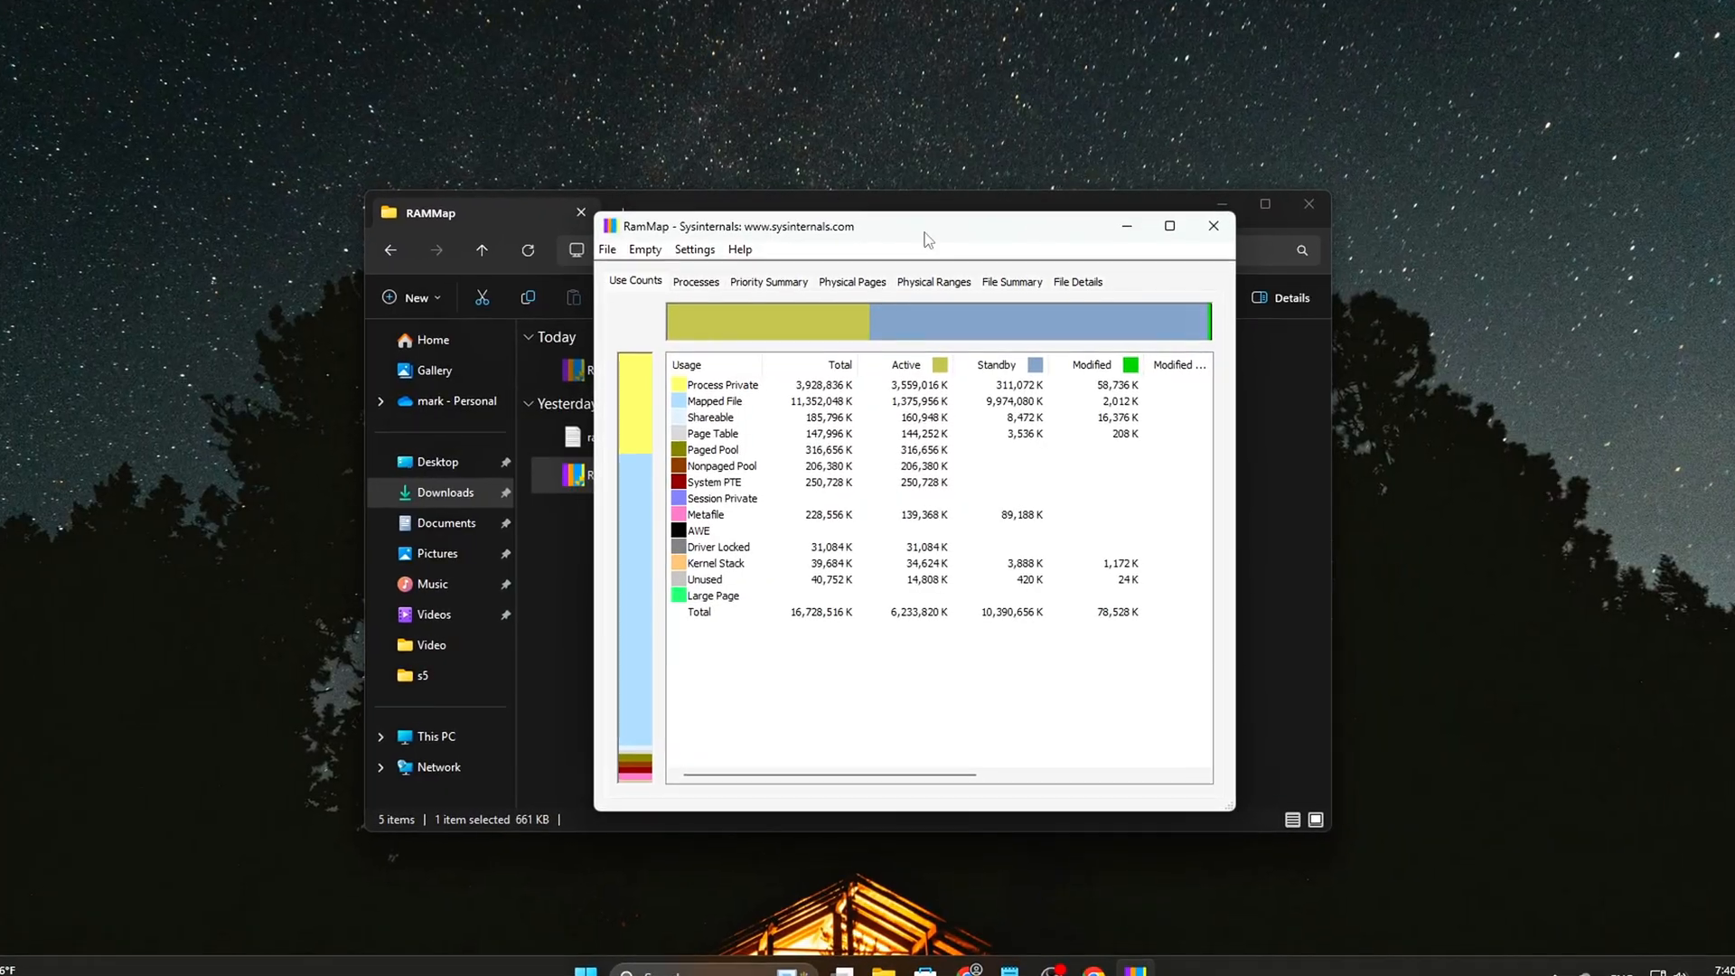
left_click(645, 250)
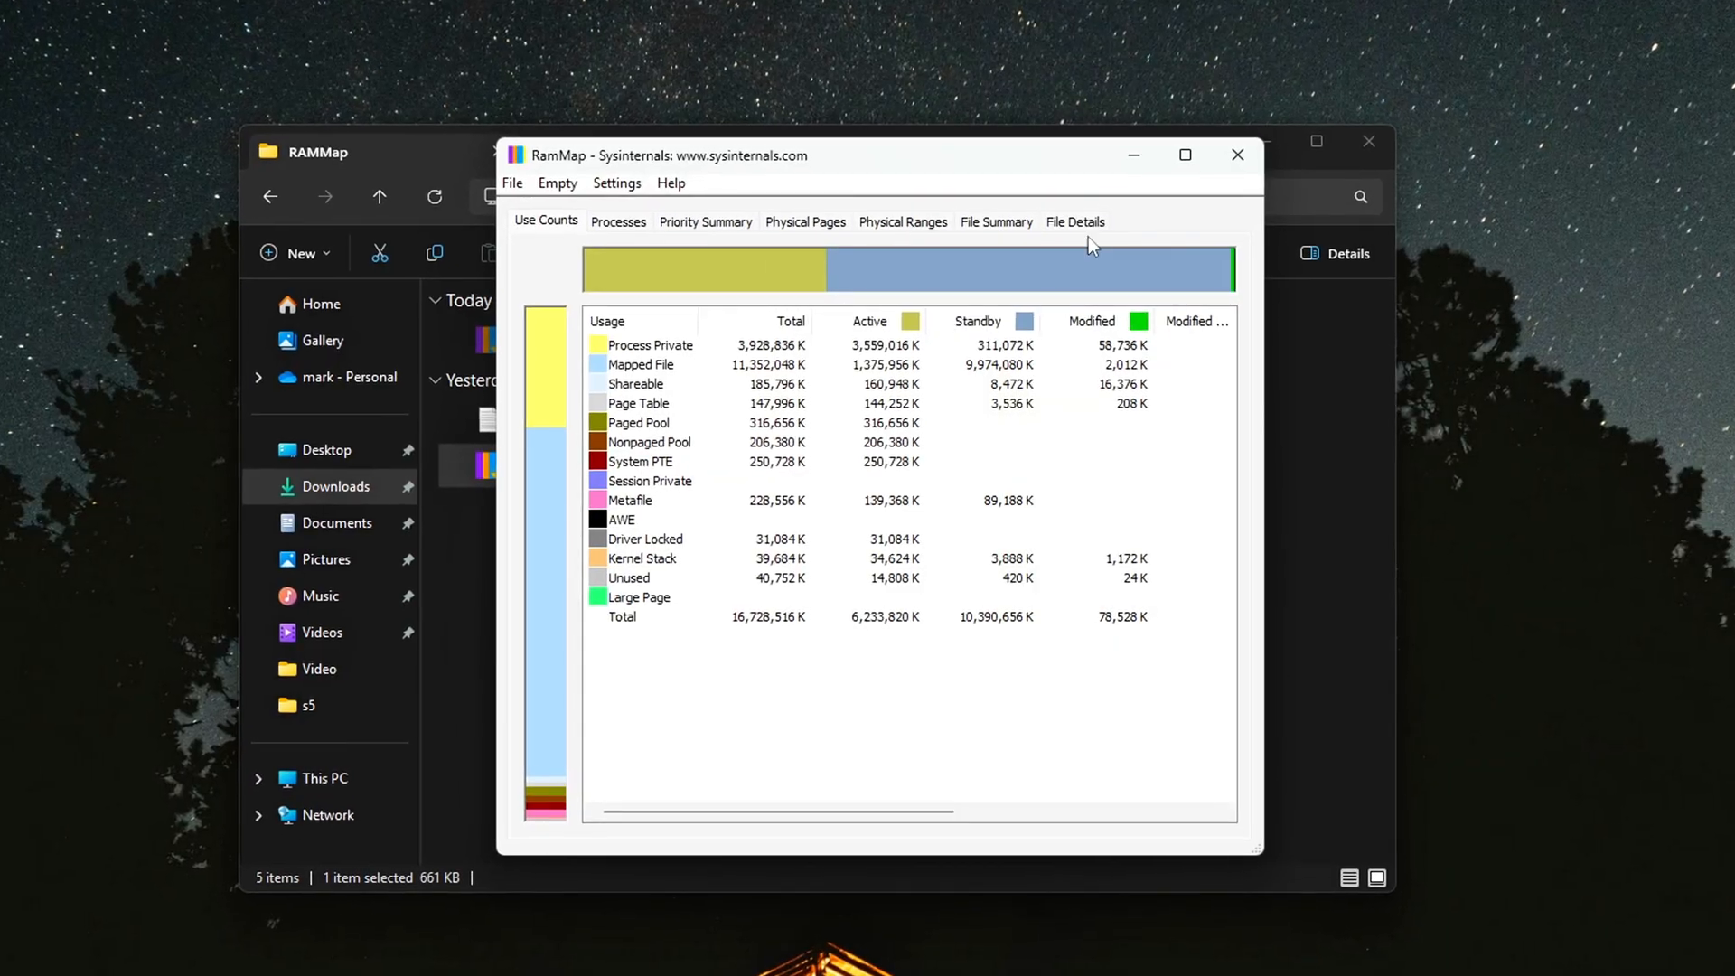
left_click(1237, 155)
type("MirrorDump")
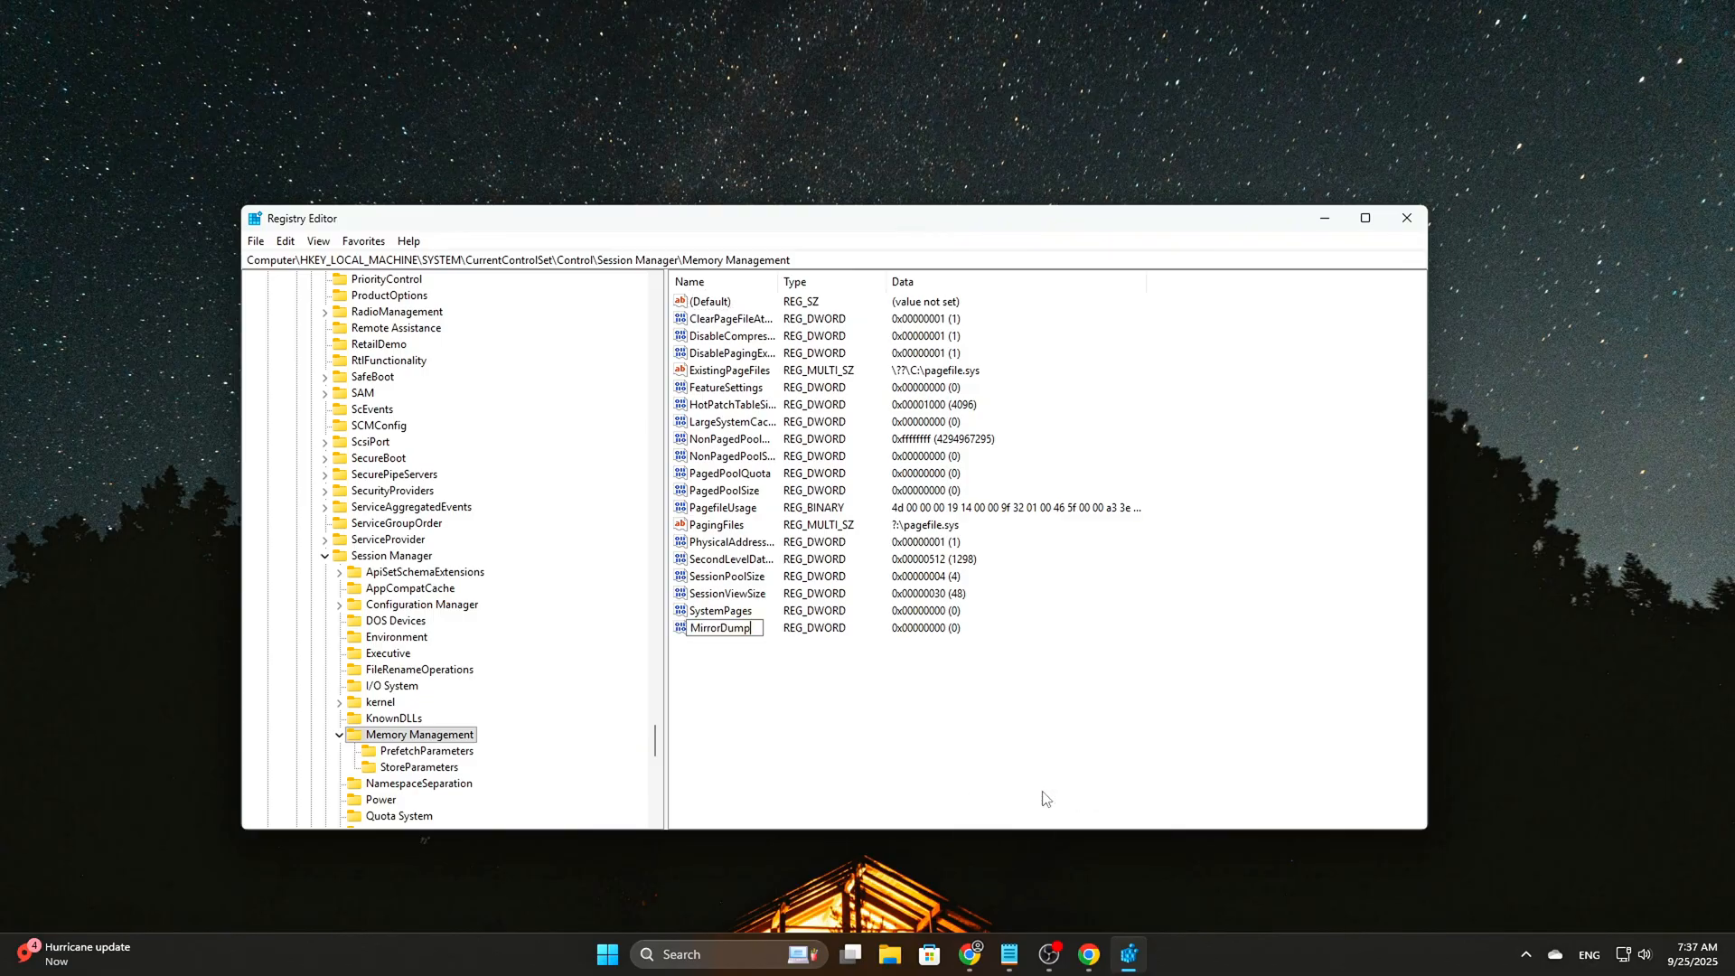
- Keep the MirrorDump and MirrorMode DWORD values at 0 under Memory Management
double_click(721, 628)
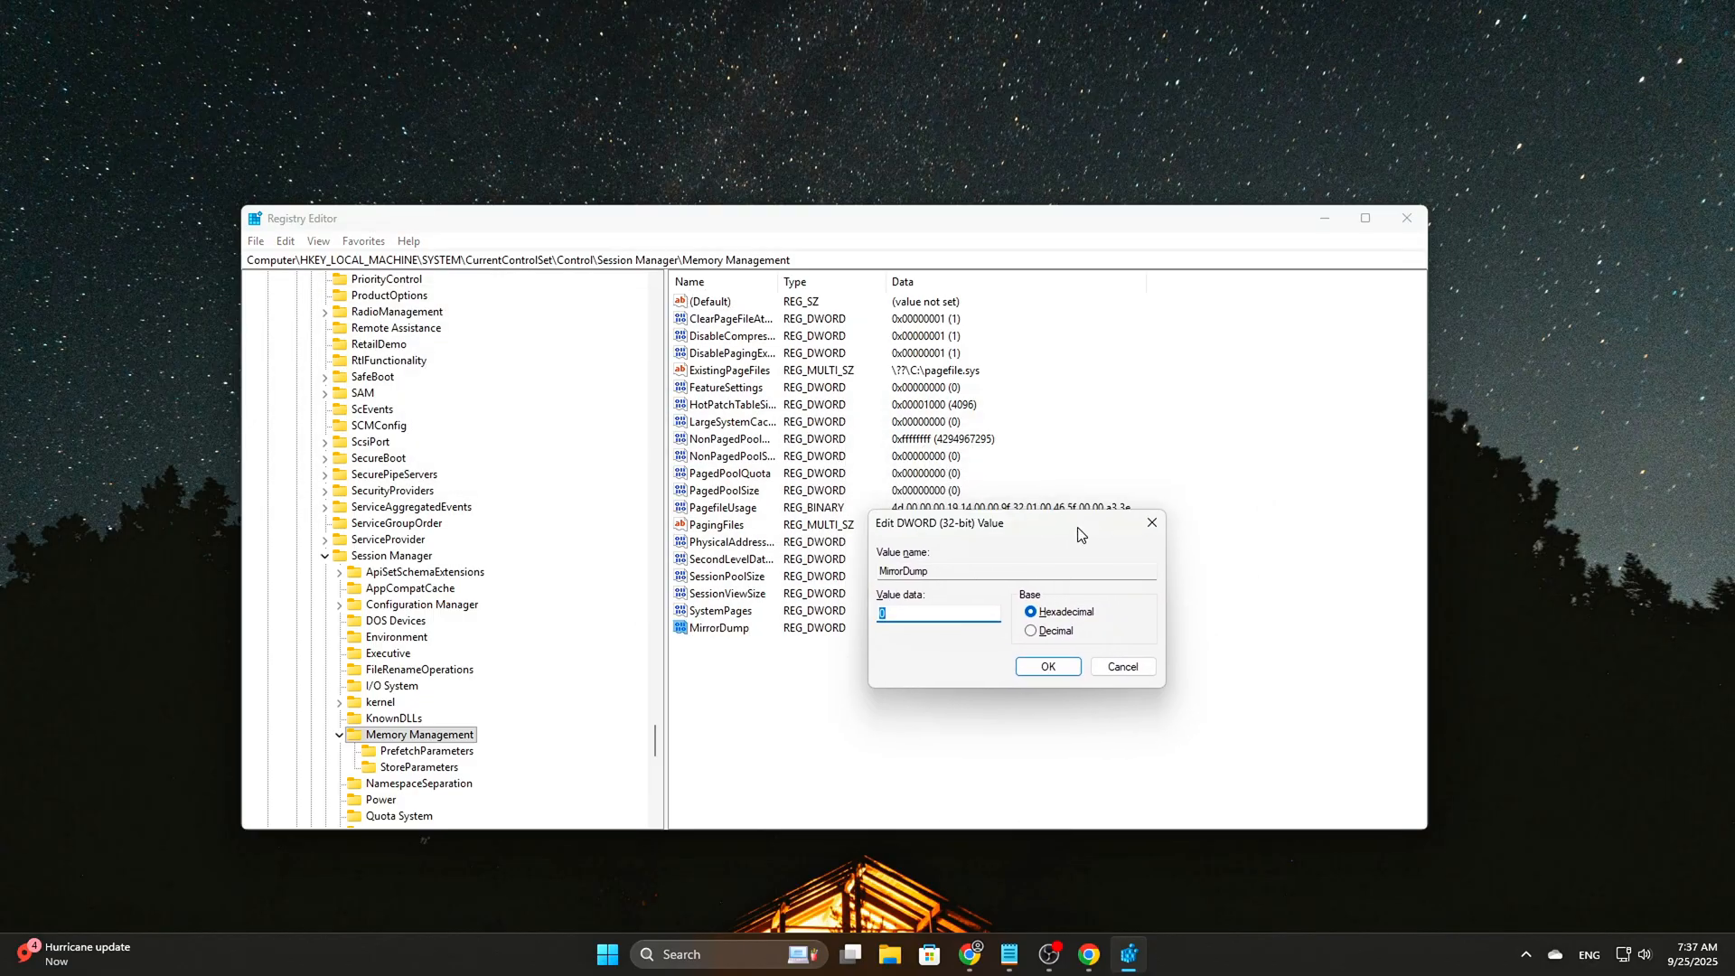
left_click(1045, 666)
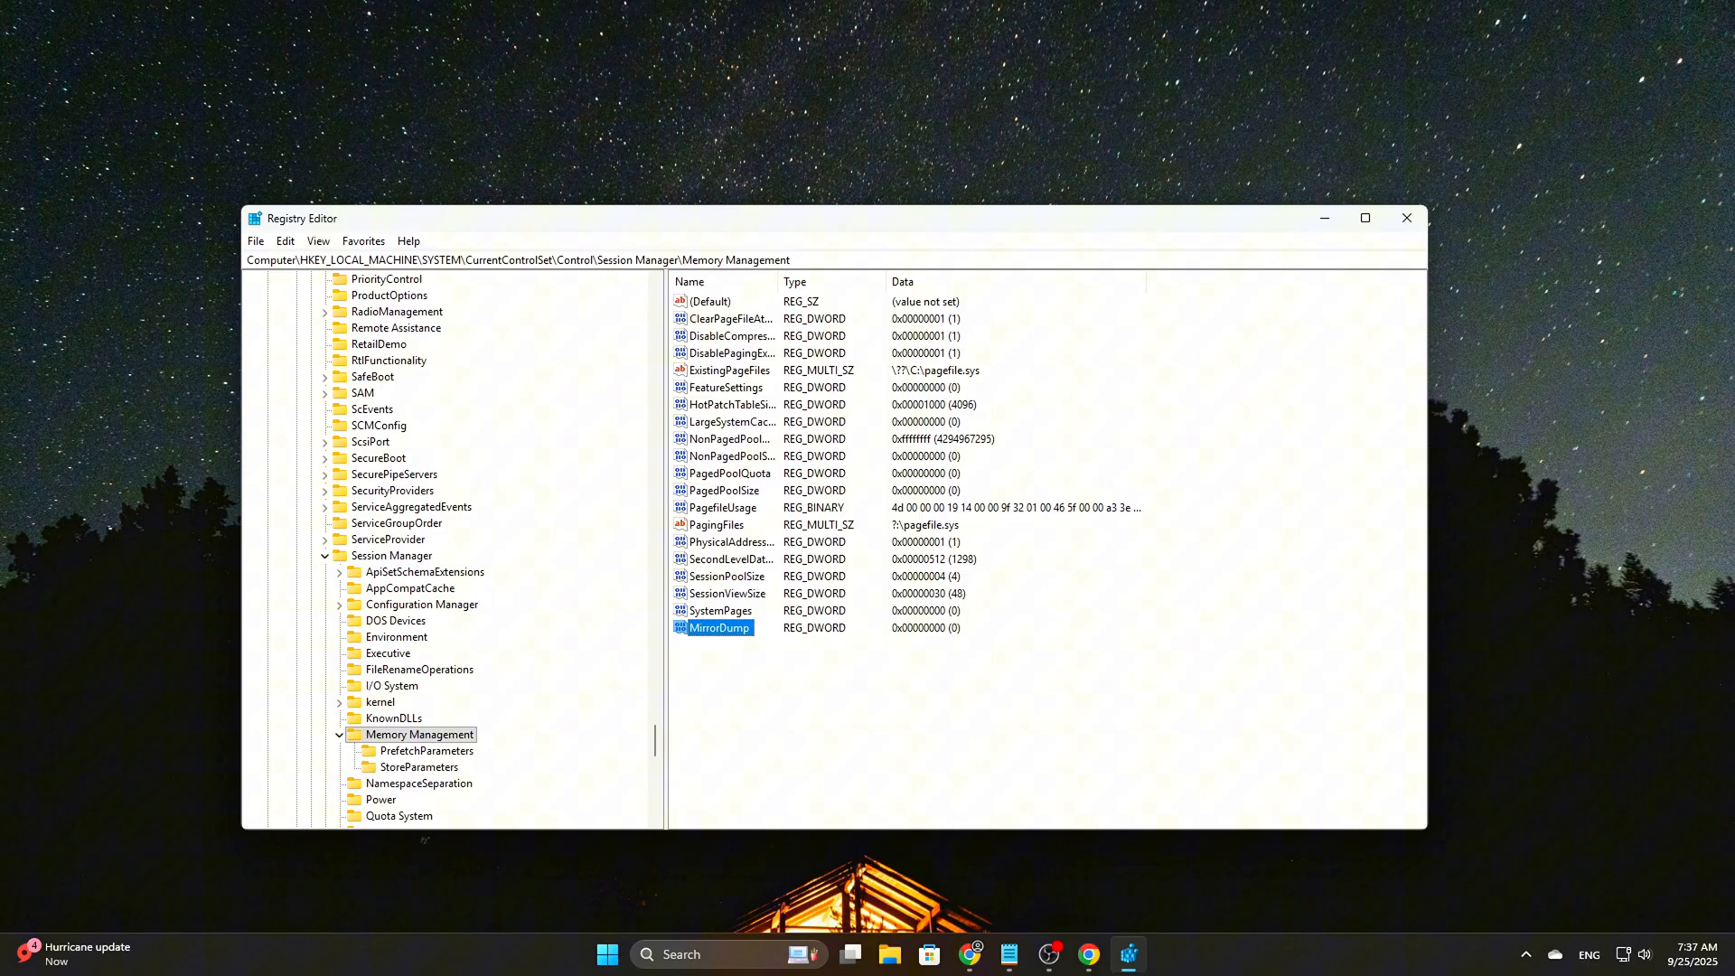
right_click(907, 741)
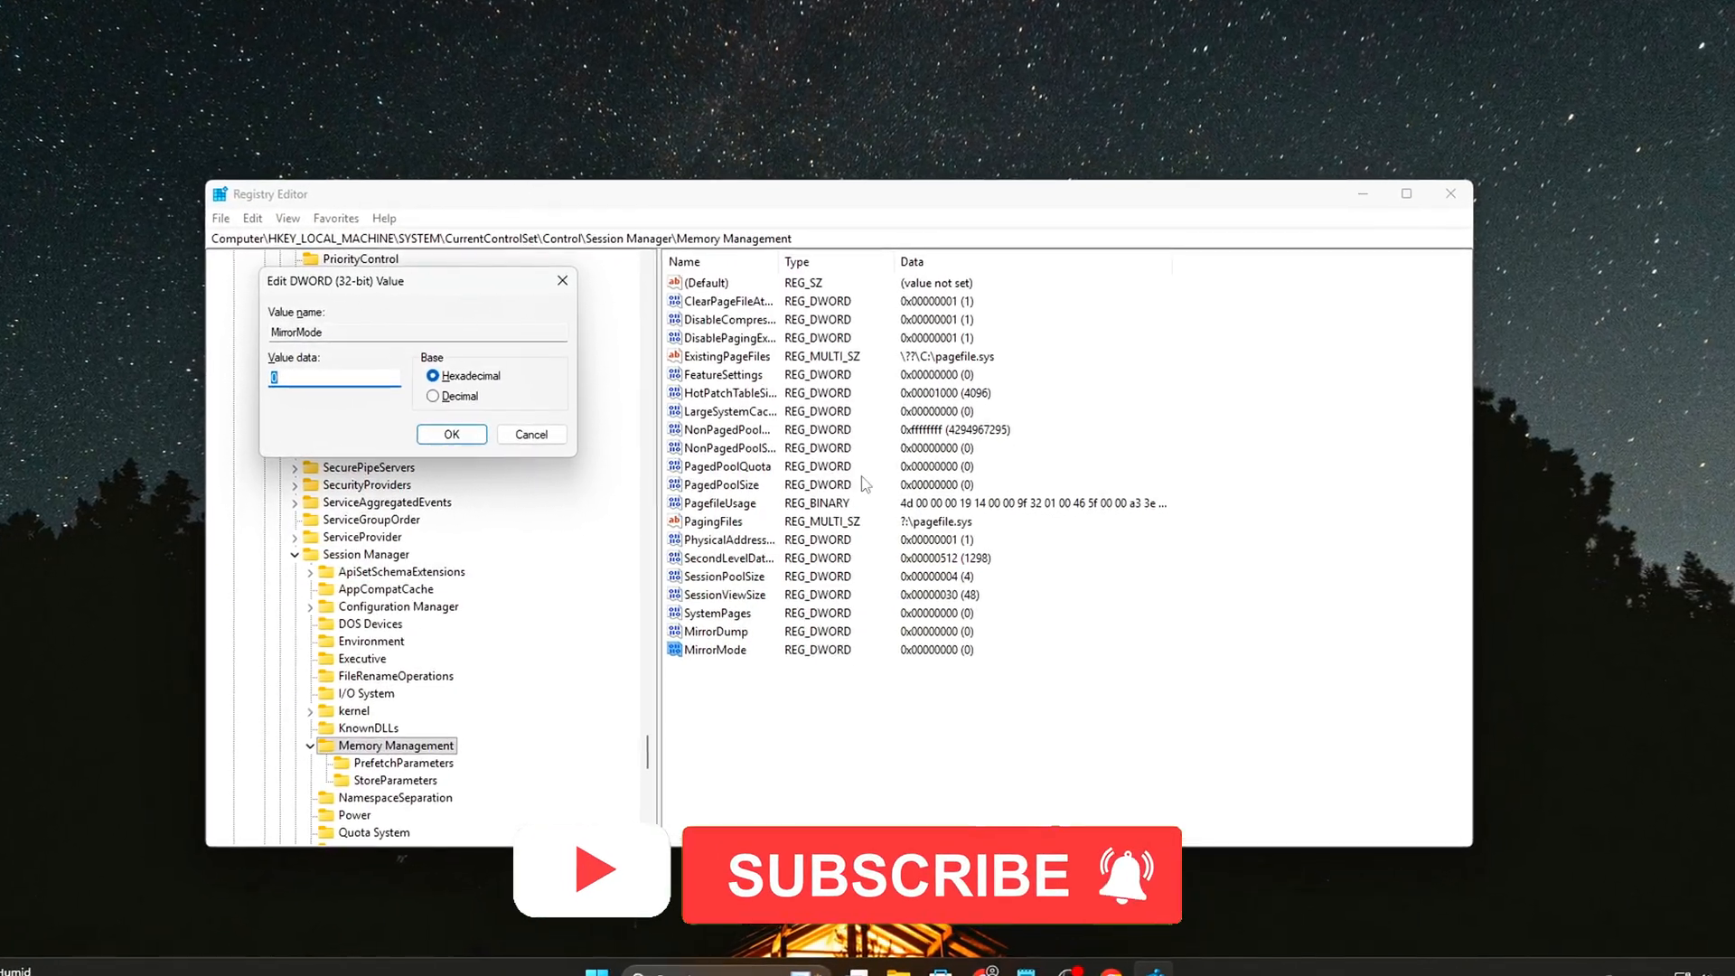
left_click(452, 434)
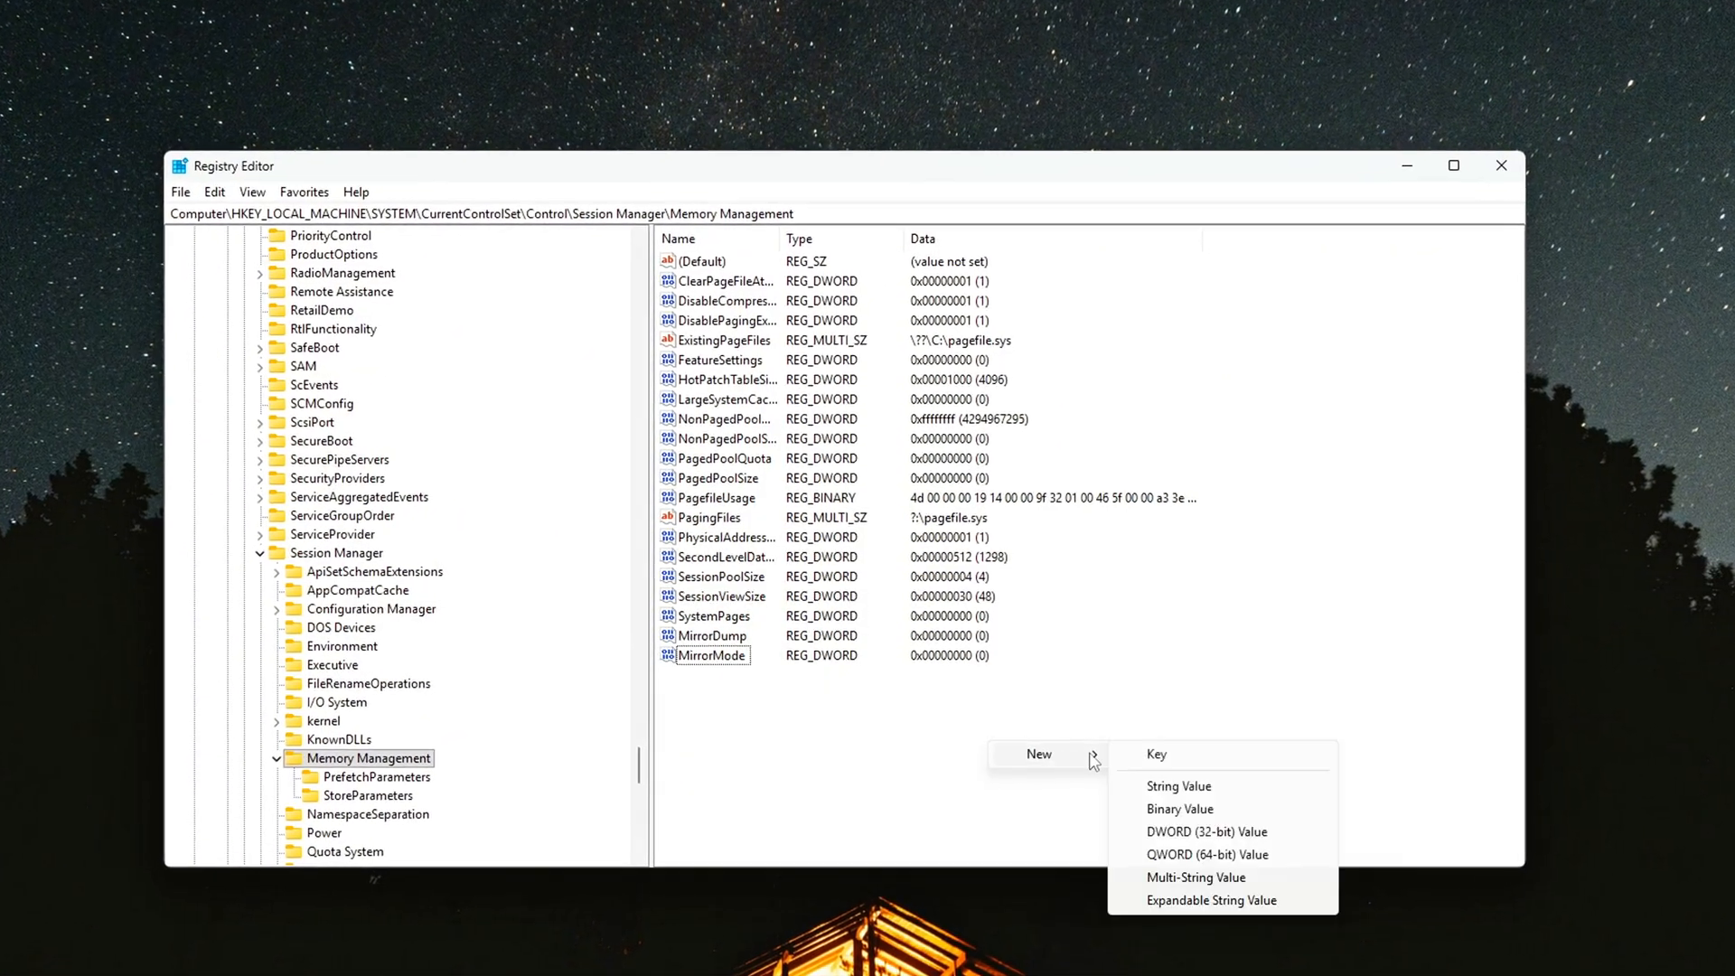
- Add a MirrorAllProcesses 32-bit DWORD with value 0, then close Registry Editor
left_click(1207, 831)
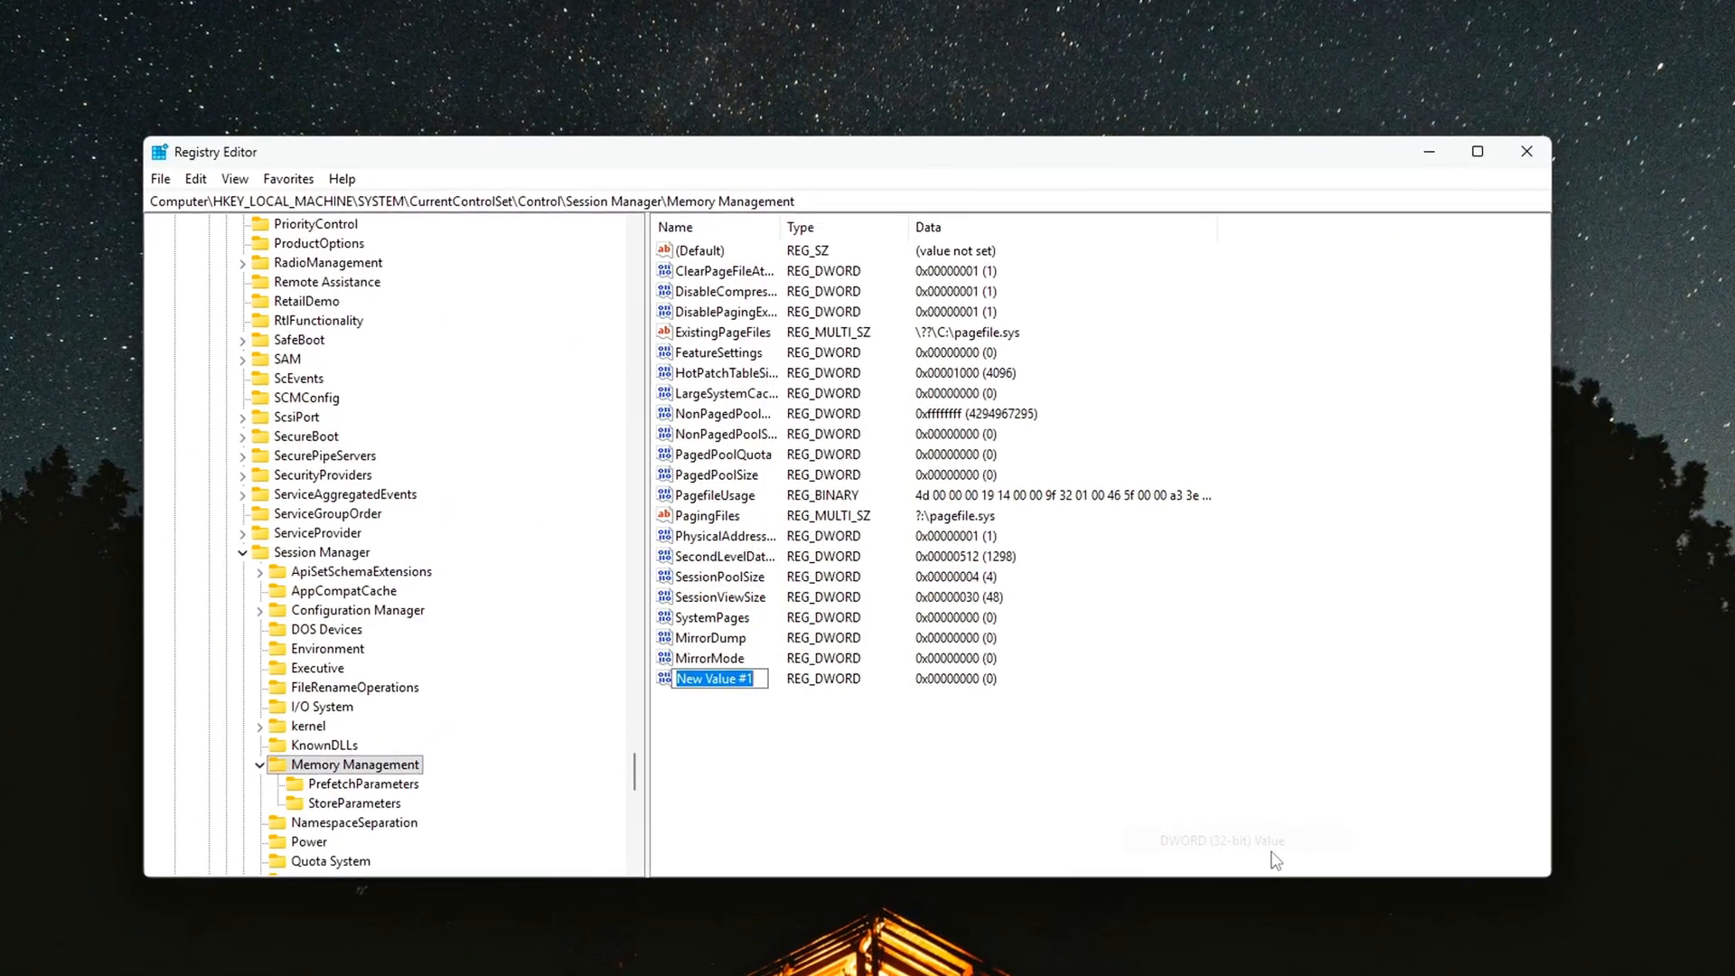
type("MirrorAllProcesses")
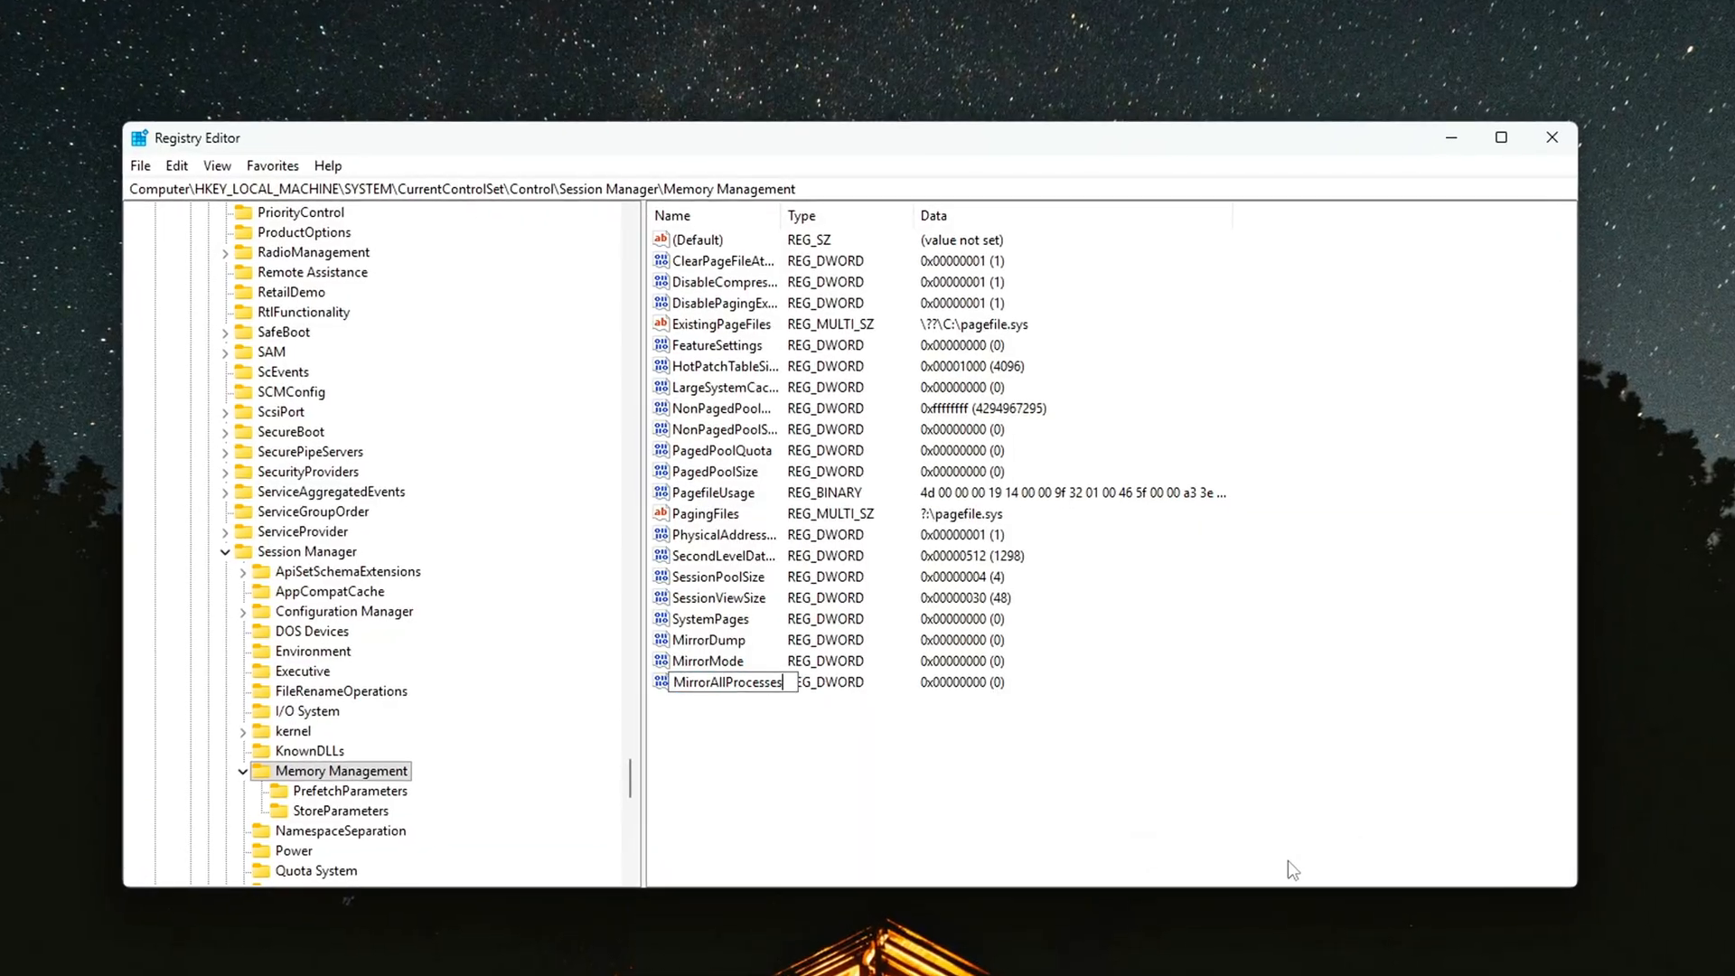
double_click(725, 682)
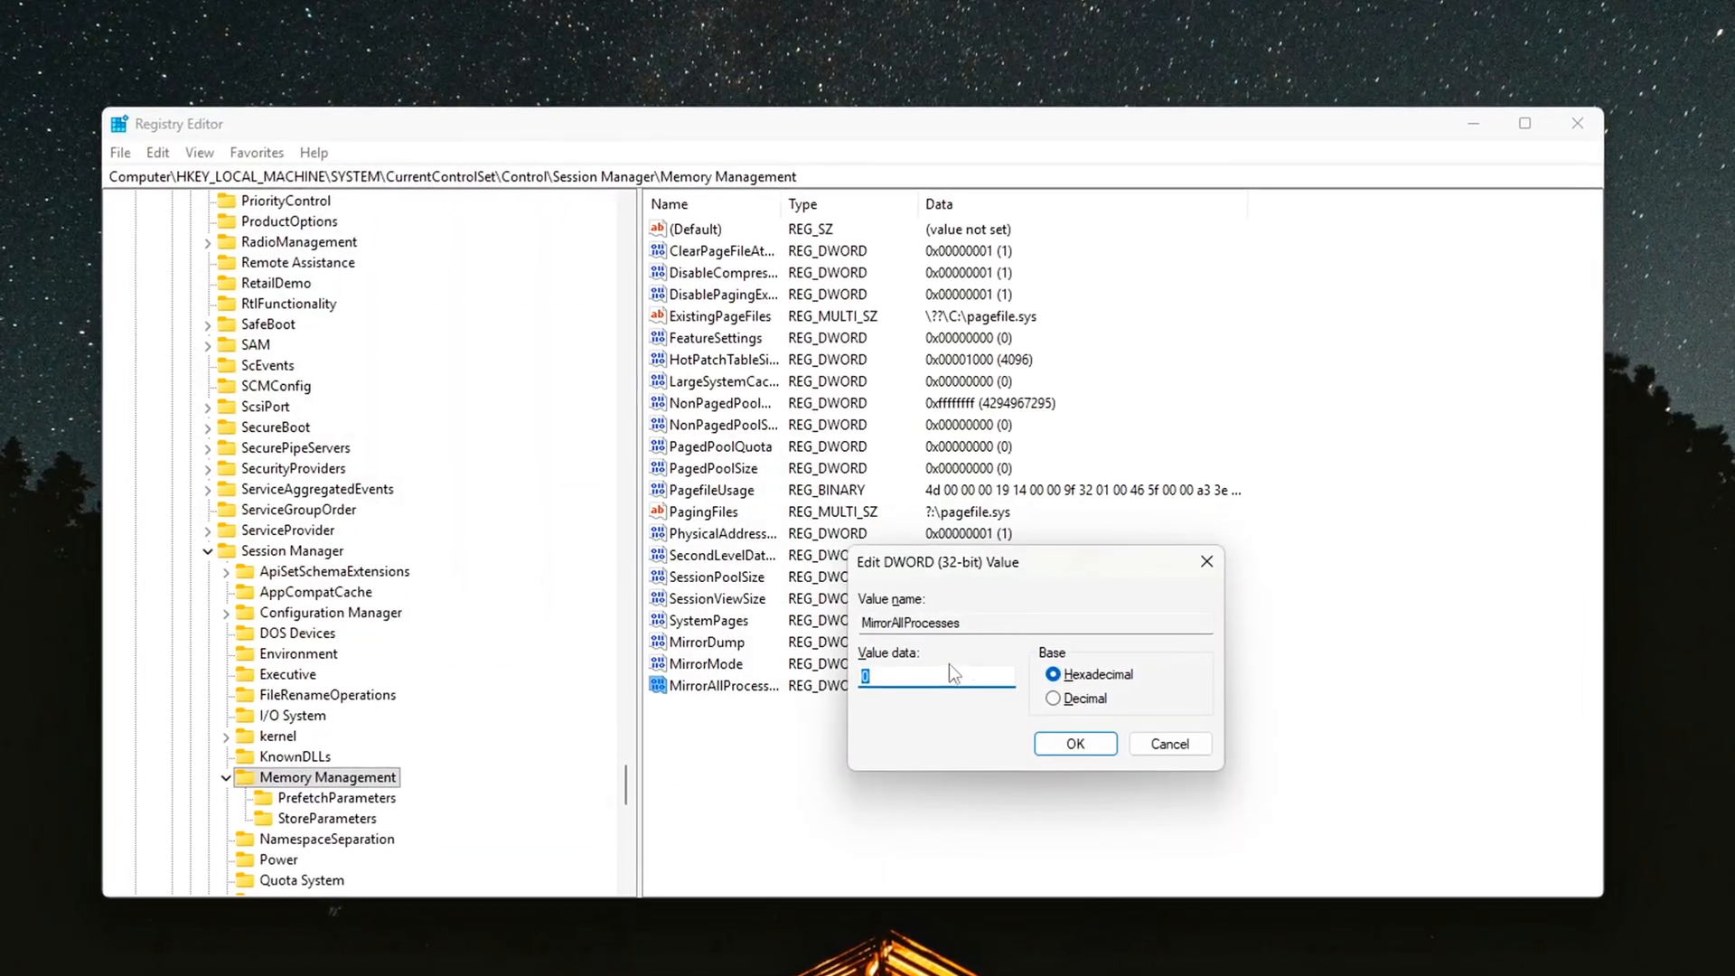
left_click(1072, 742)
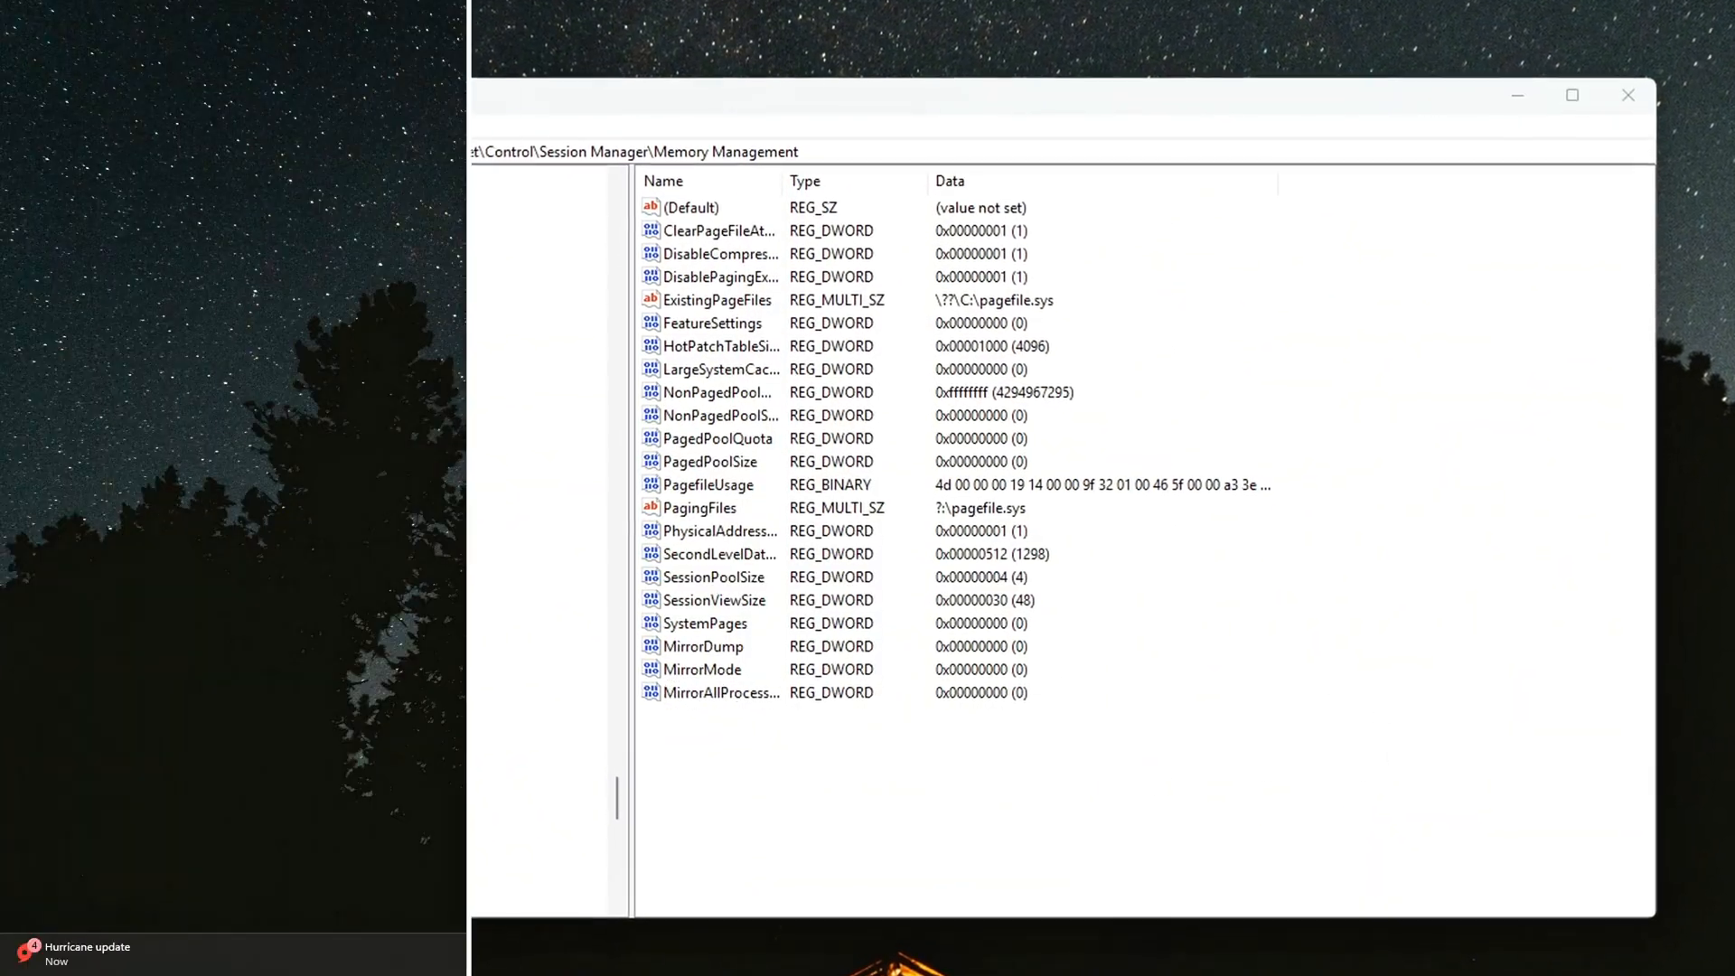
left_click(1627, 95)
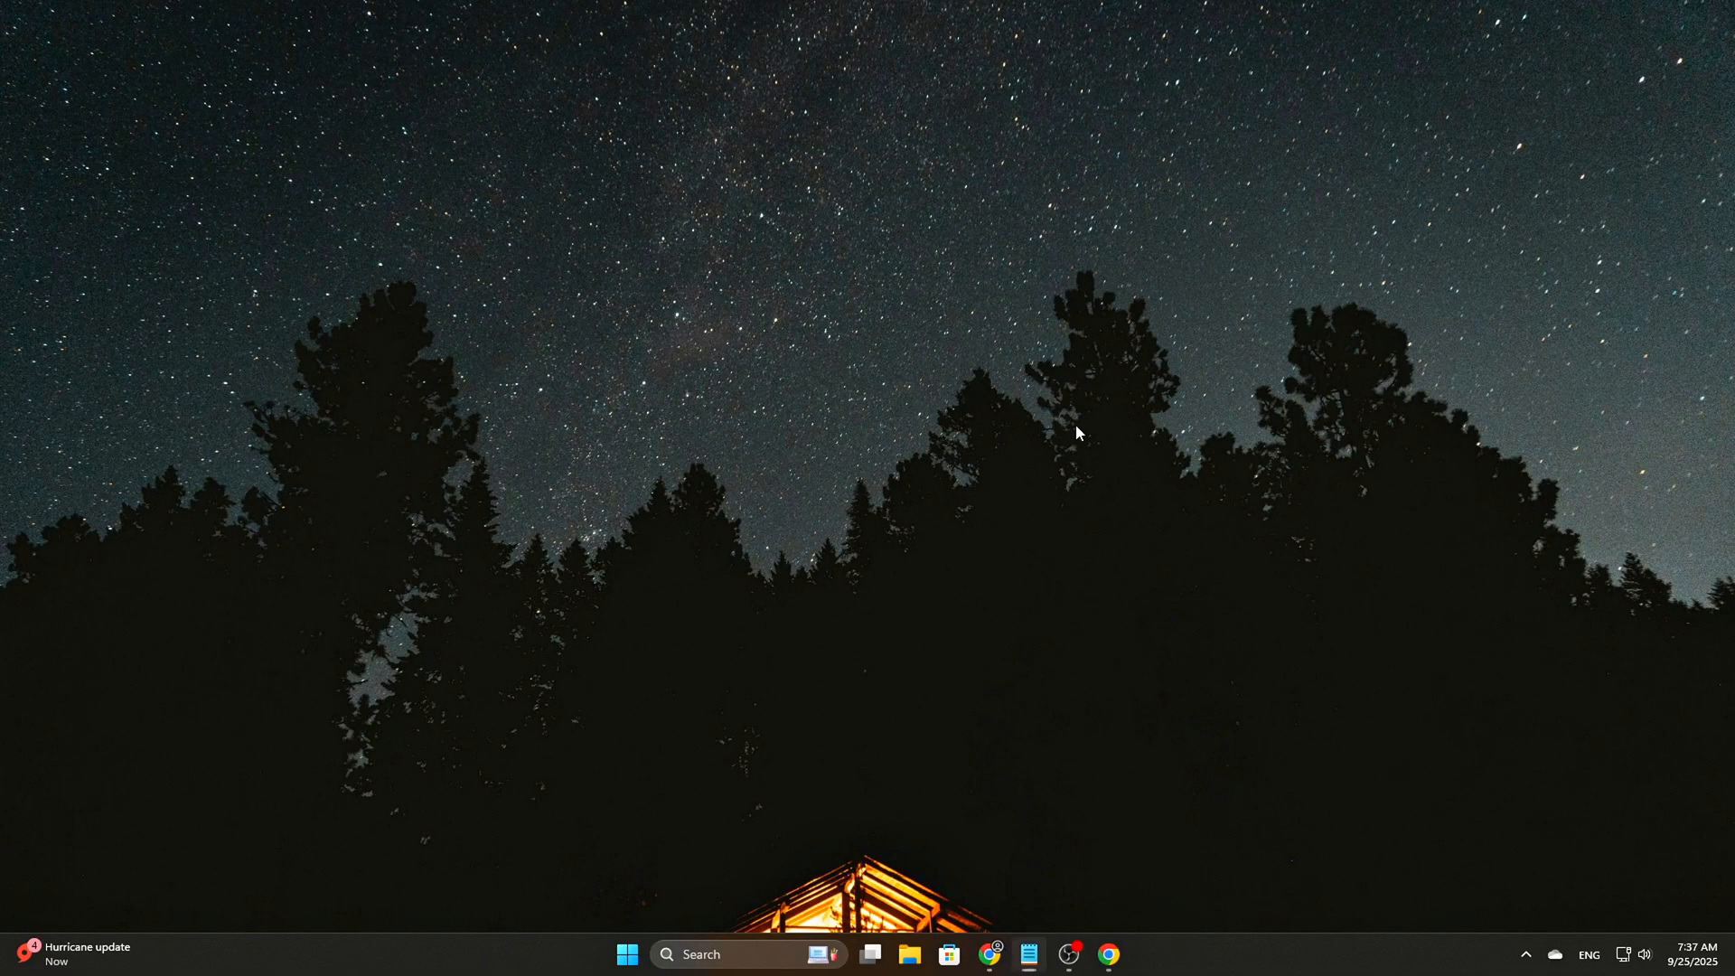
- Launch regedit and go to HKLM\SYSTEM\CurrentControlSet\Control\Session Manager\Memory Management
type("reg")
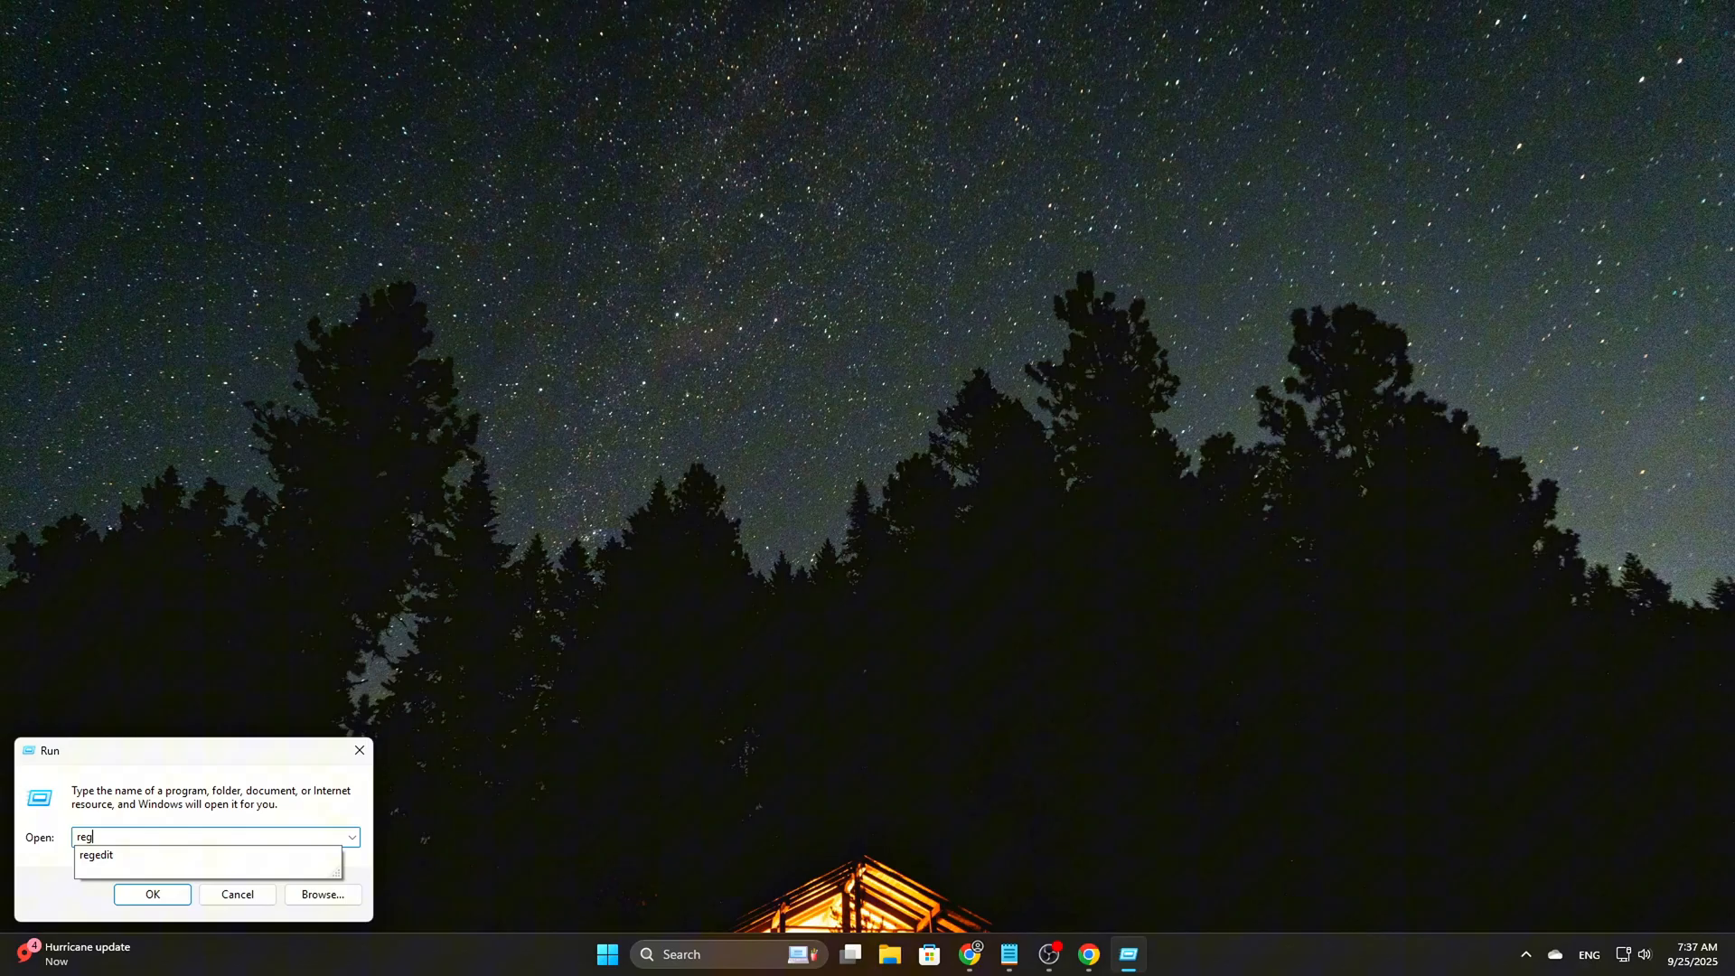
left_click(151, 894)
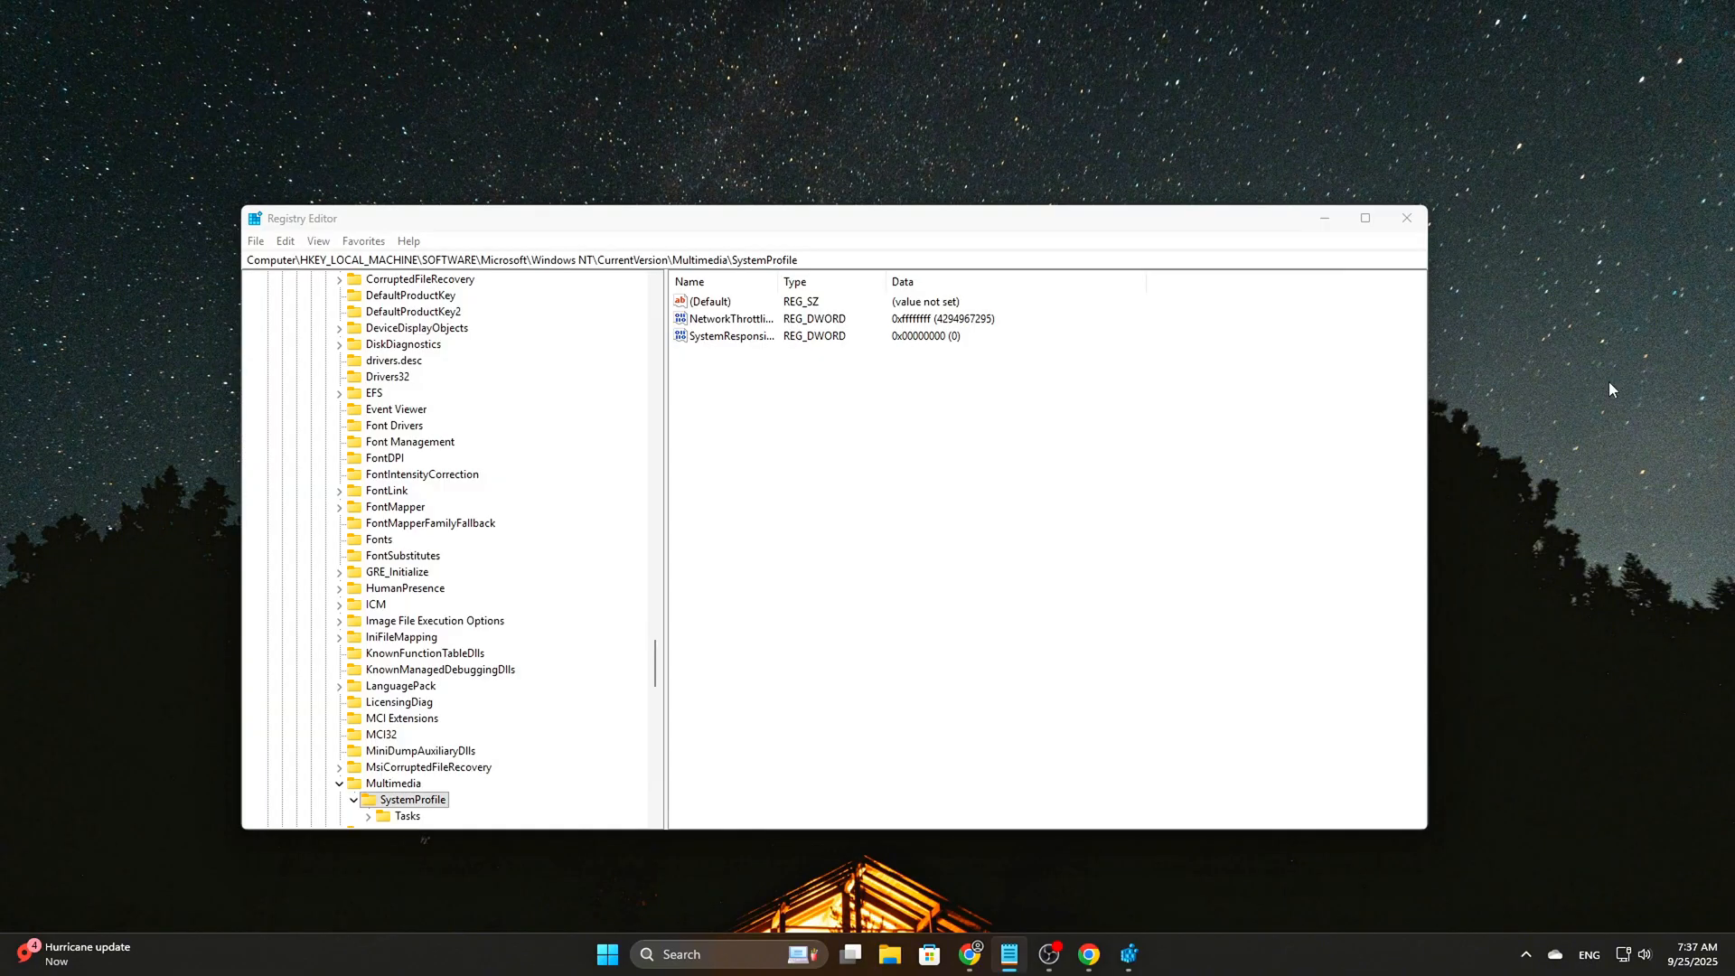
type("HKEY_LOCAL_MACHINE\\SYSTEM\\CurrentControlSet\\Control\\Session Manager\\Memory Management")
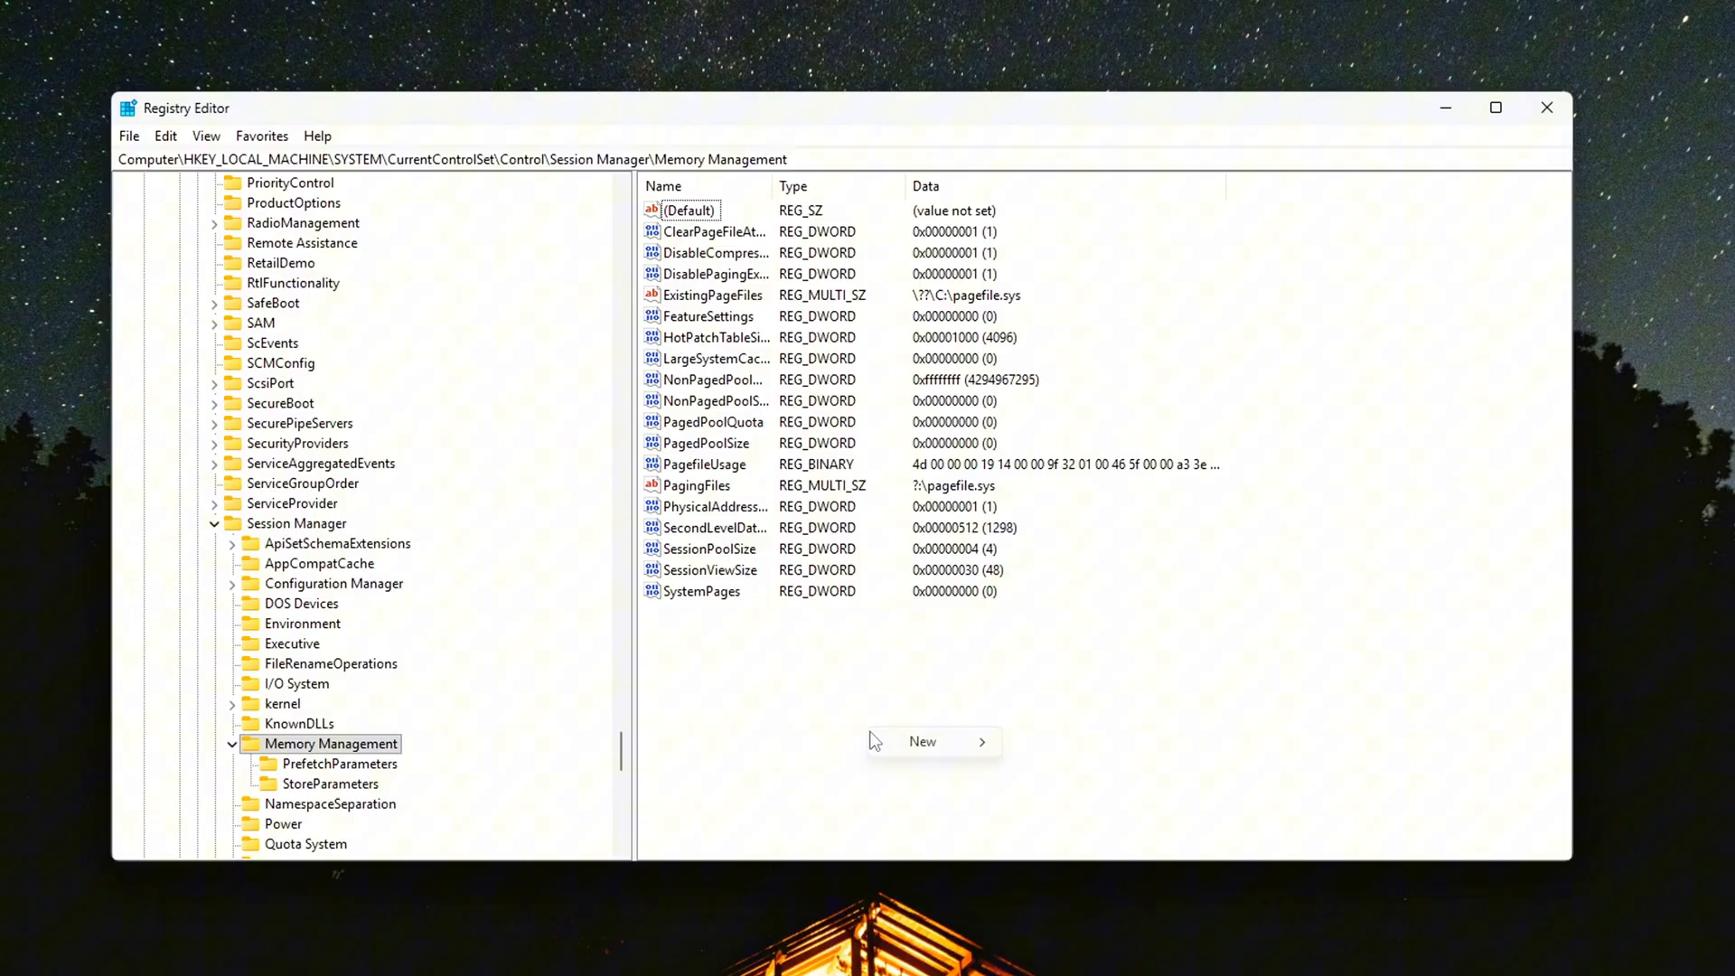
- Create the MirrorDump, MirrorMode and MirrorAllProcesses DWORD values, each with data 0
left_click(922, 741)
type("MirrorDump")
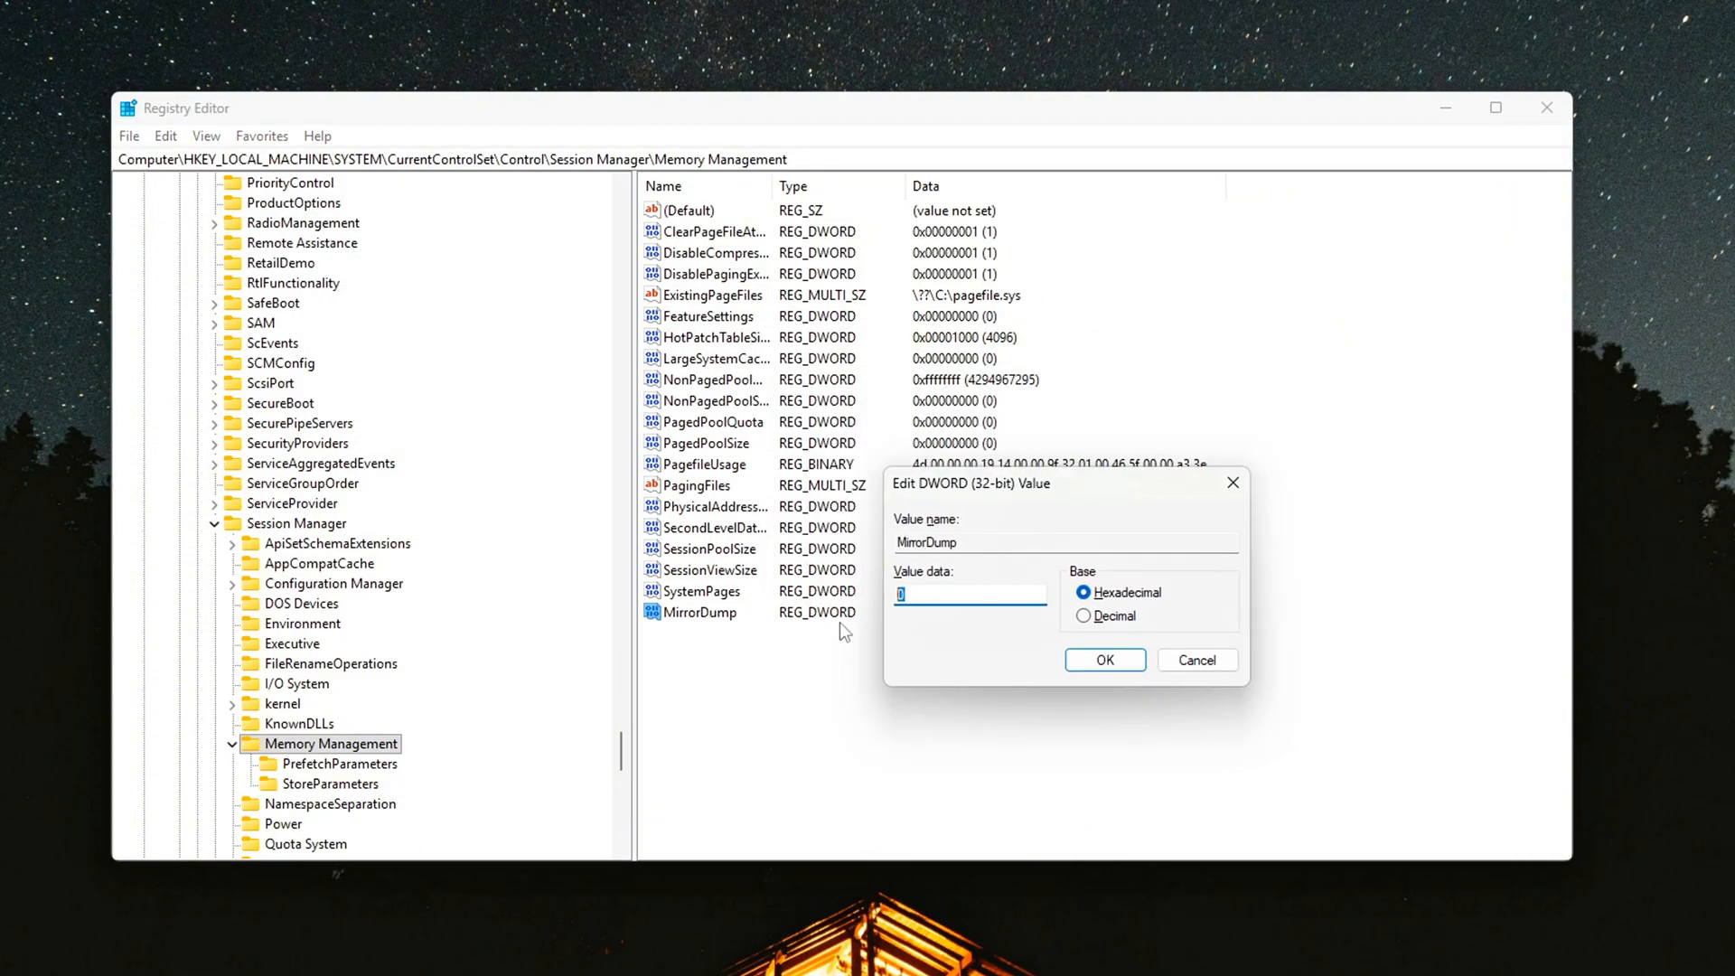
left_click(1104, 660)
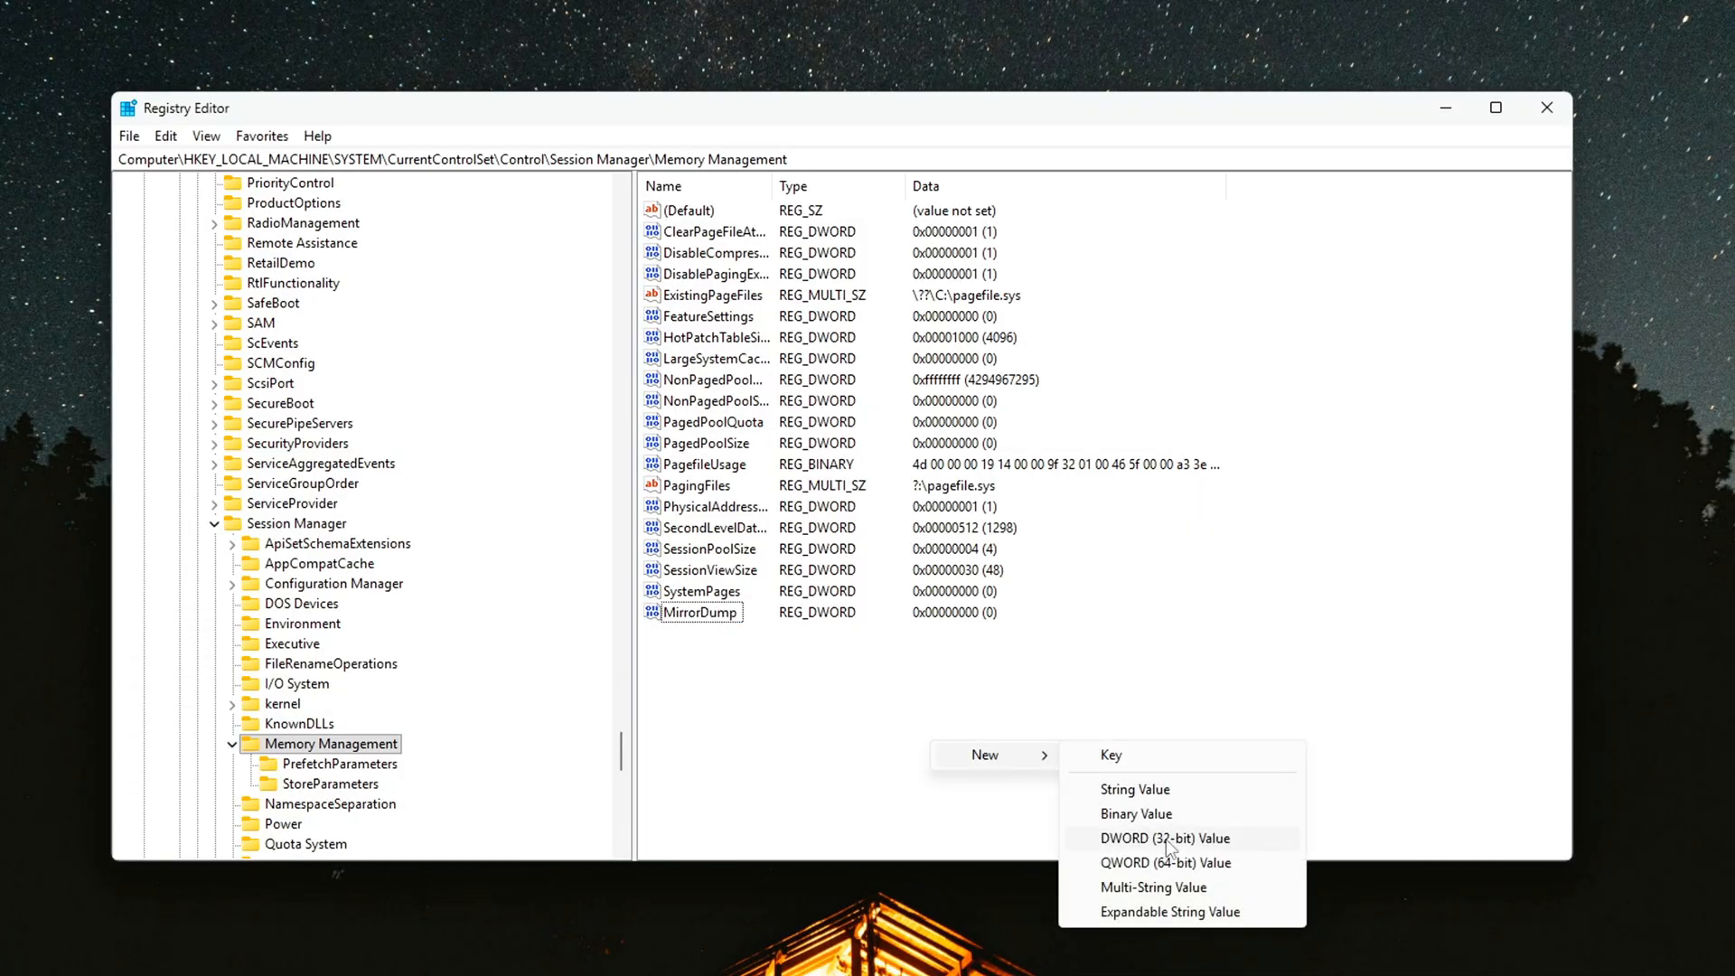
left_click(1159, 837)
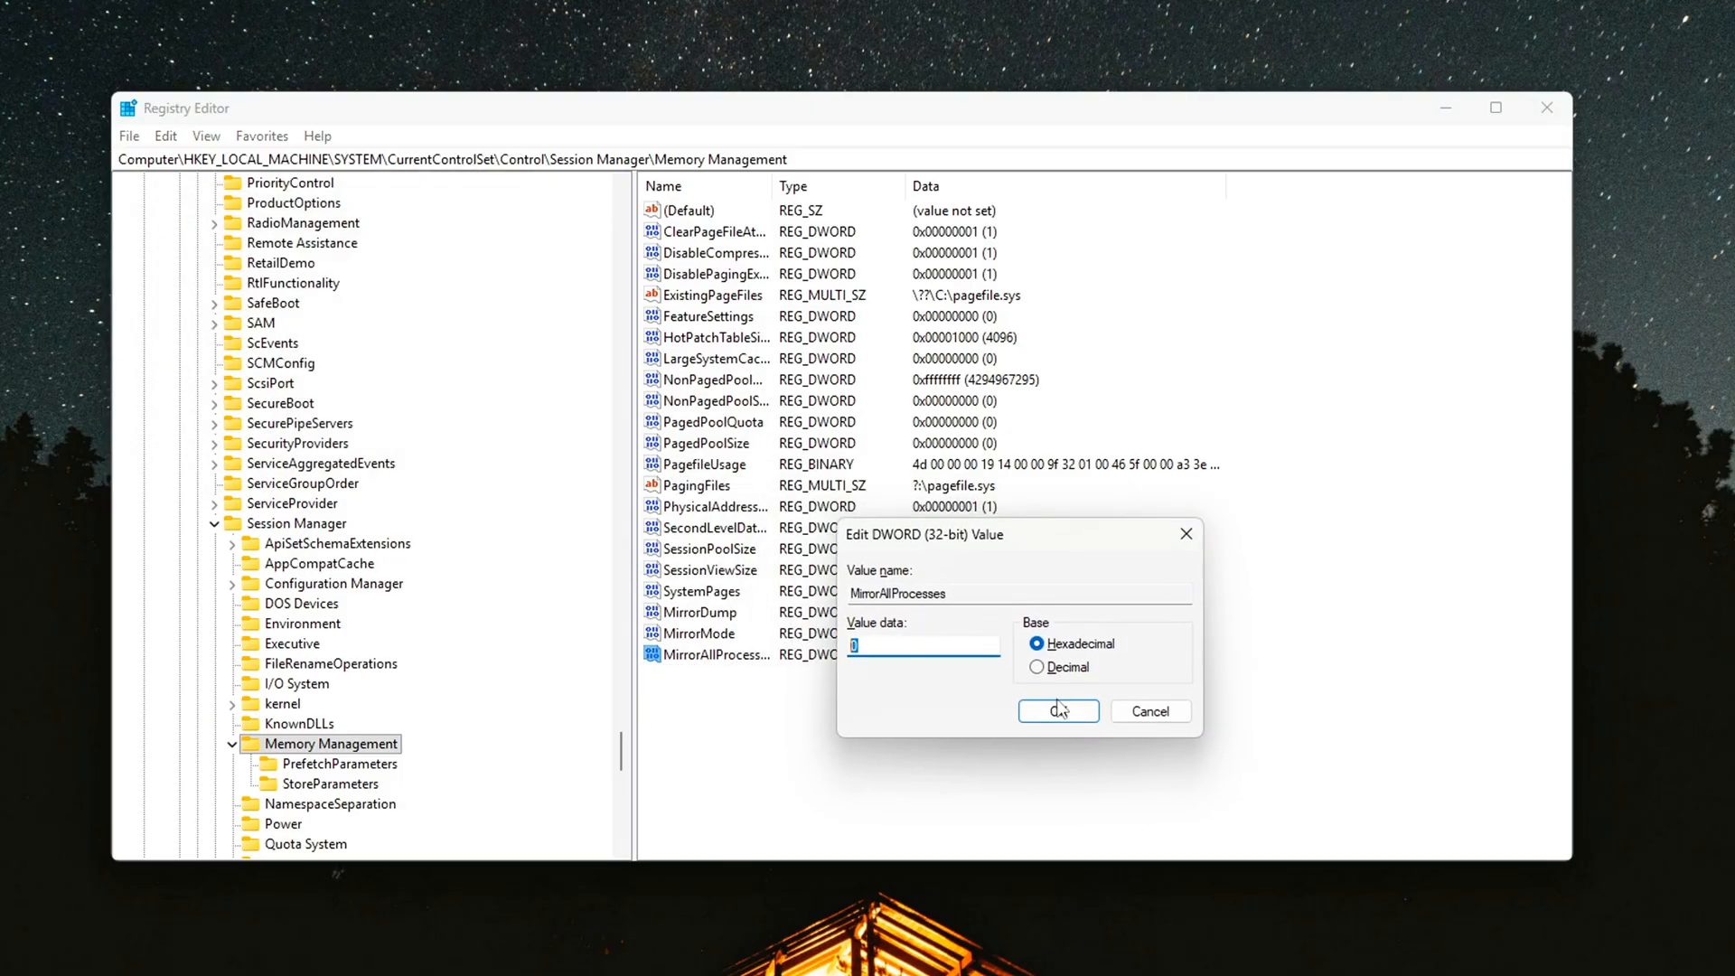
left_click(1055, 710)
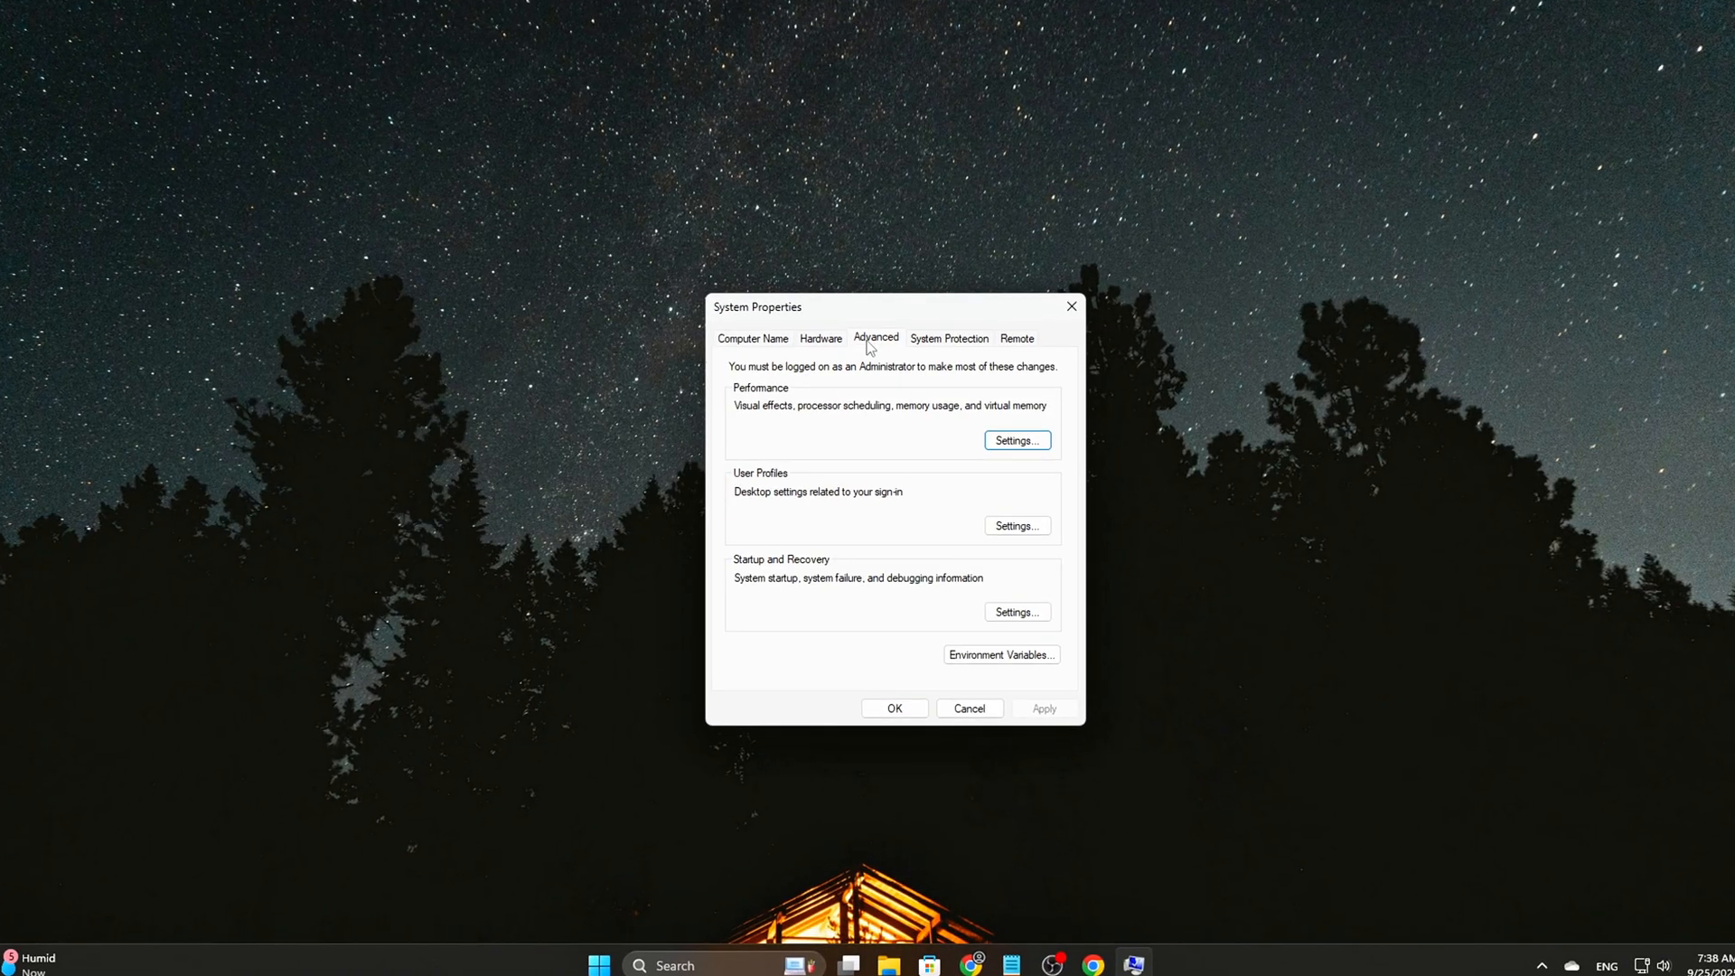
- In Startup and Recovery settings, choose (none) for Write debugging information
left_click(1015, 612)
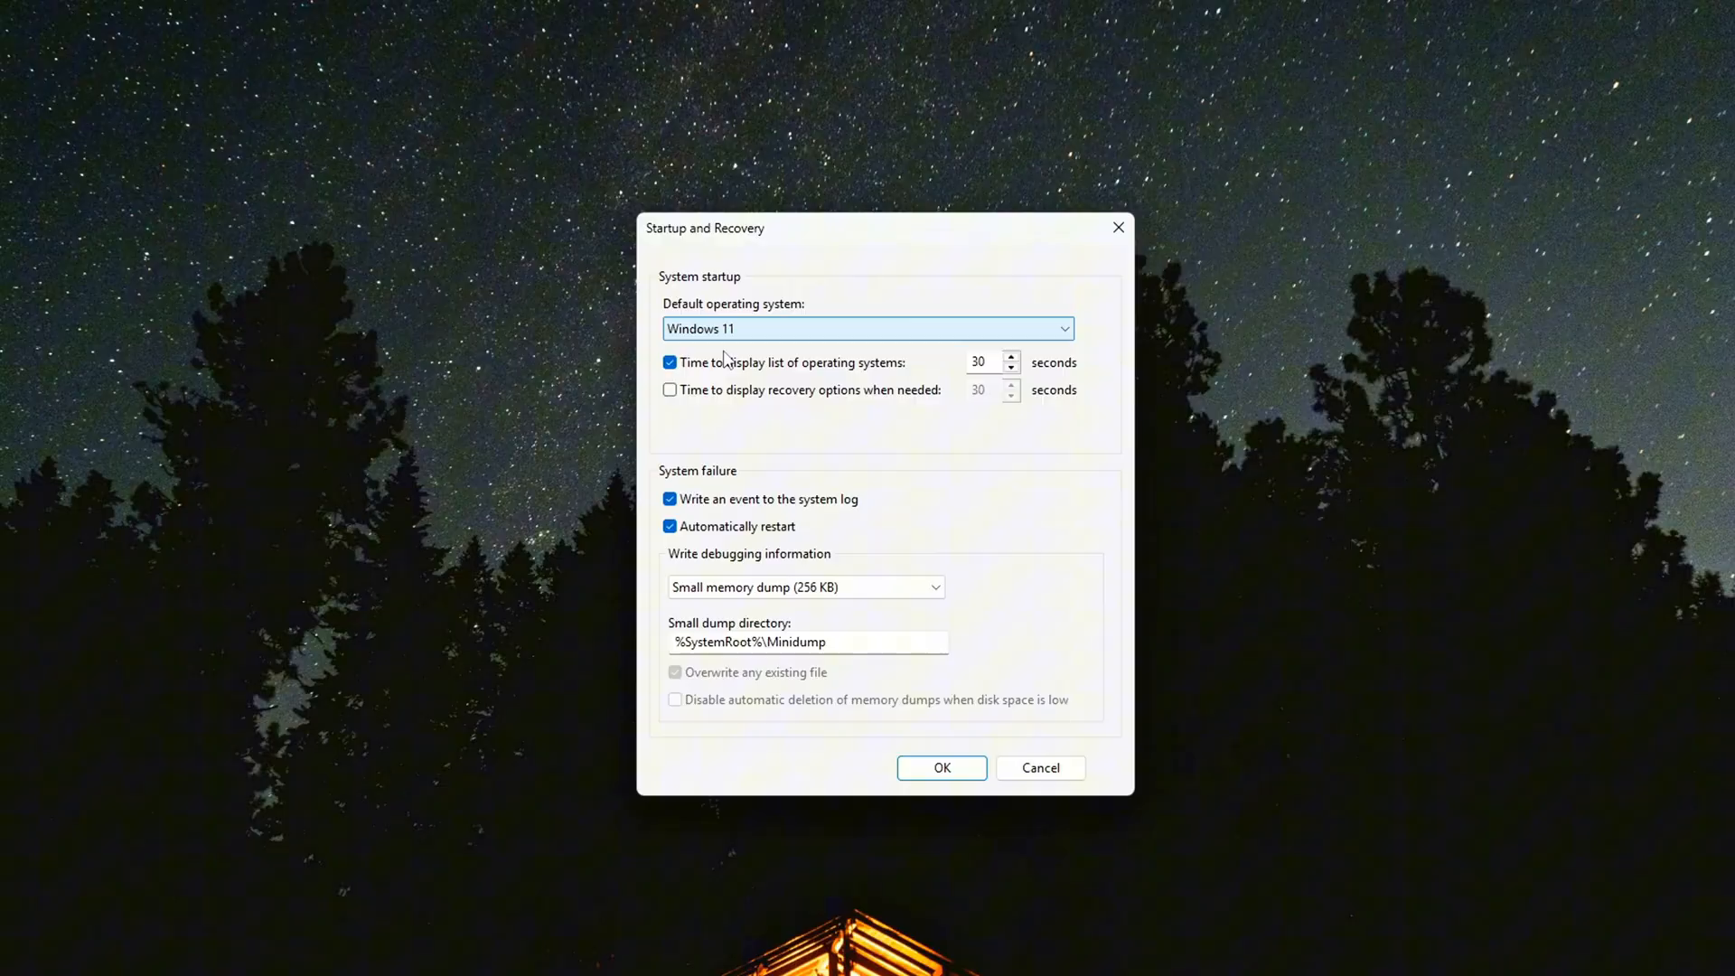
left_click(804, 586)
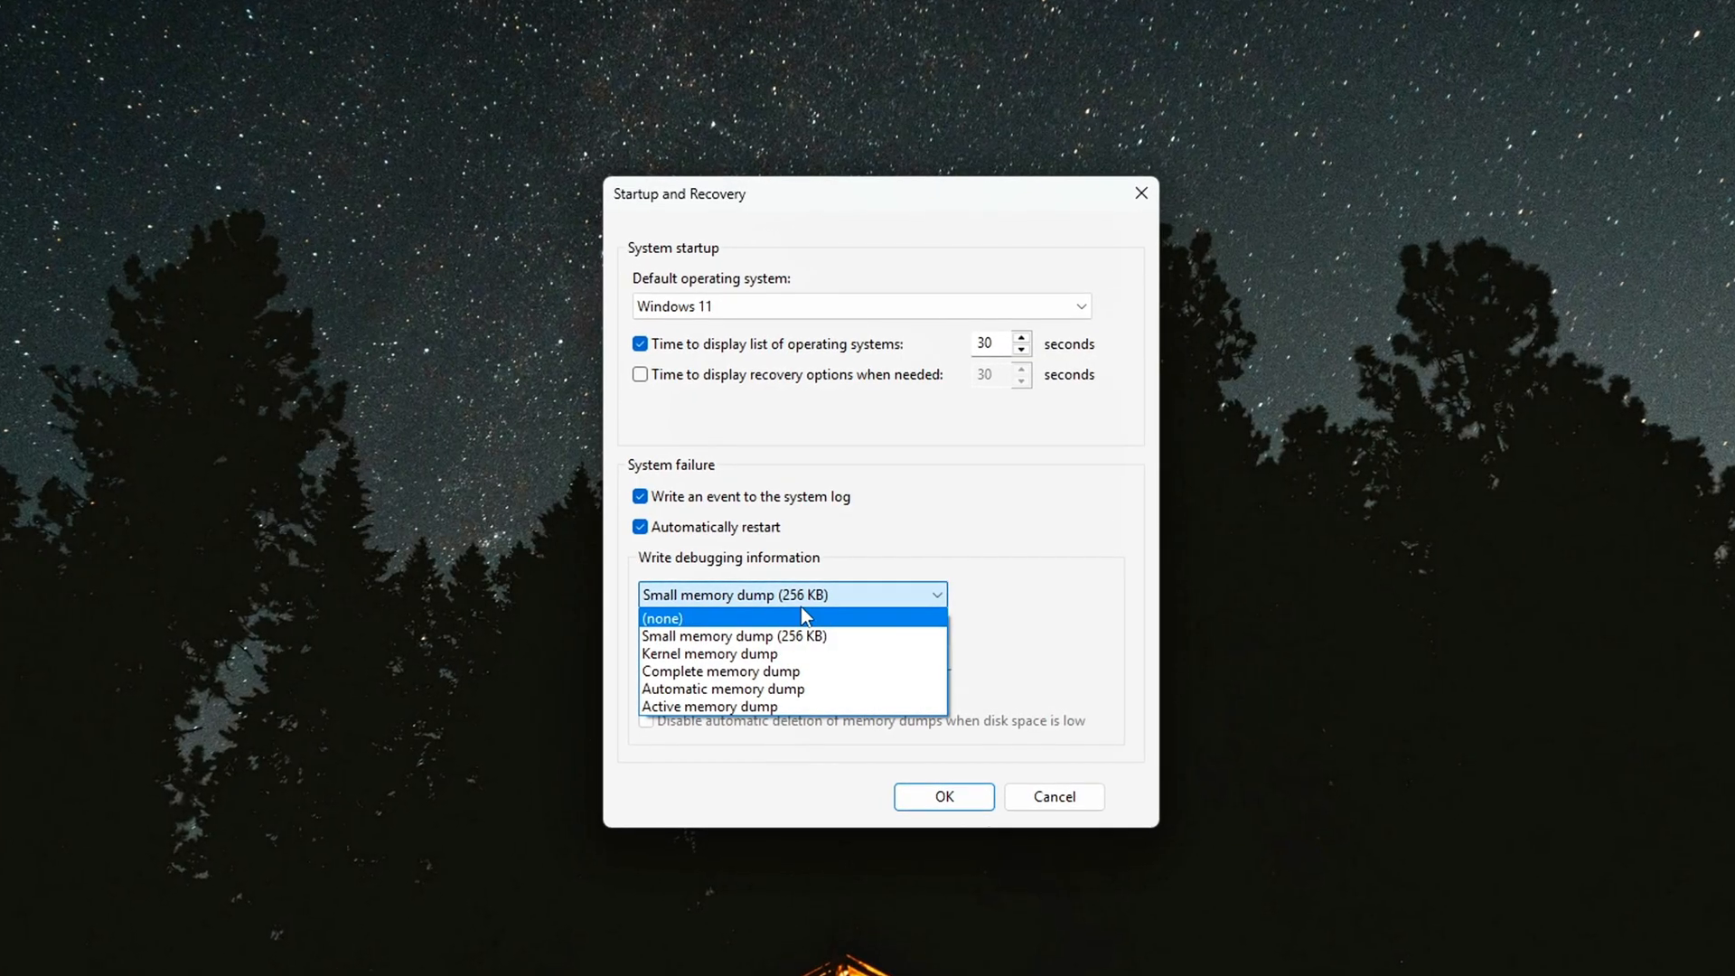
left_click(661, 617)
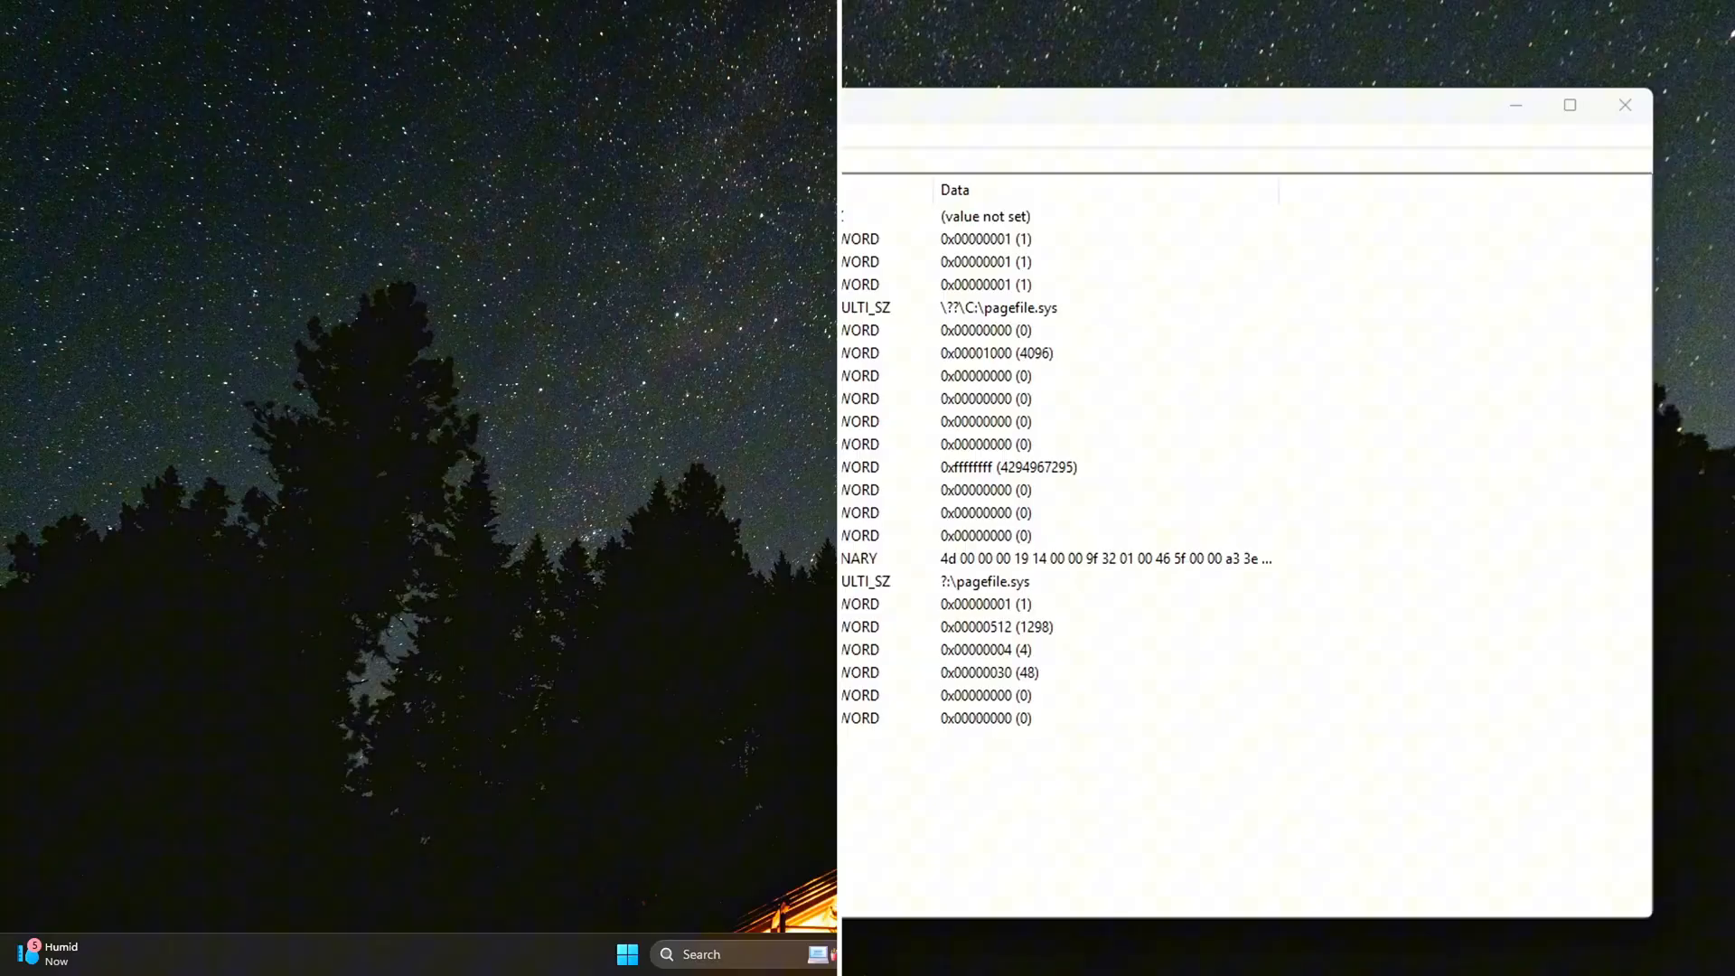
- Reopen System Properties, set Write debugging information to (none), and confirm with OK
left_click(1625, 105)
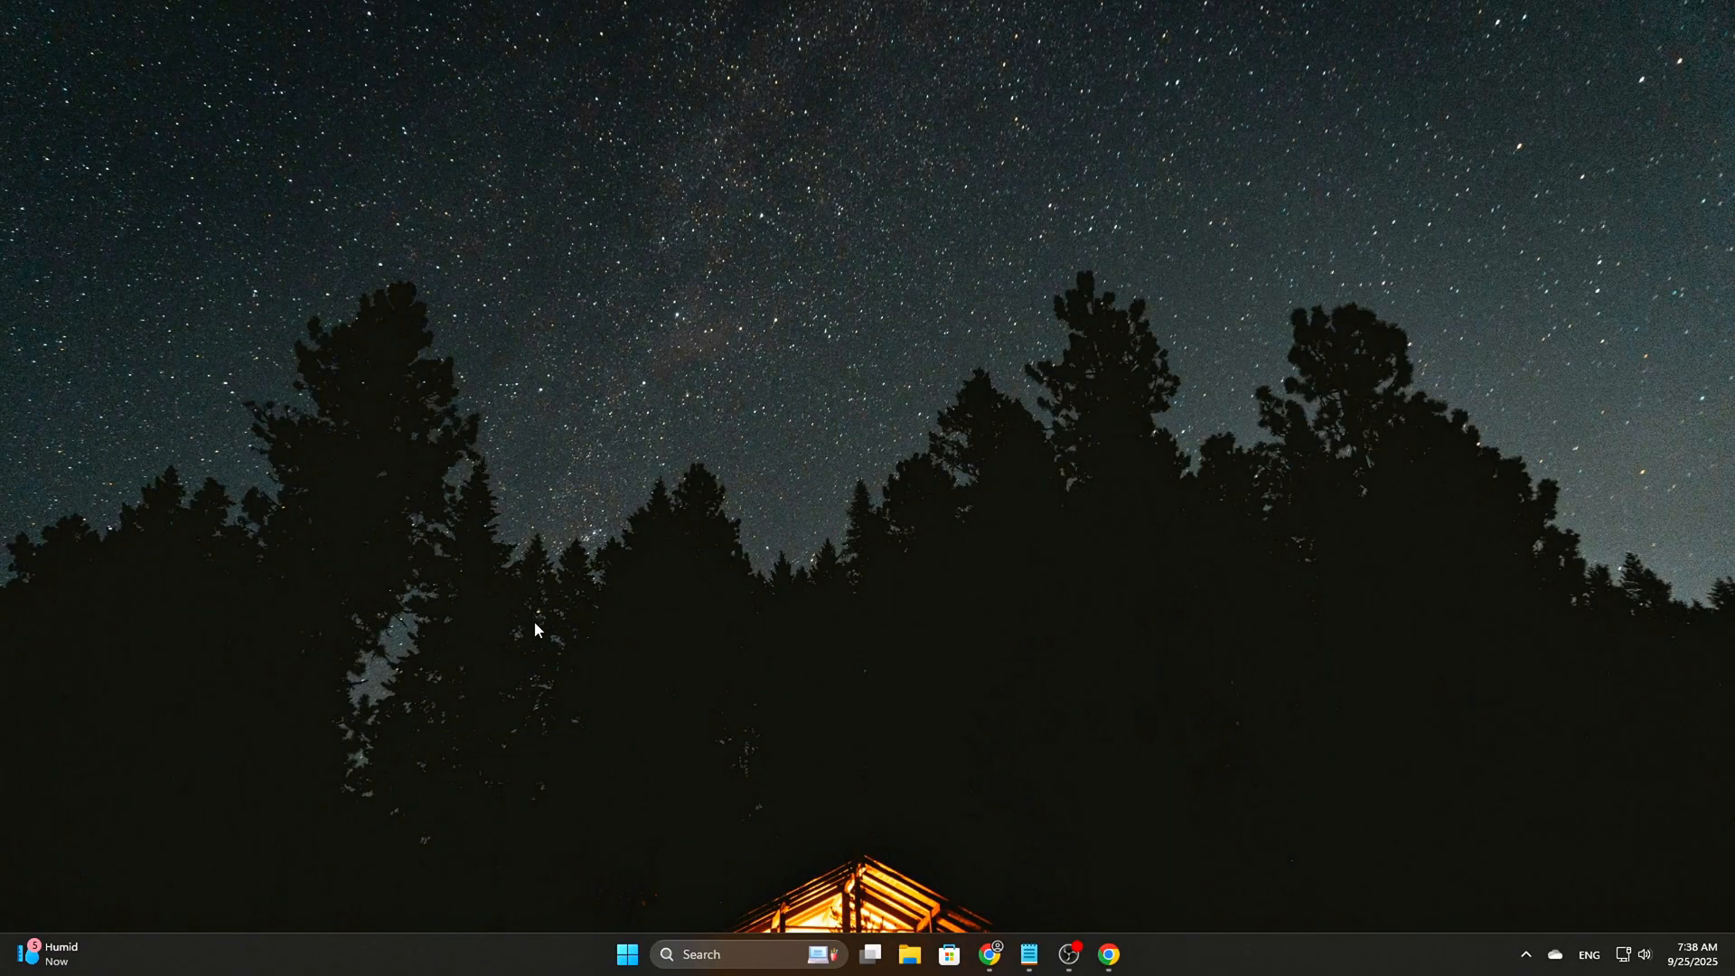
type("regedit")
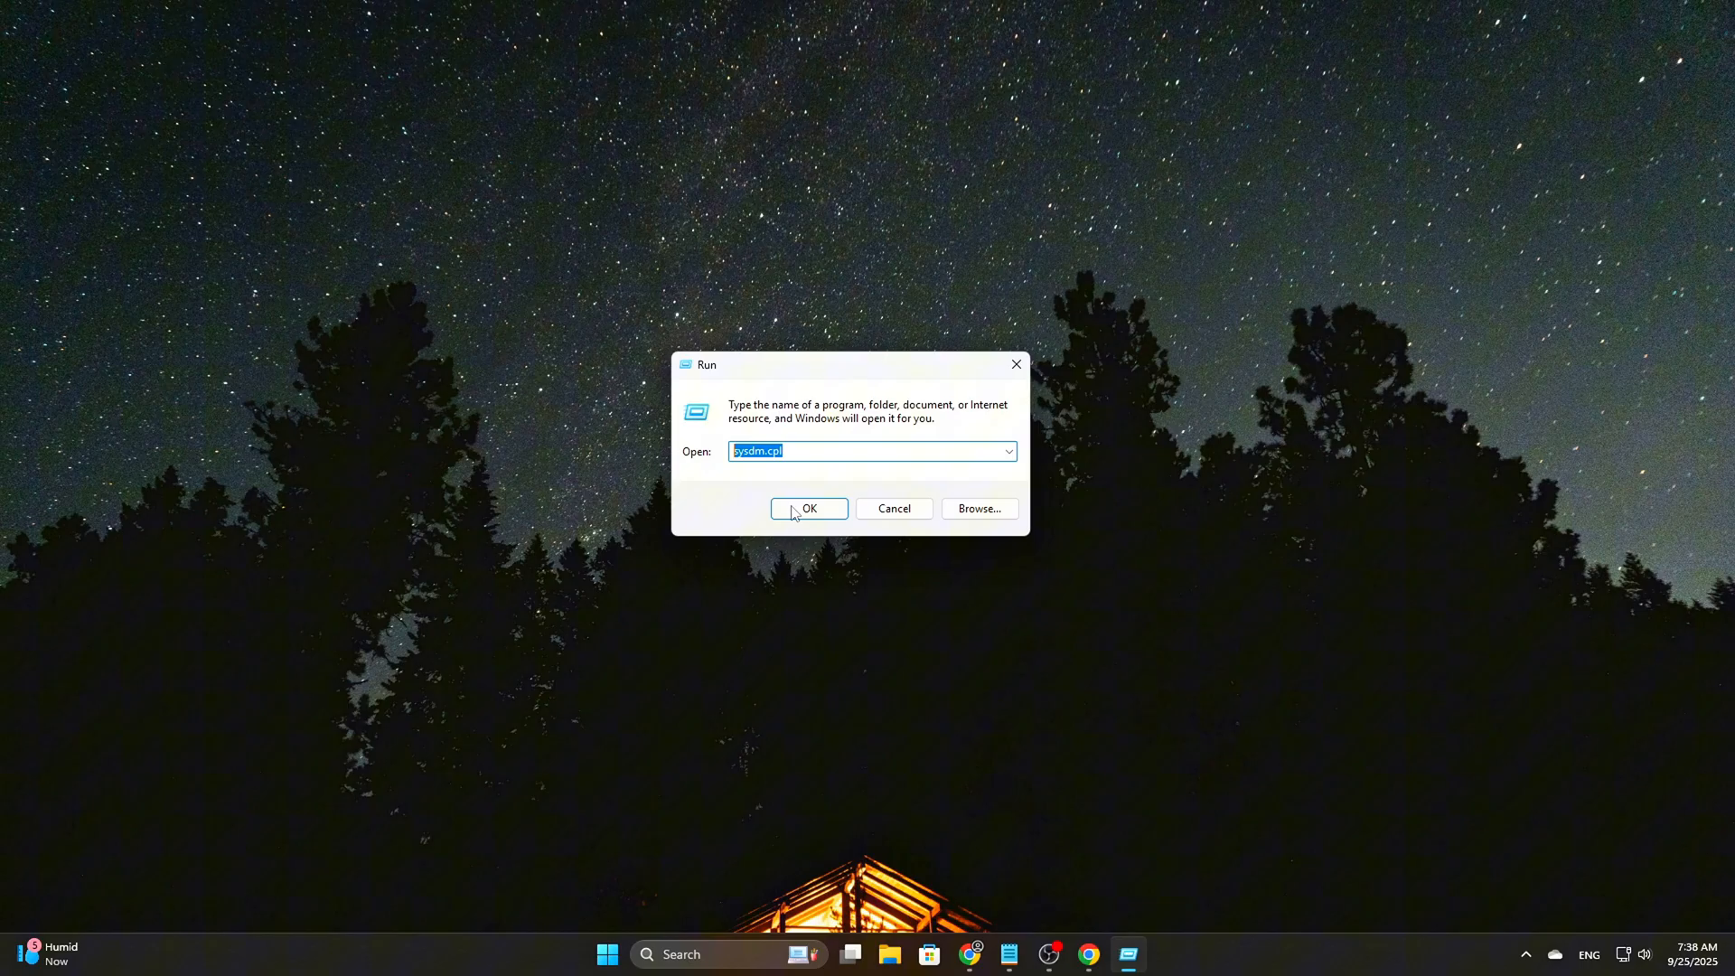
left_click(808, 508)
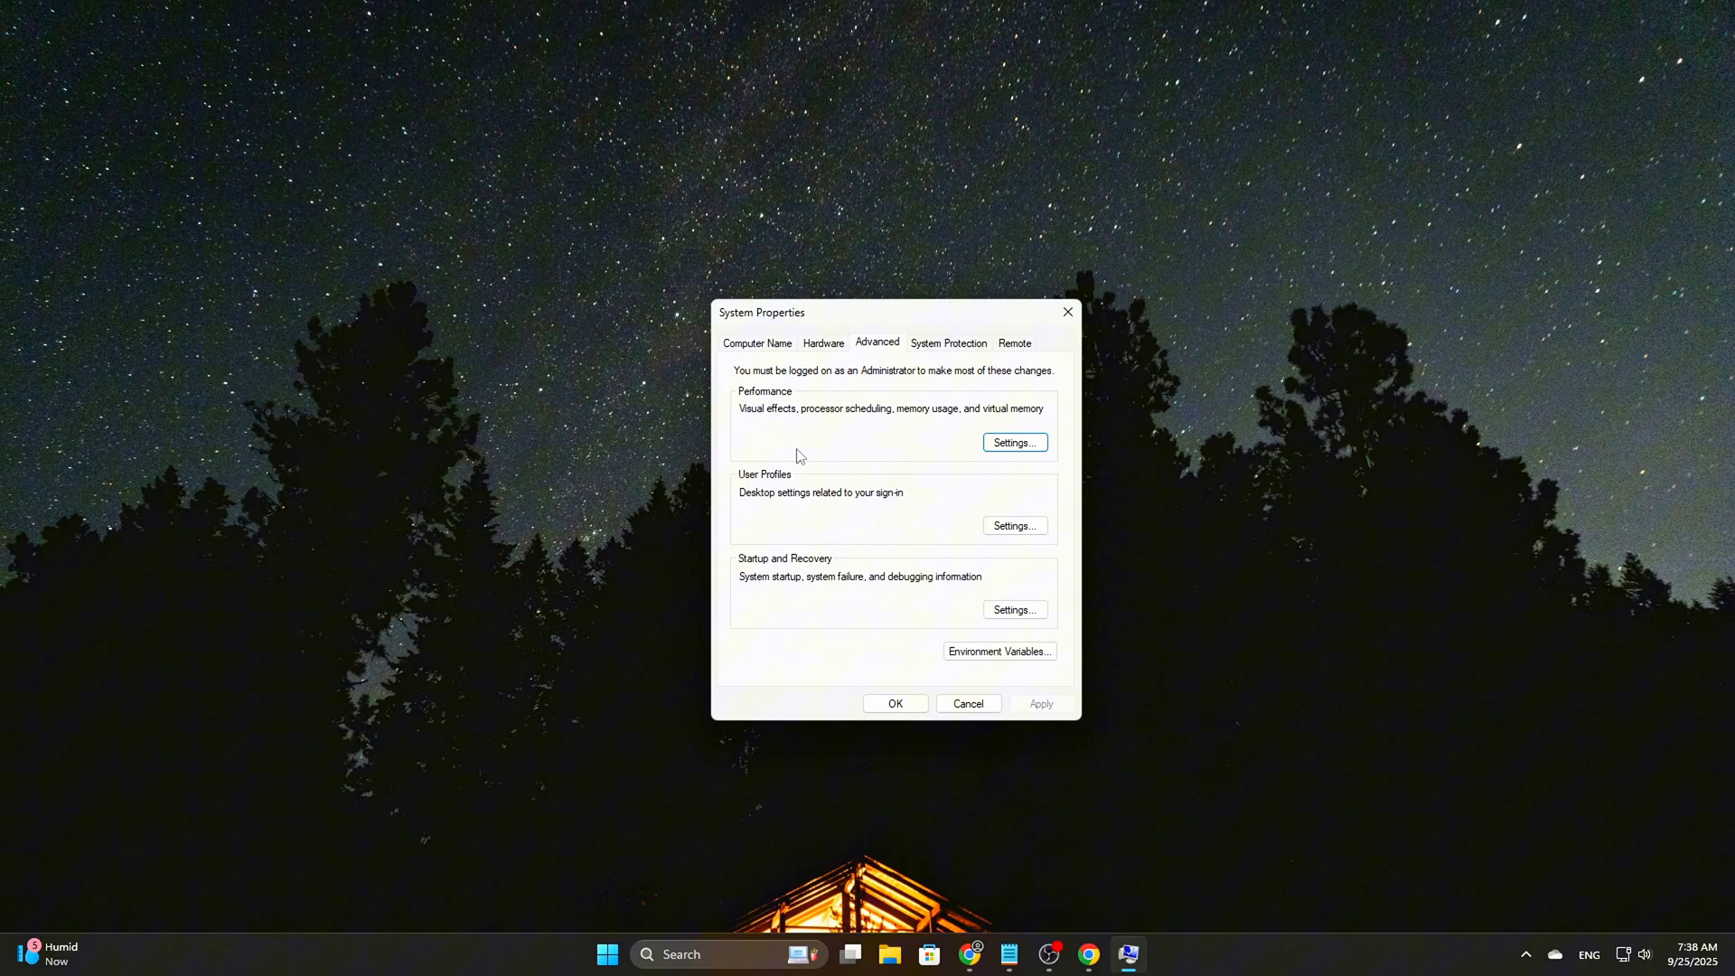
left_click(1012, 610)
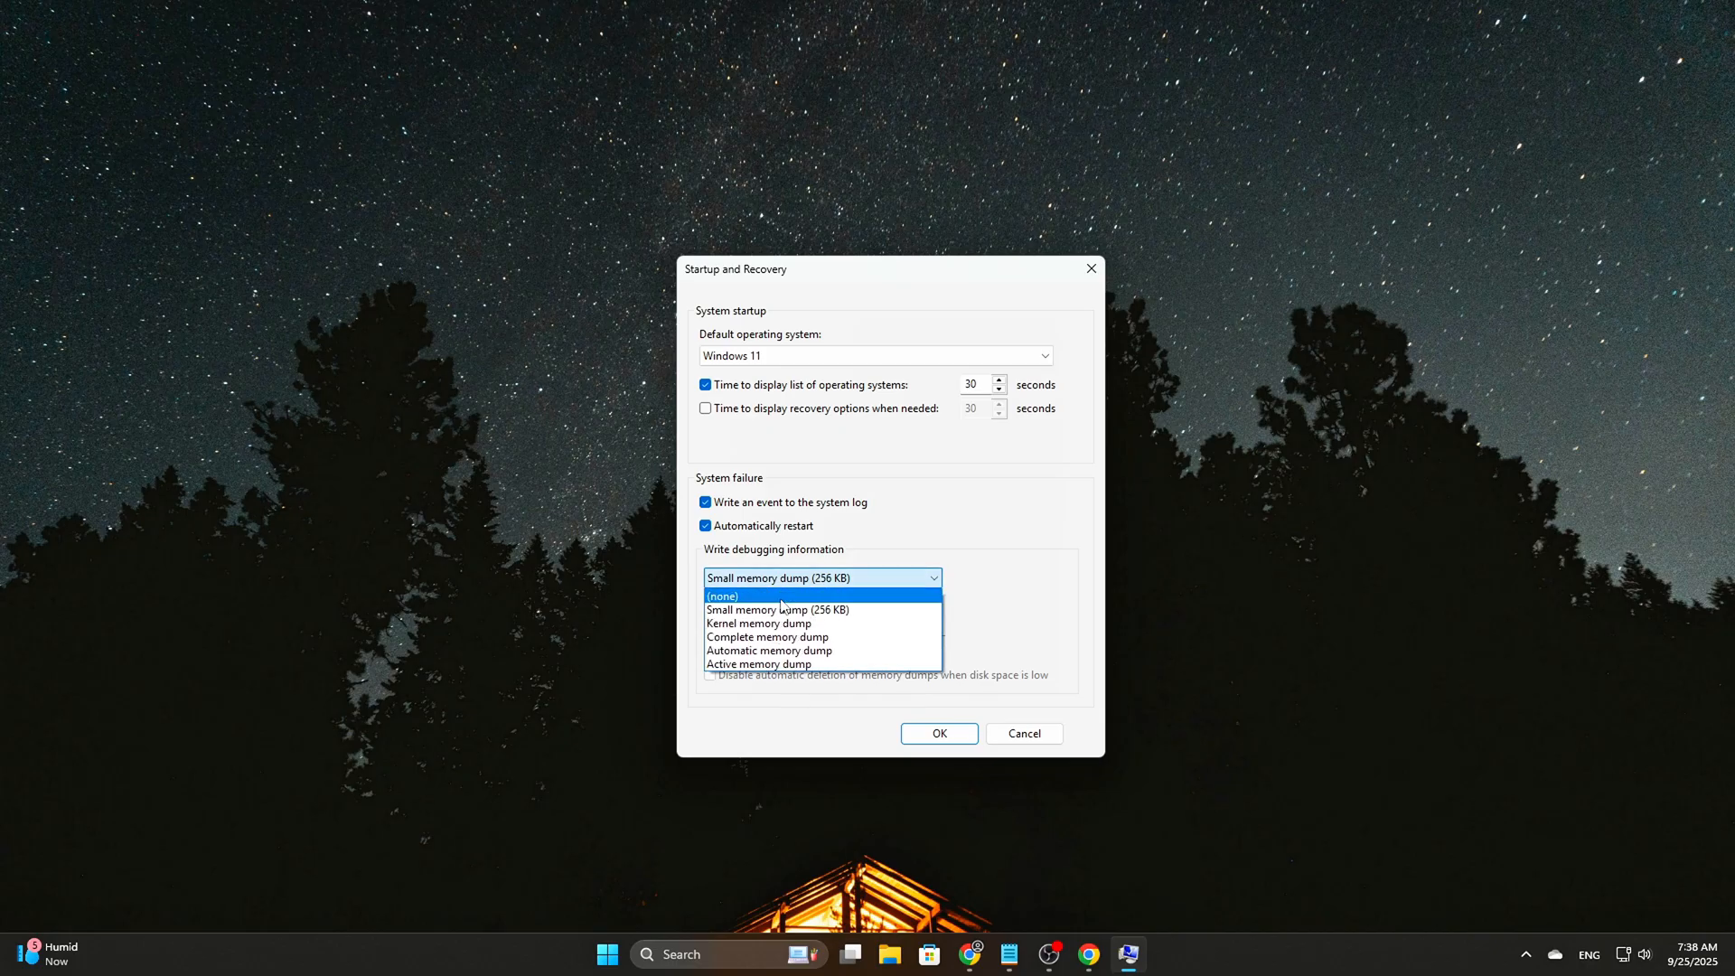
left_click(721, 595)
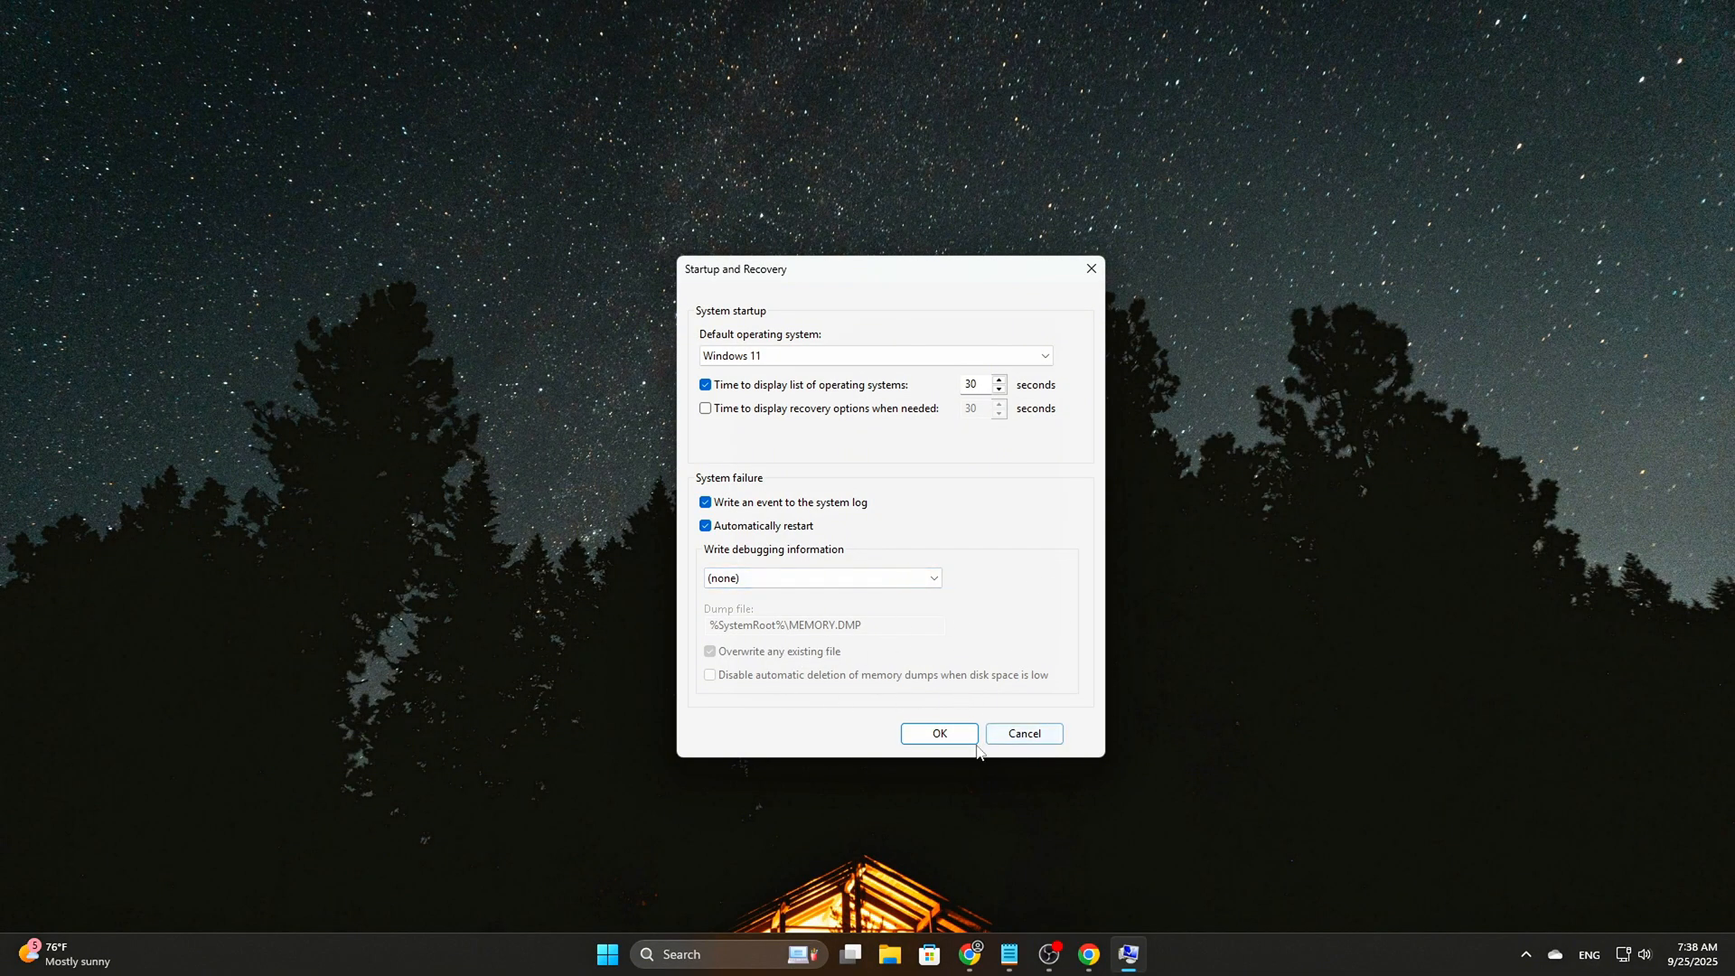
left_click(938, 733)
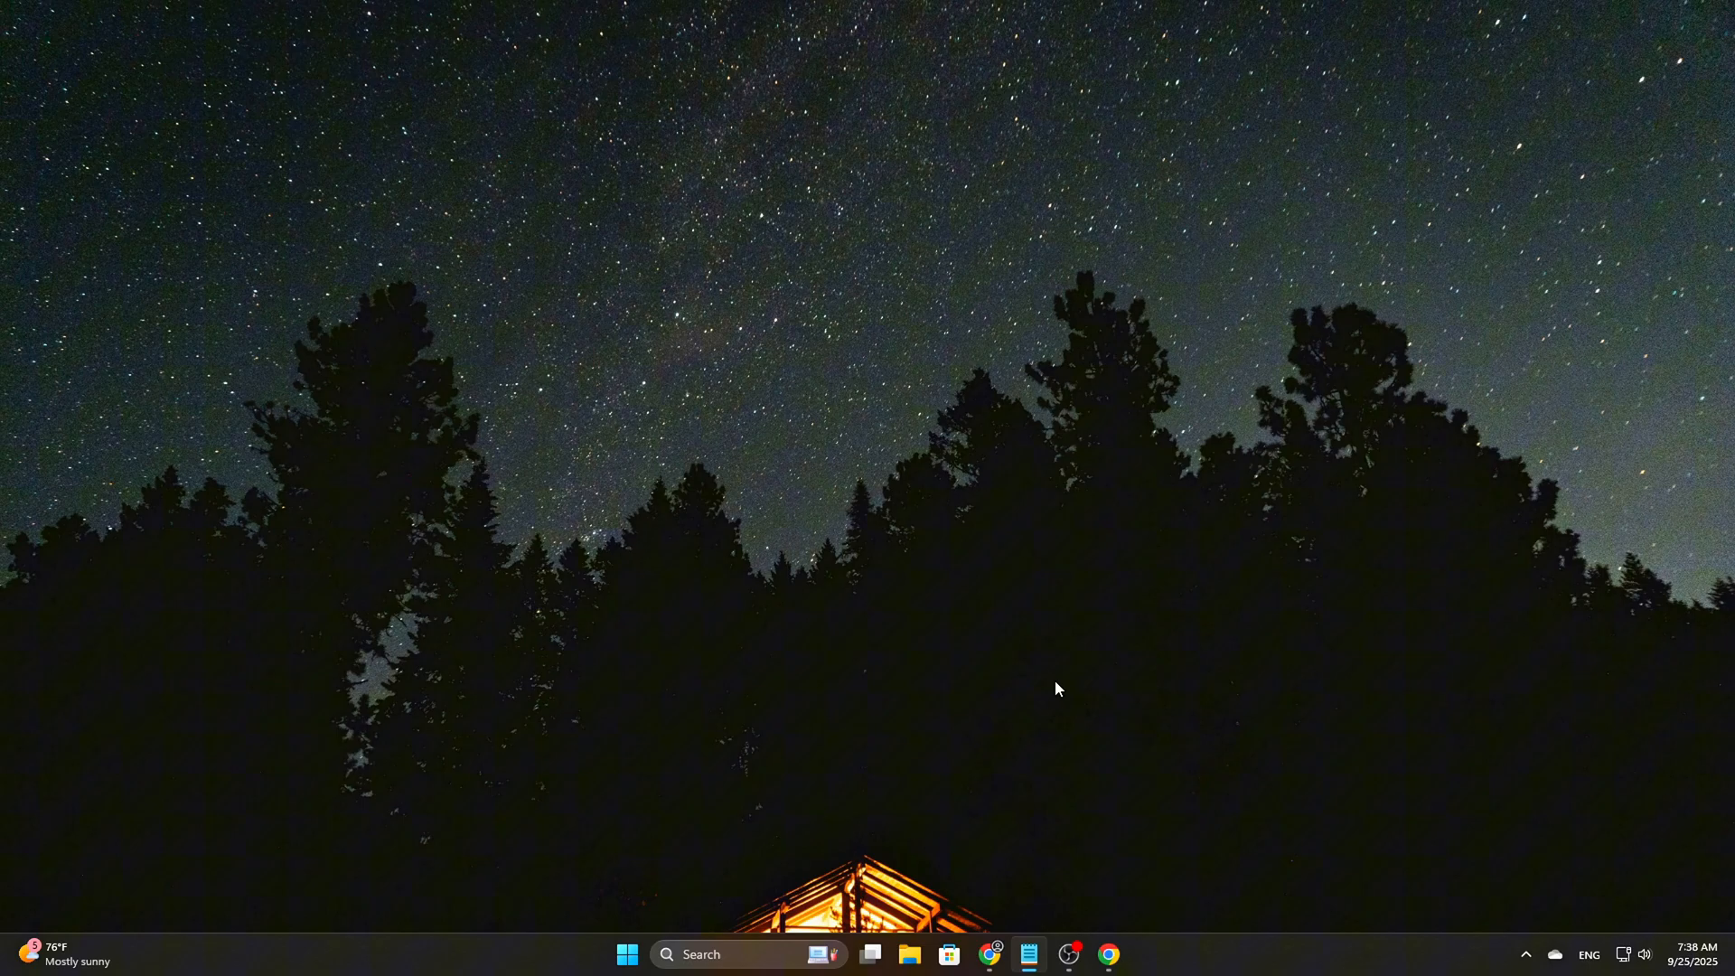
mouse_move(1153, 615)
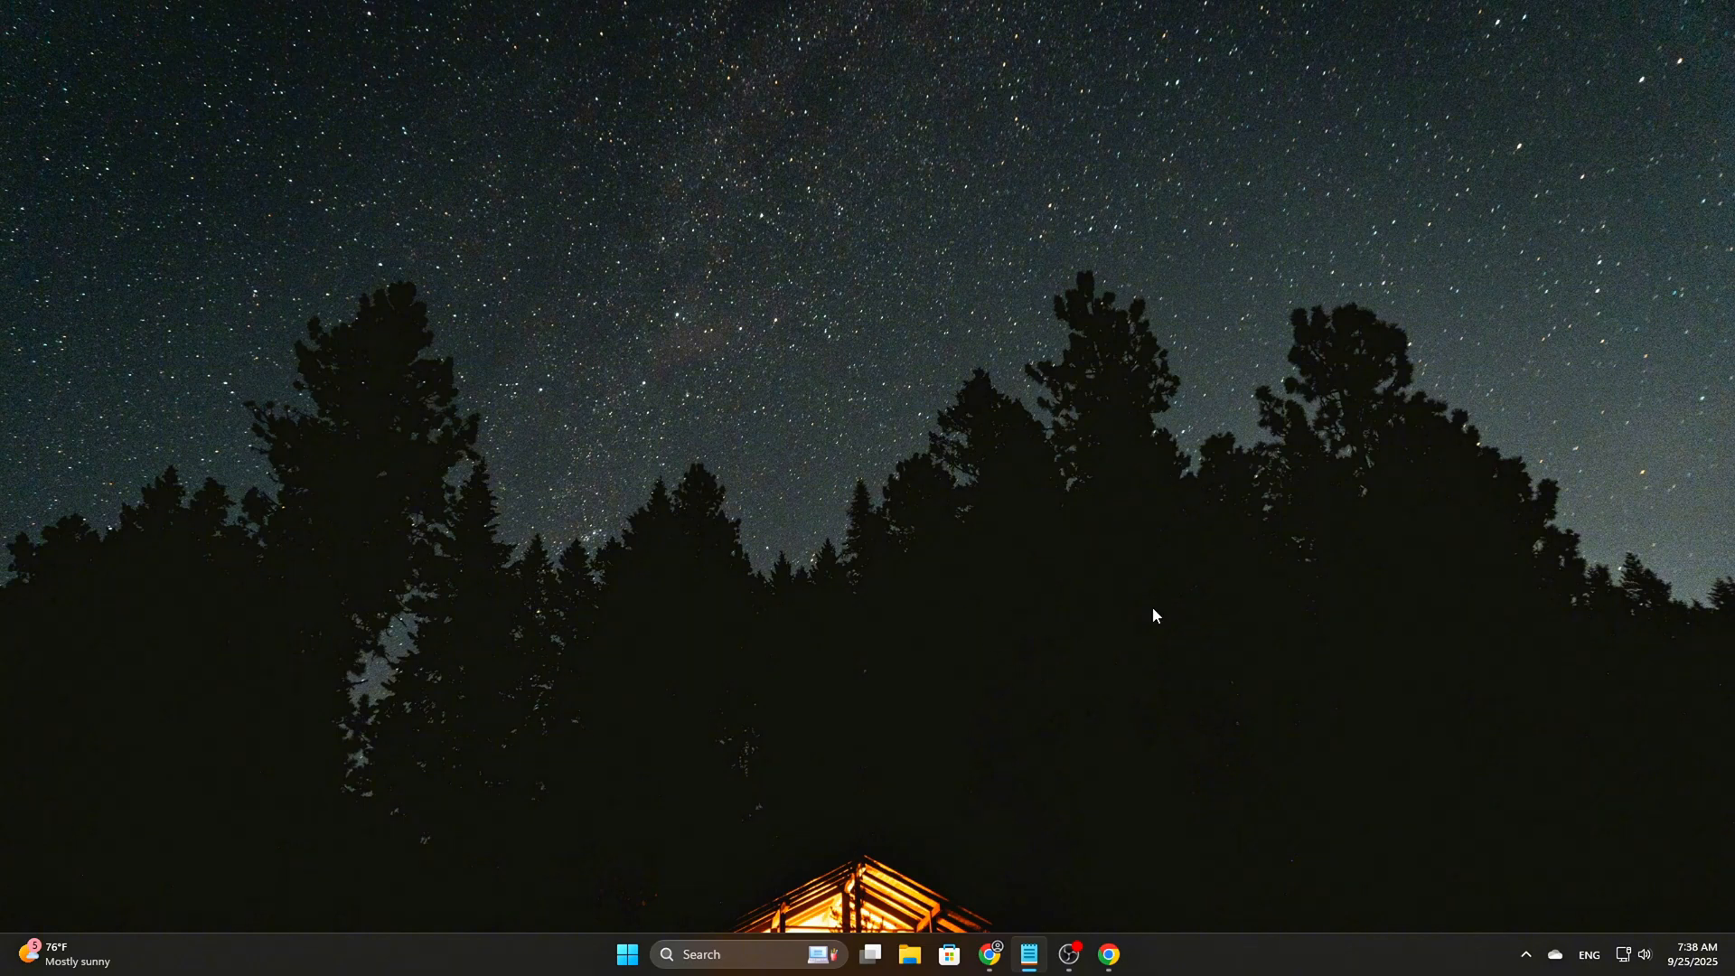
mouse_move(693, 558)
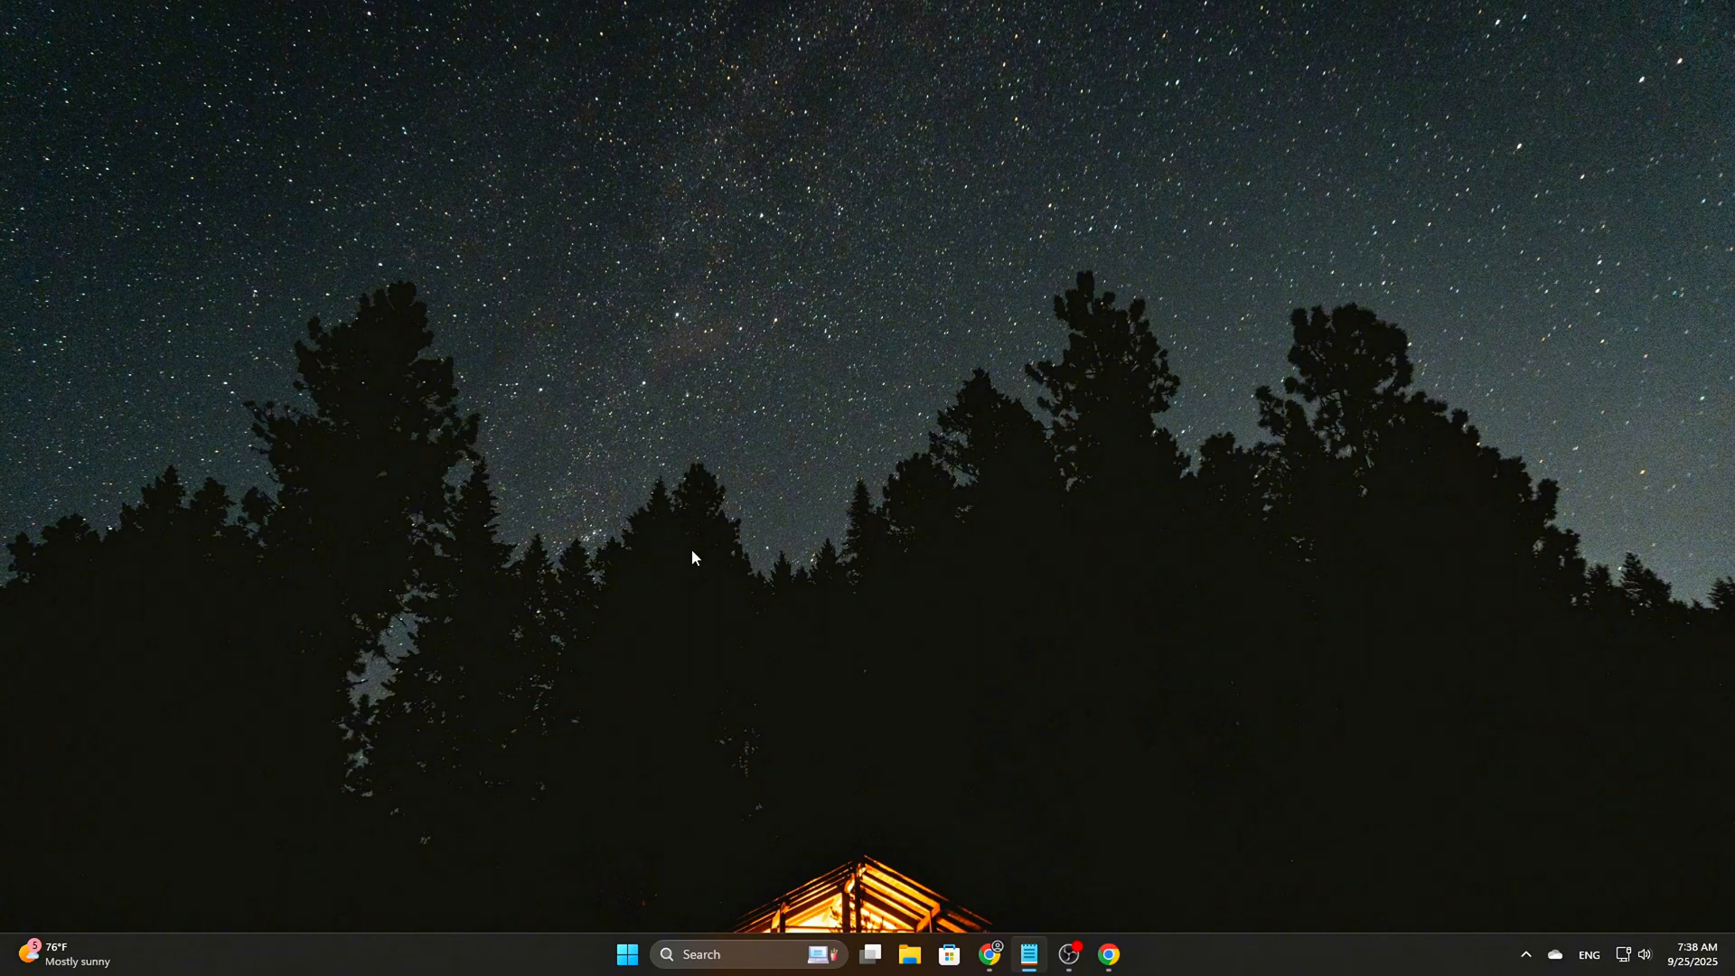
- Relaunch from the Run box and bring up the new-value menu in Memory Management
type("sysdm.cpl")
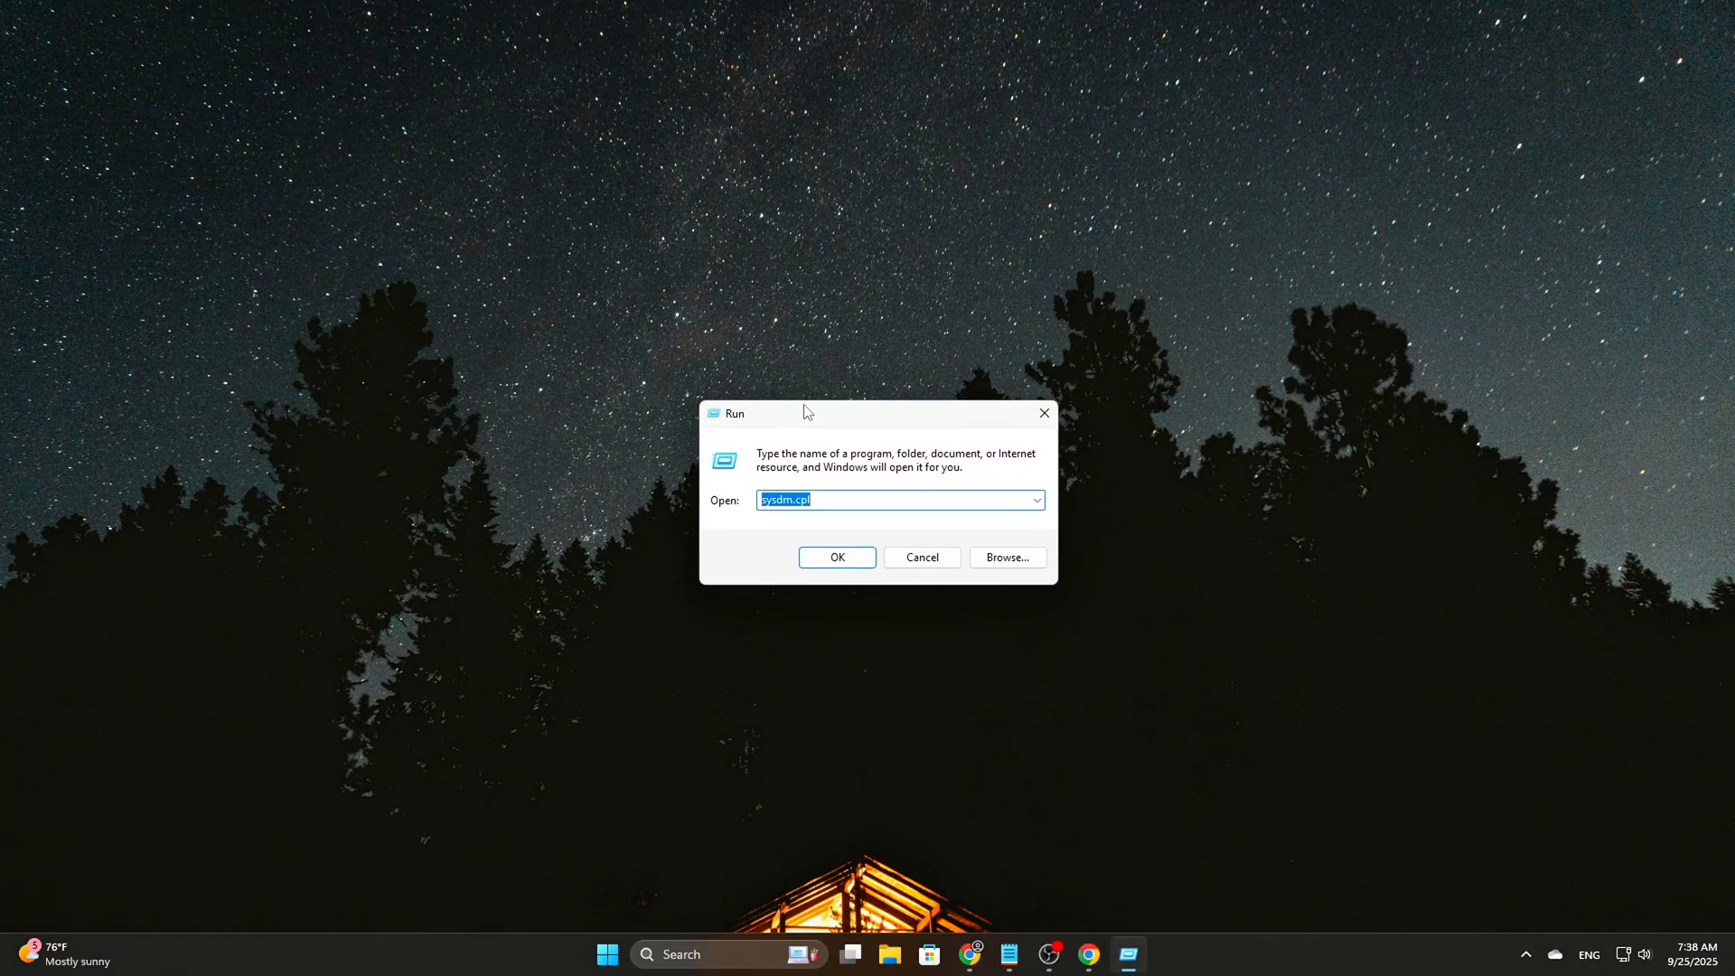
left_click(837, 557)
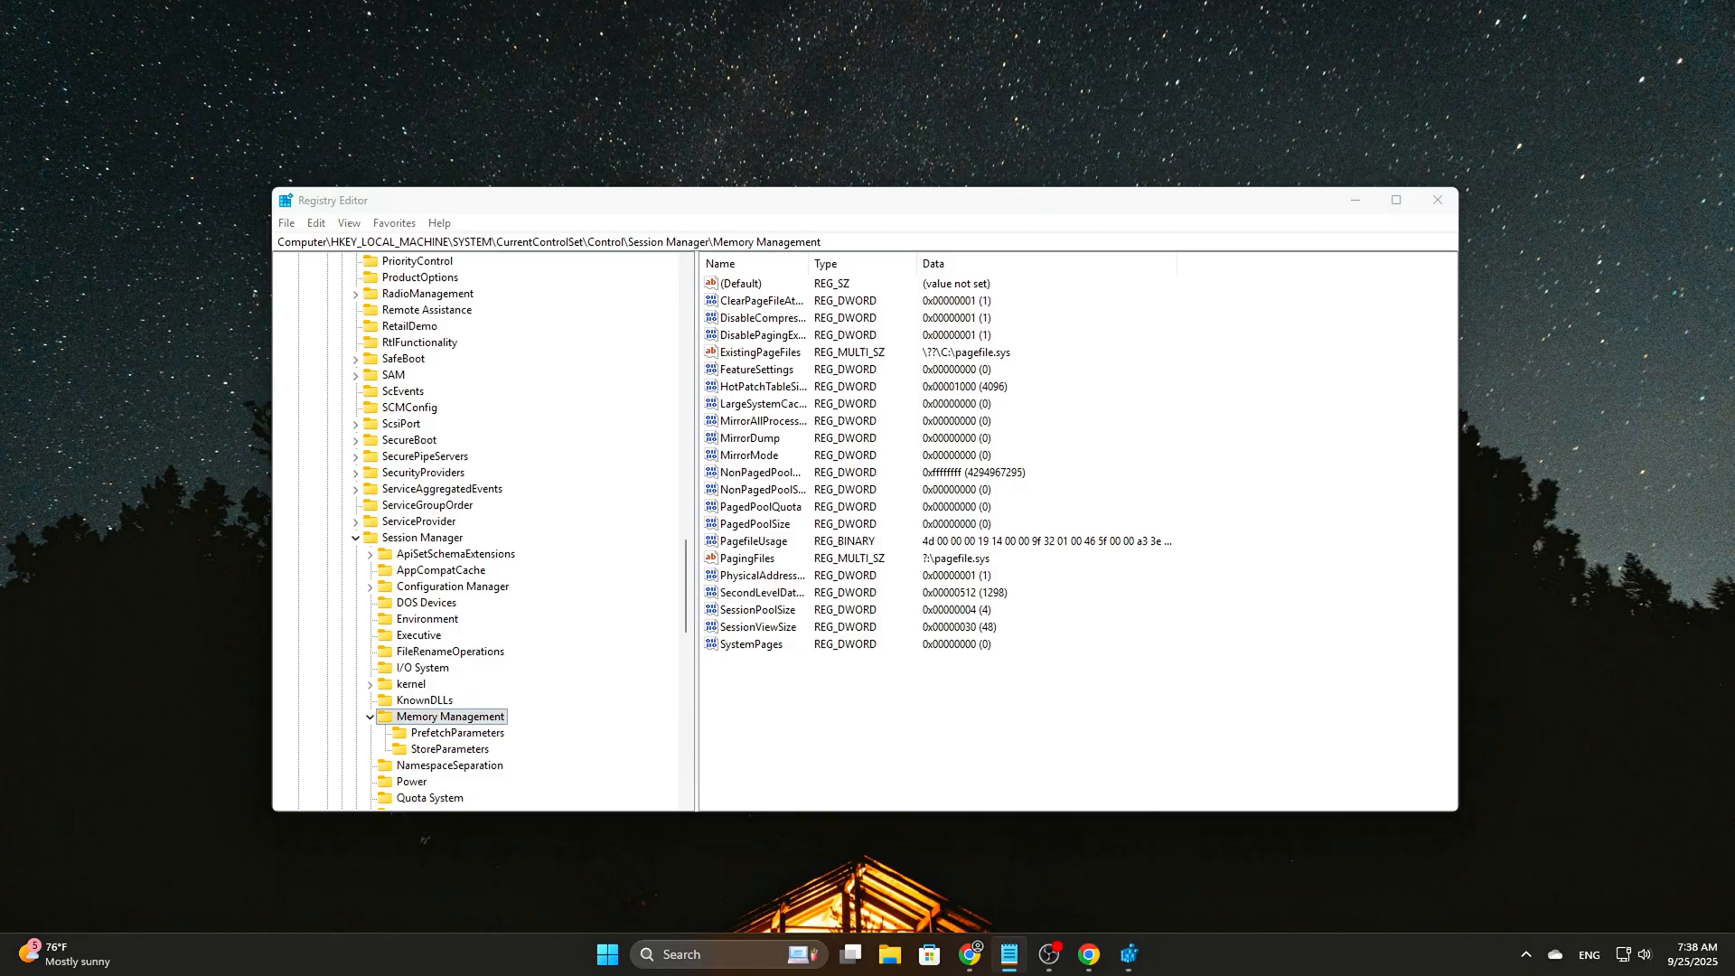
mouse_move(852, 738)
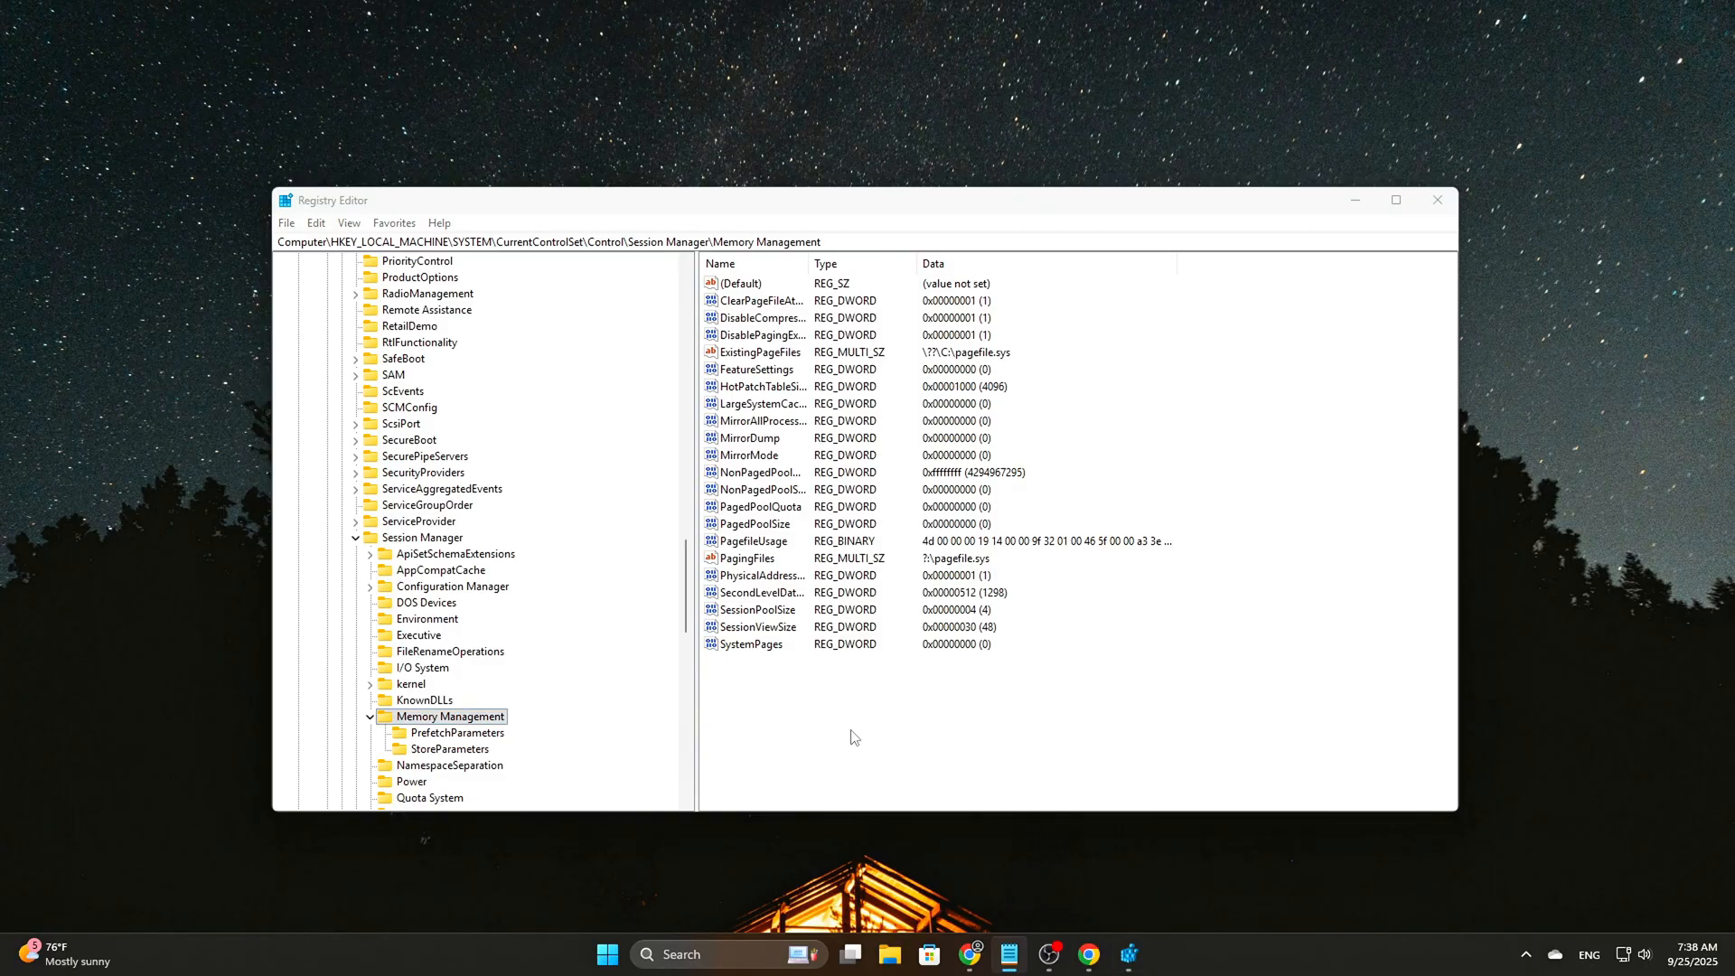
right_click(854, 736)
type("CrashDumpEnabled")
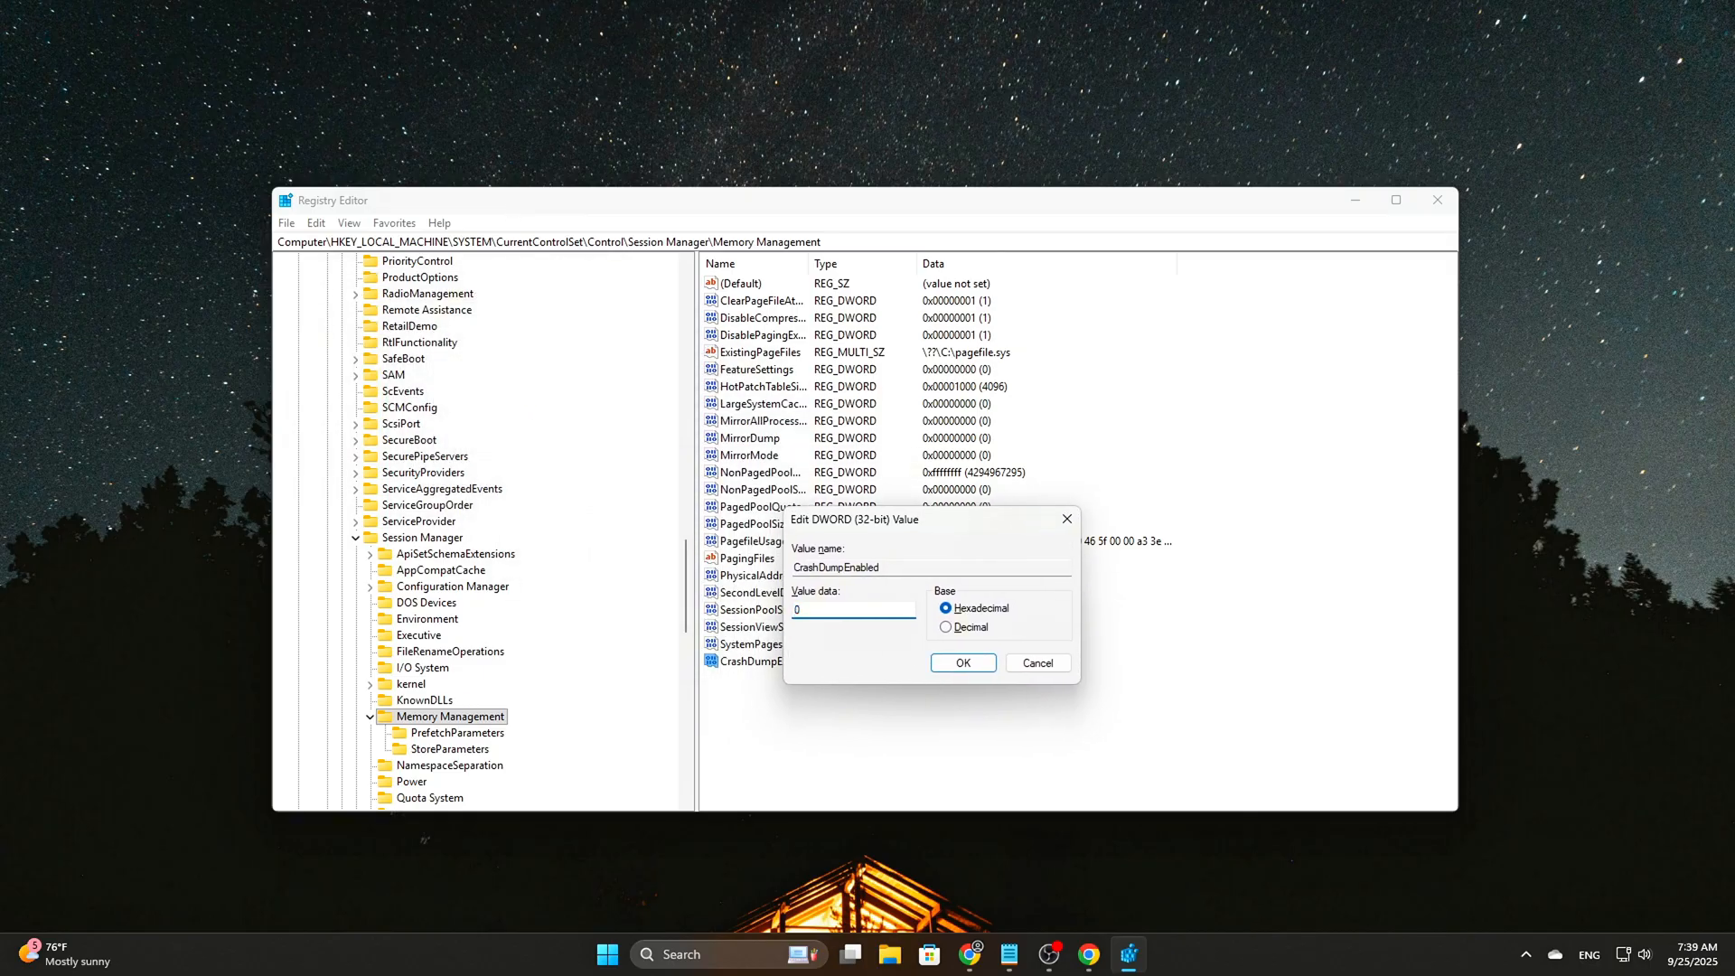
- Confirm the new CrashDumpEnabled DWORD with value data 0
left_click(961, 662)
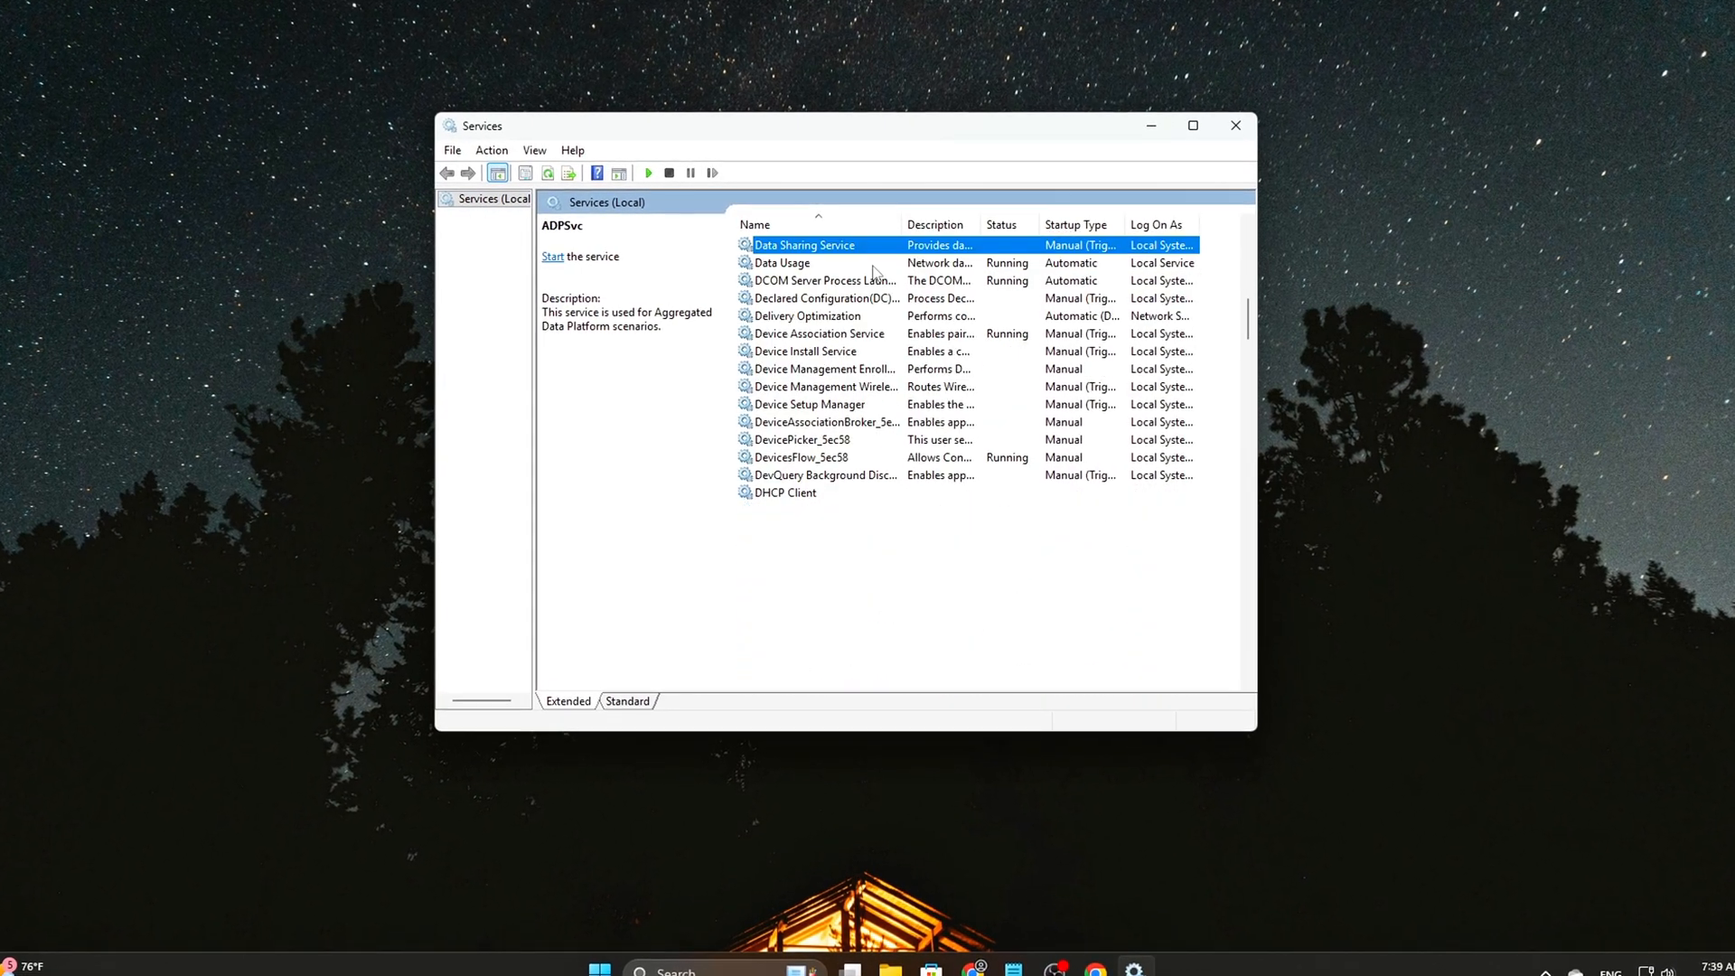
- Stop the Diagnostic Policy Service from its properties and dismiss the stopping notice
left_click(817, 335)
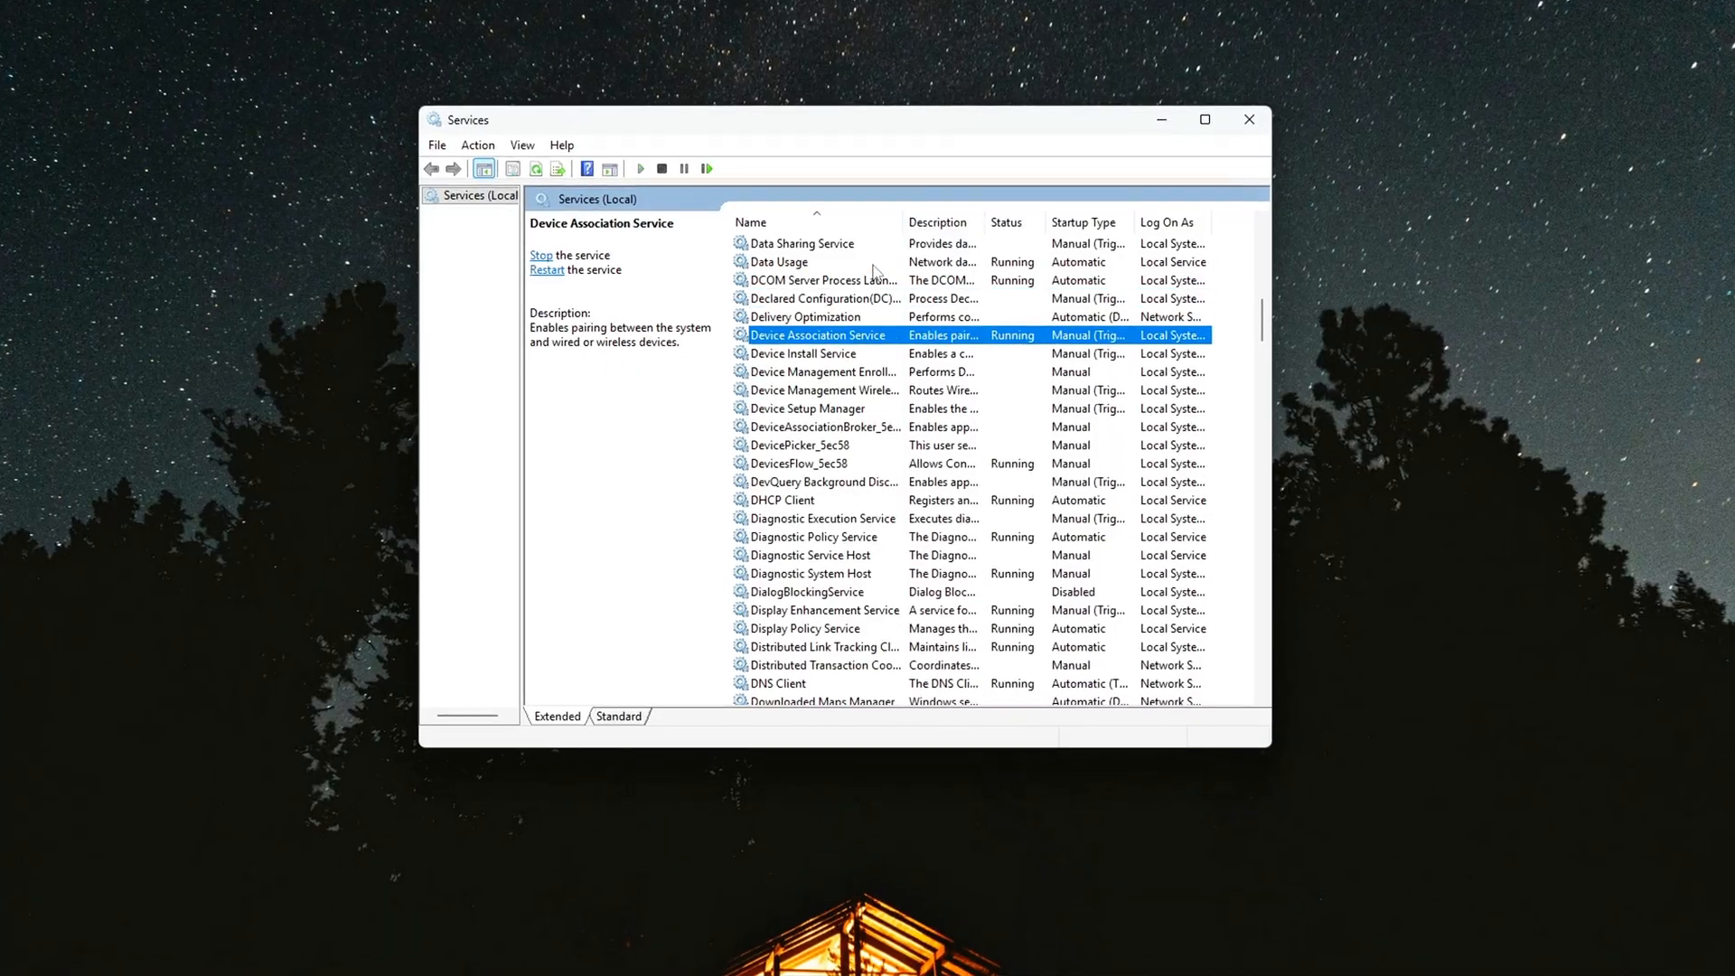
left_click(813, 546)
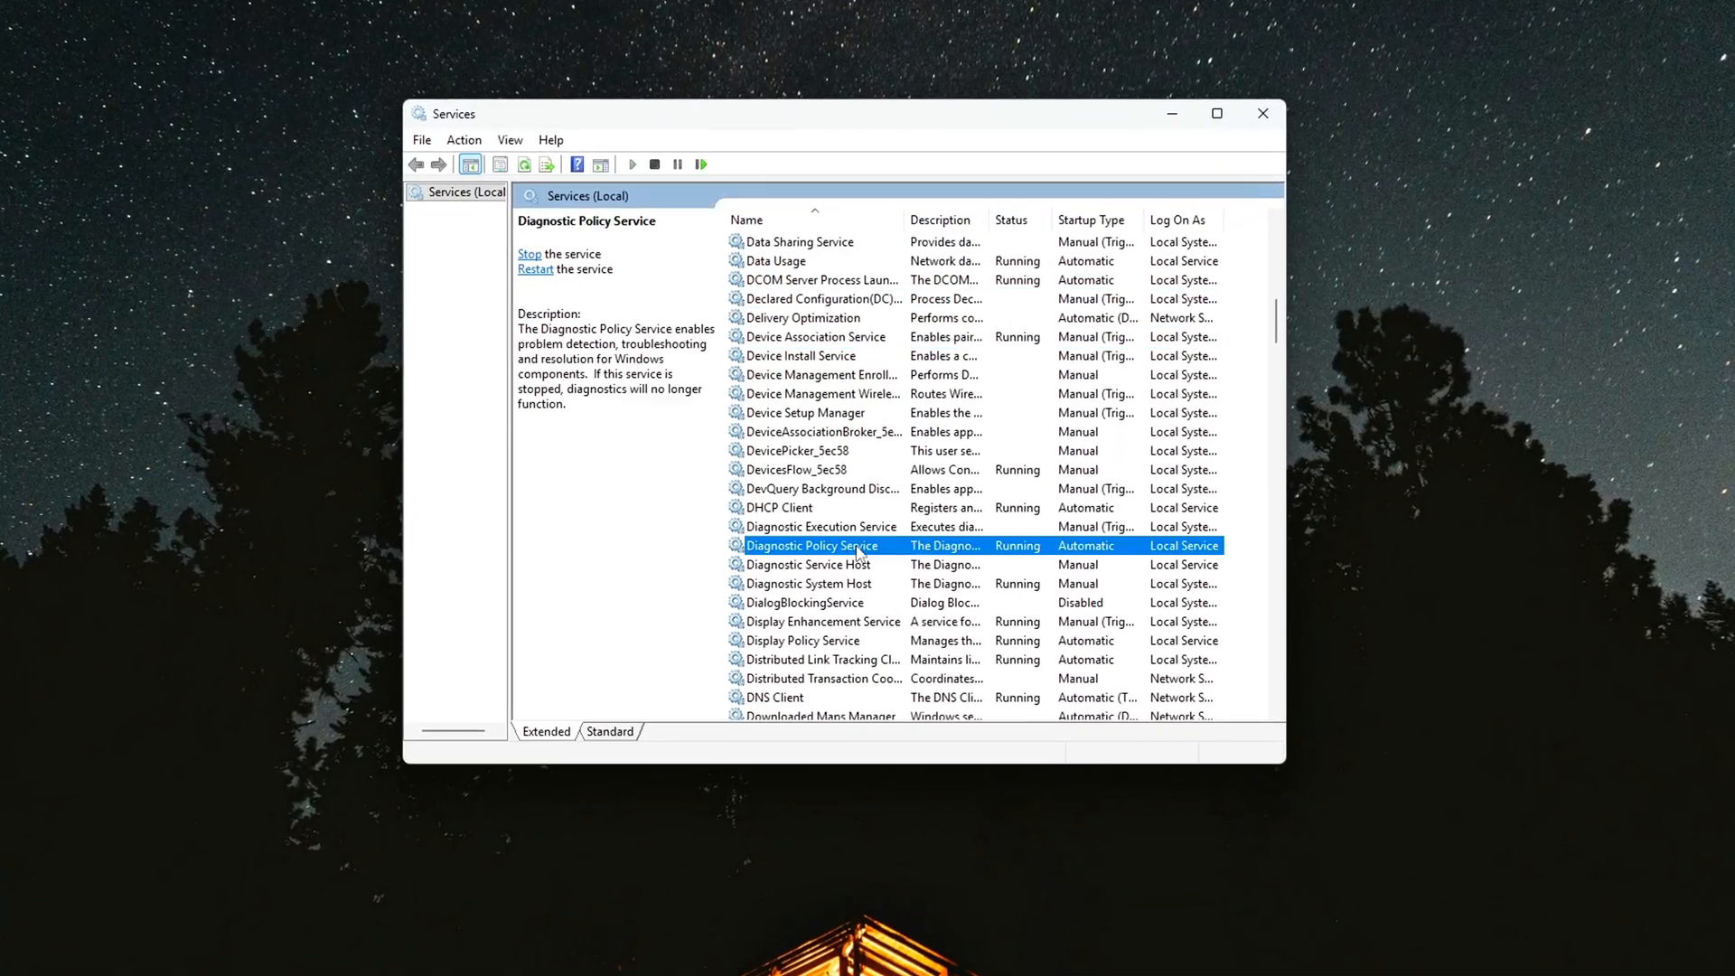
double_click(814, 546)
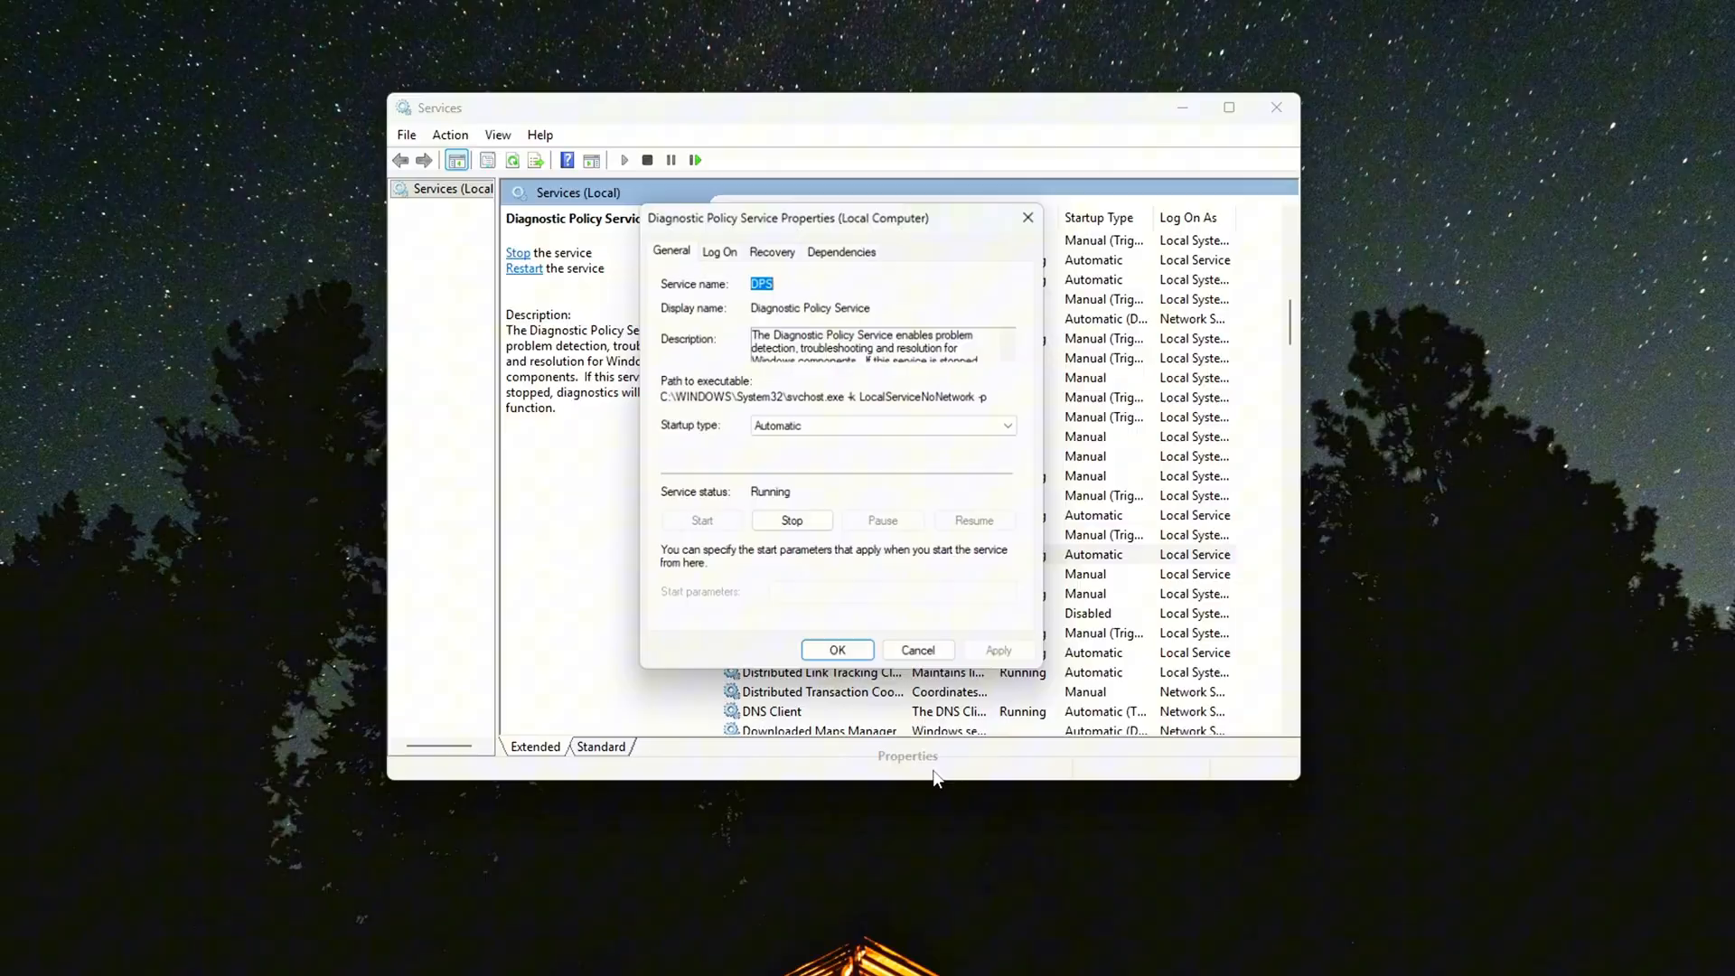
left_click(882, 424)
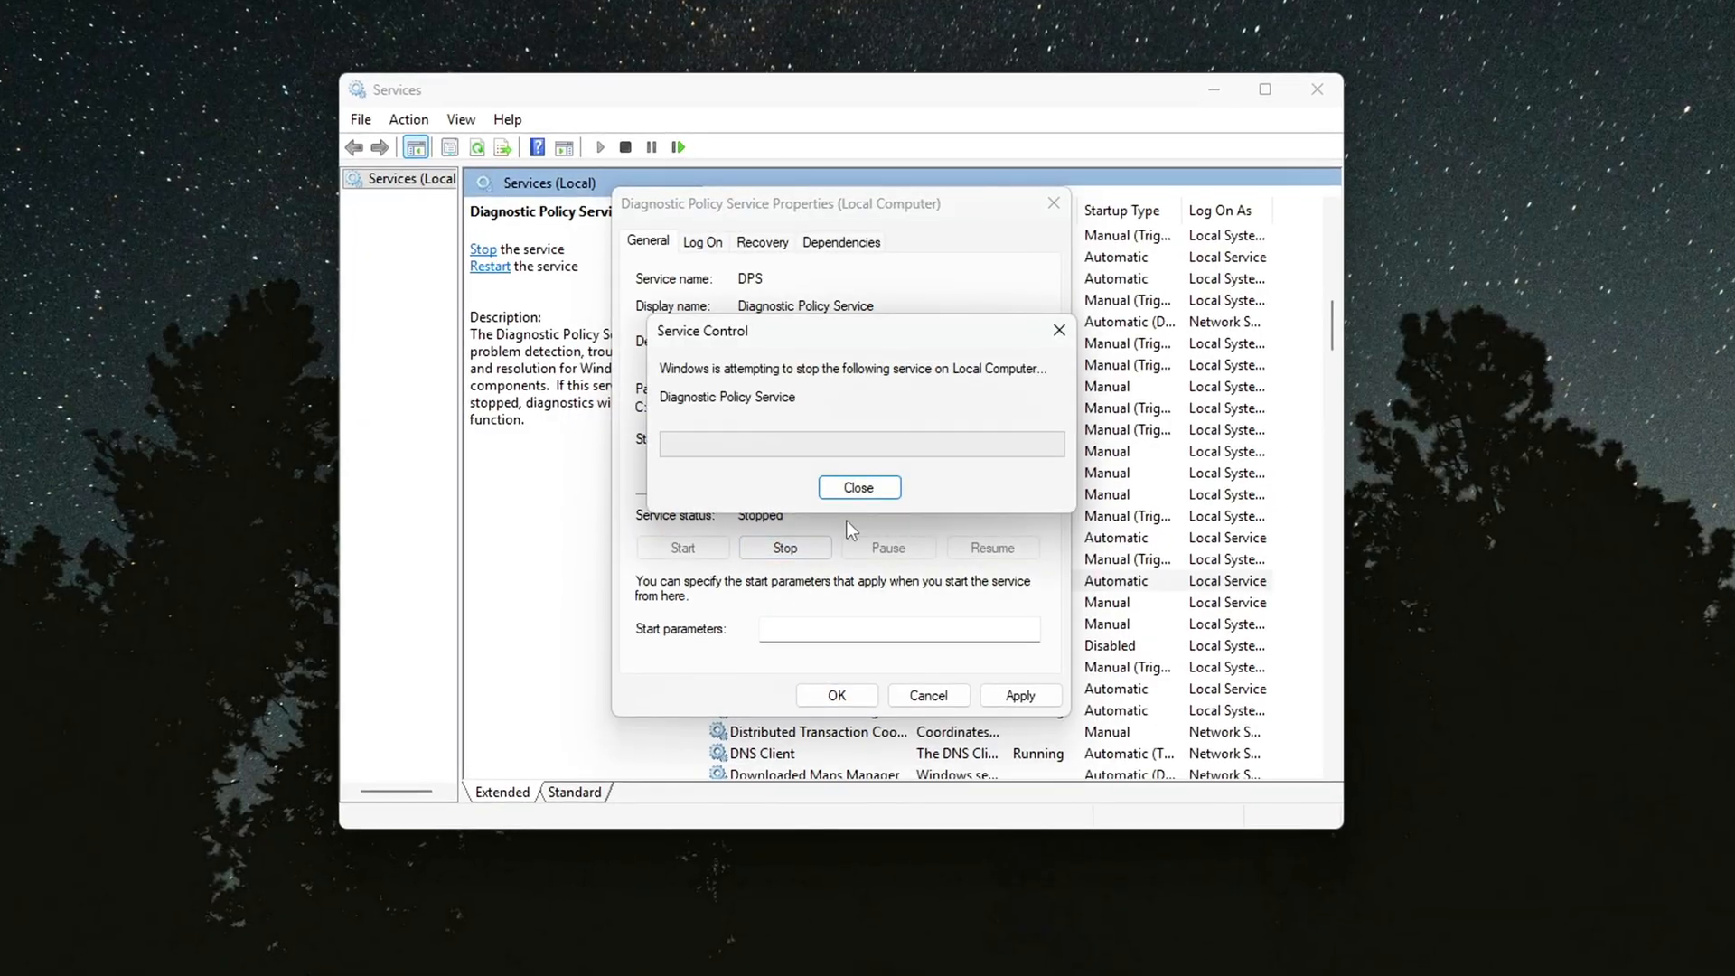
left_click(858, 487)
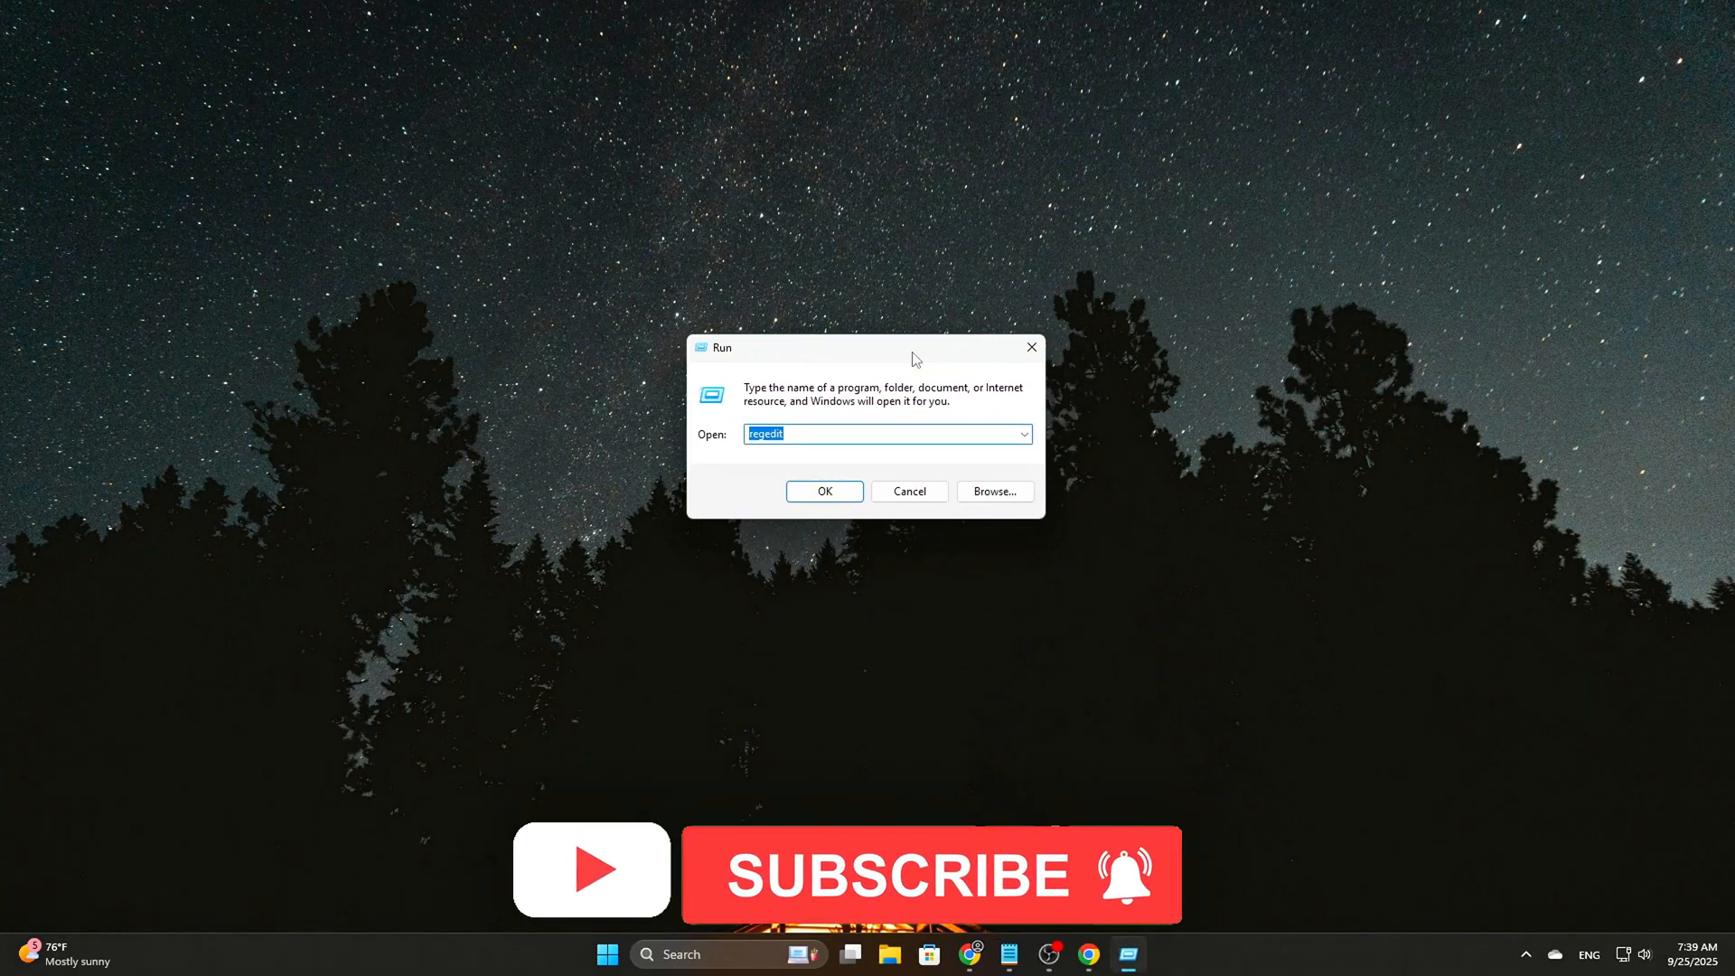
- Launch services.msc and give Diagnostic Policy Service a Disabled startup type, stopping it
type("services.msc")
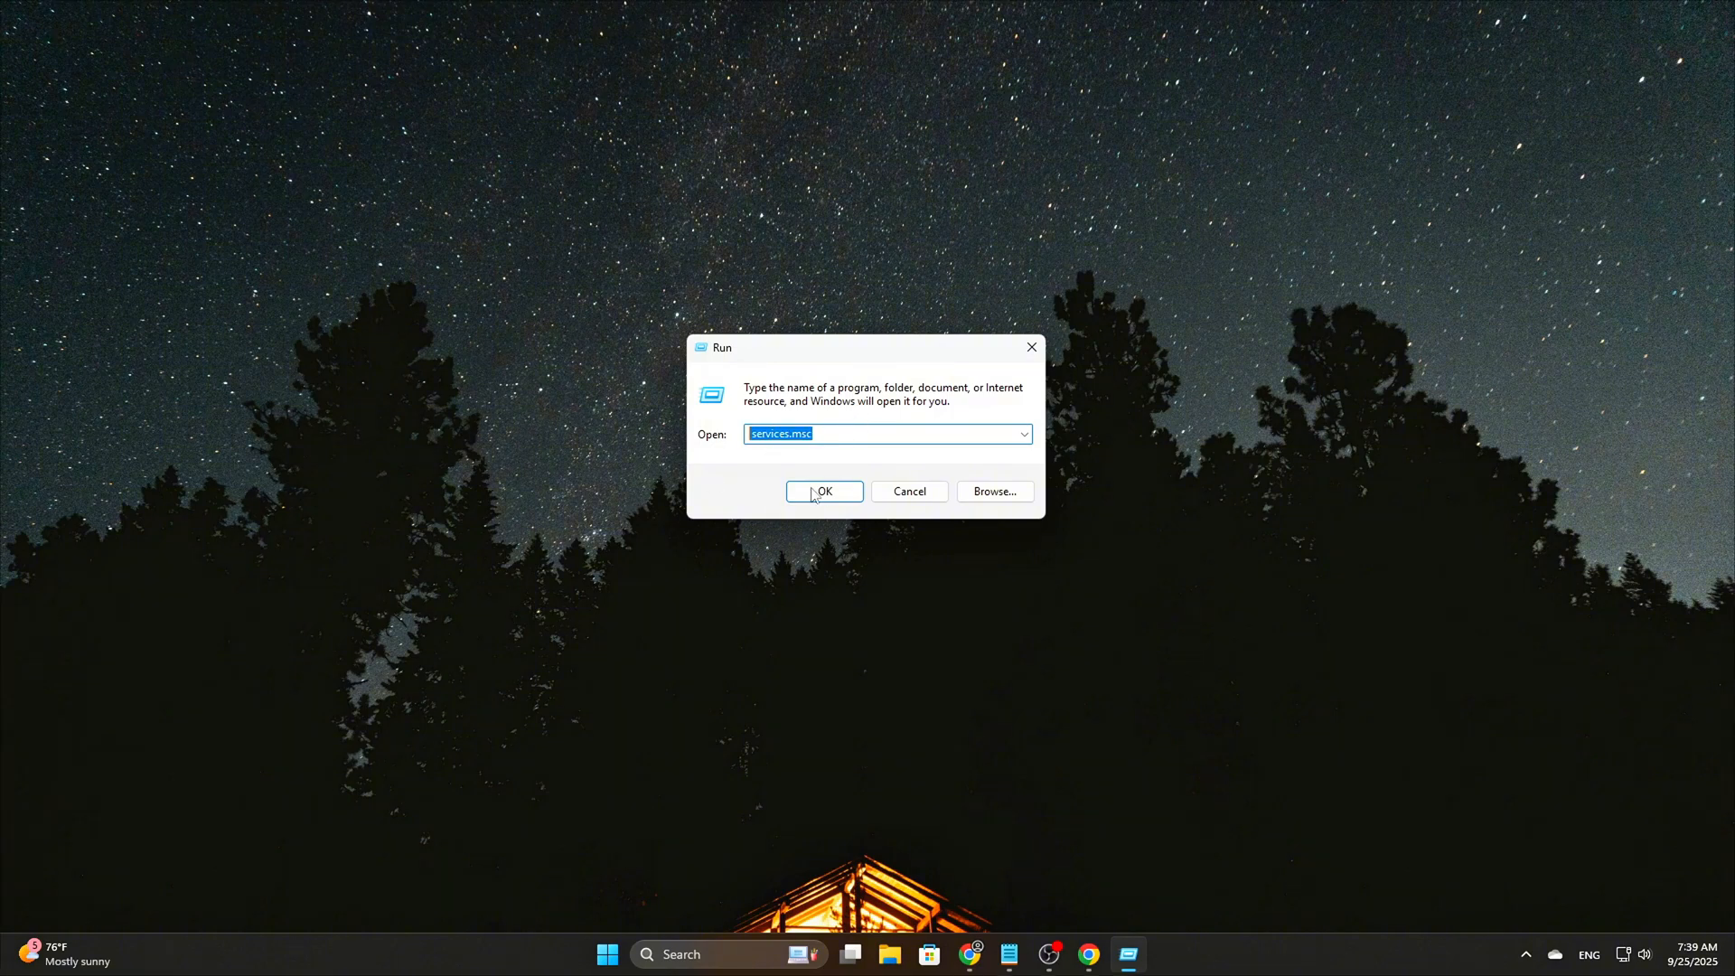
left_click(823, 491)
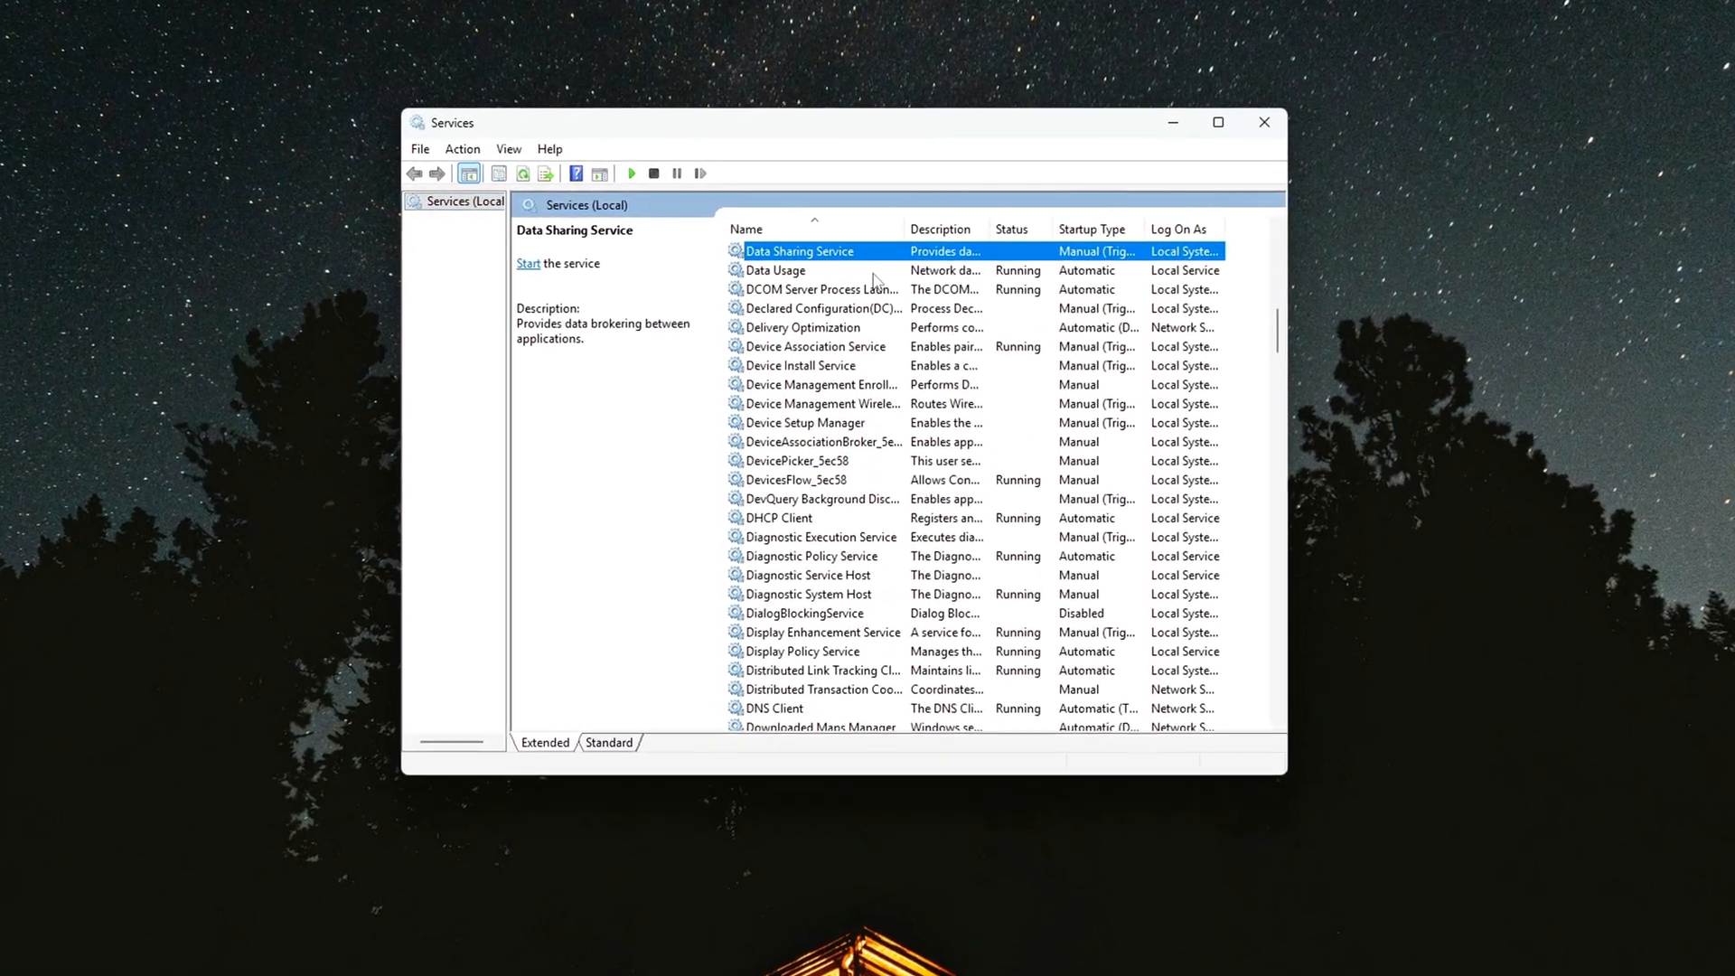
left_click(813, 346)
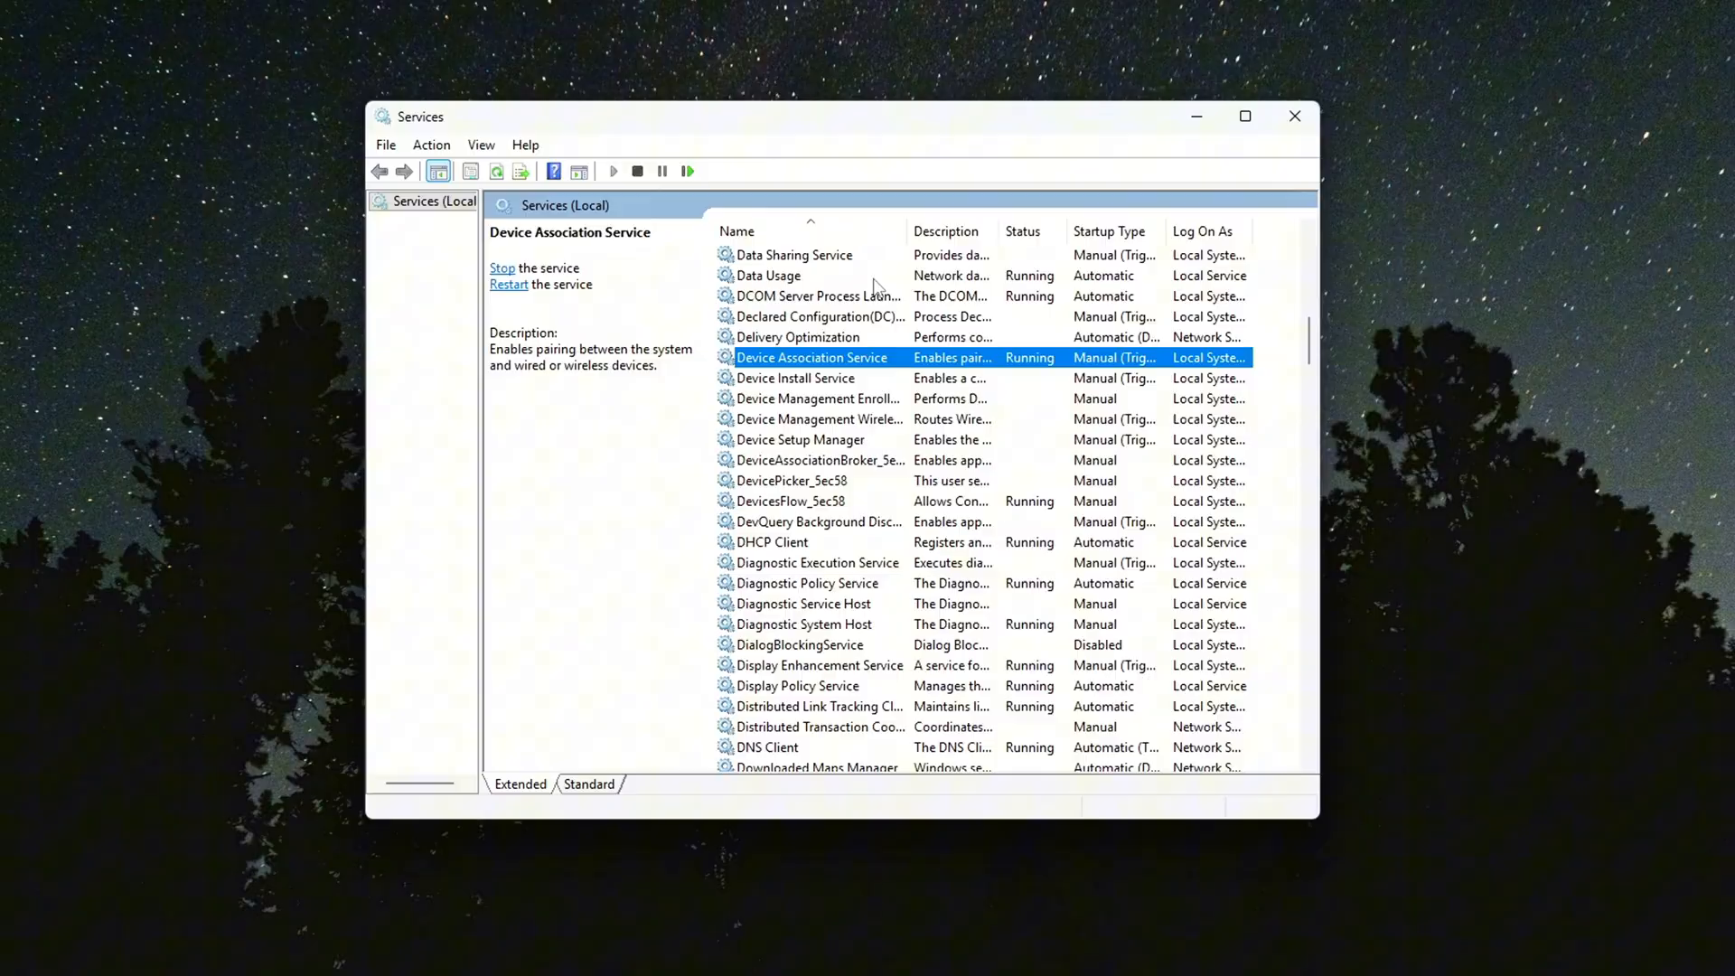
left_click(802, 610)
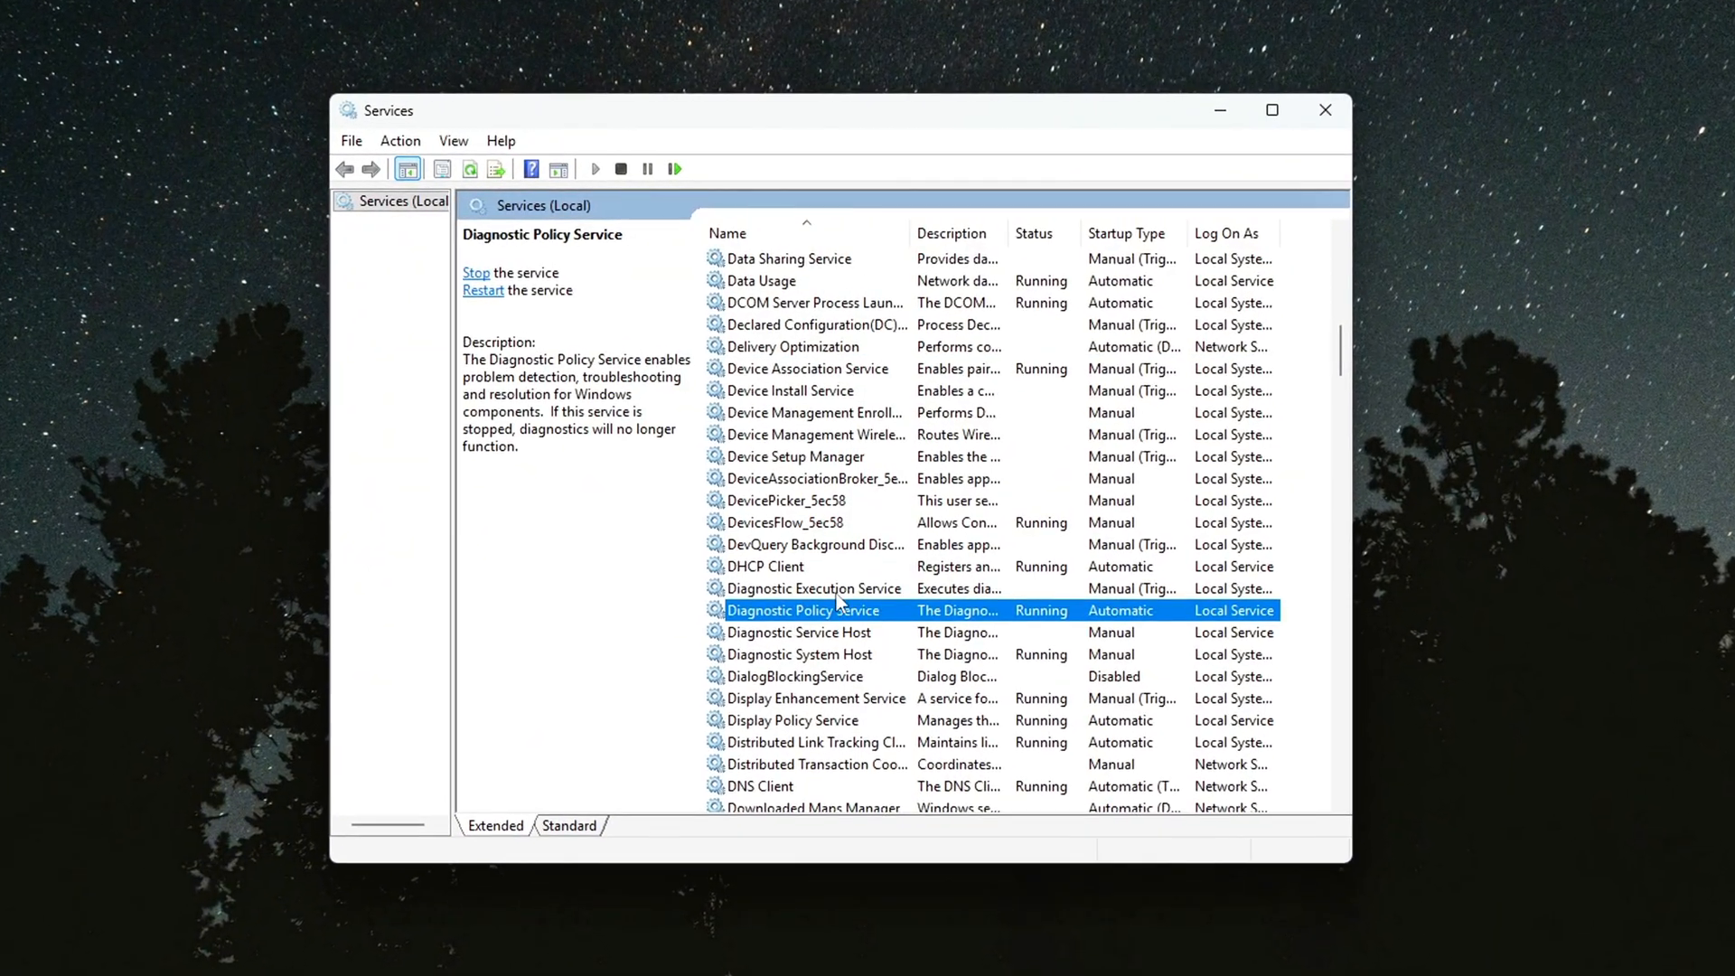
double_click(802, 610)
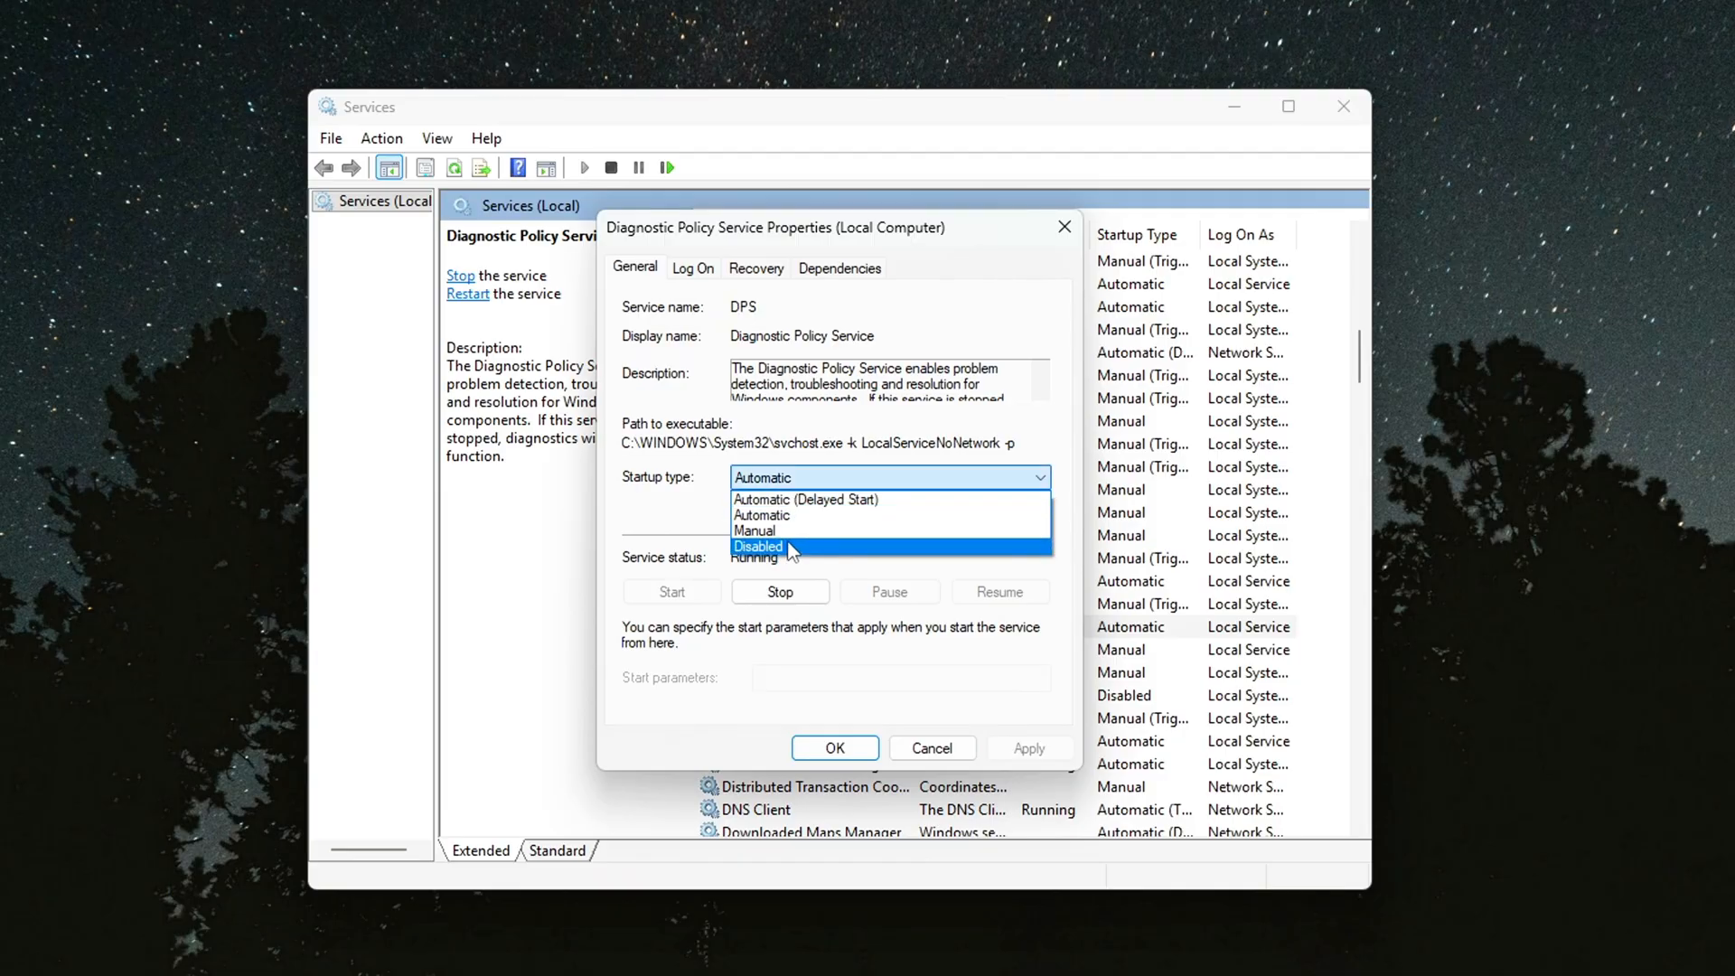
mouse_move(815, 555)
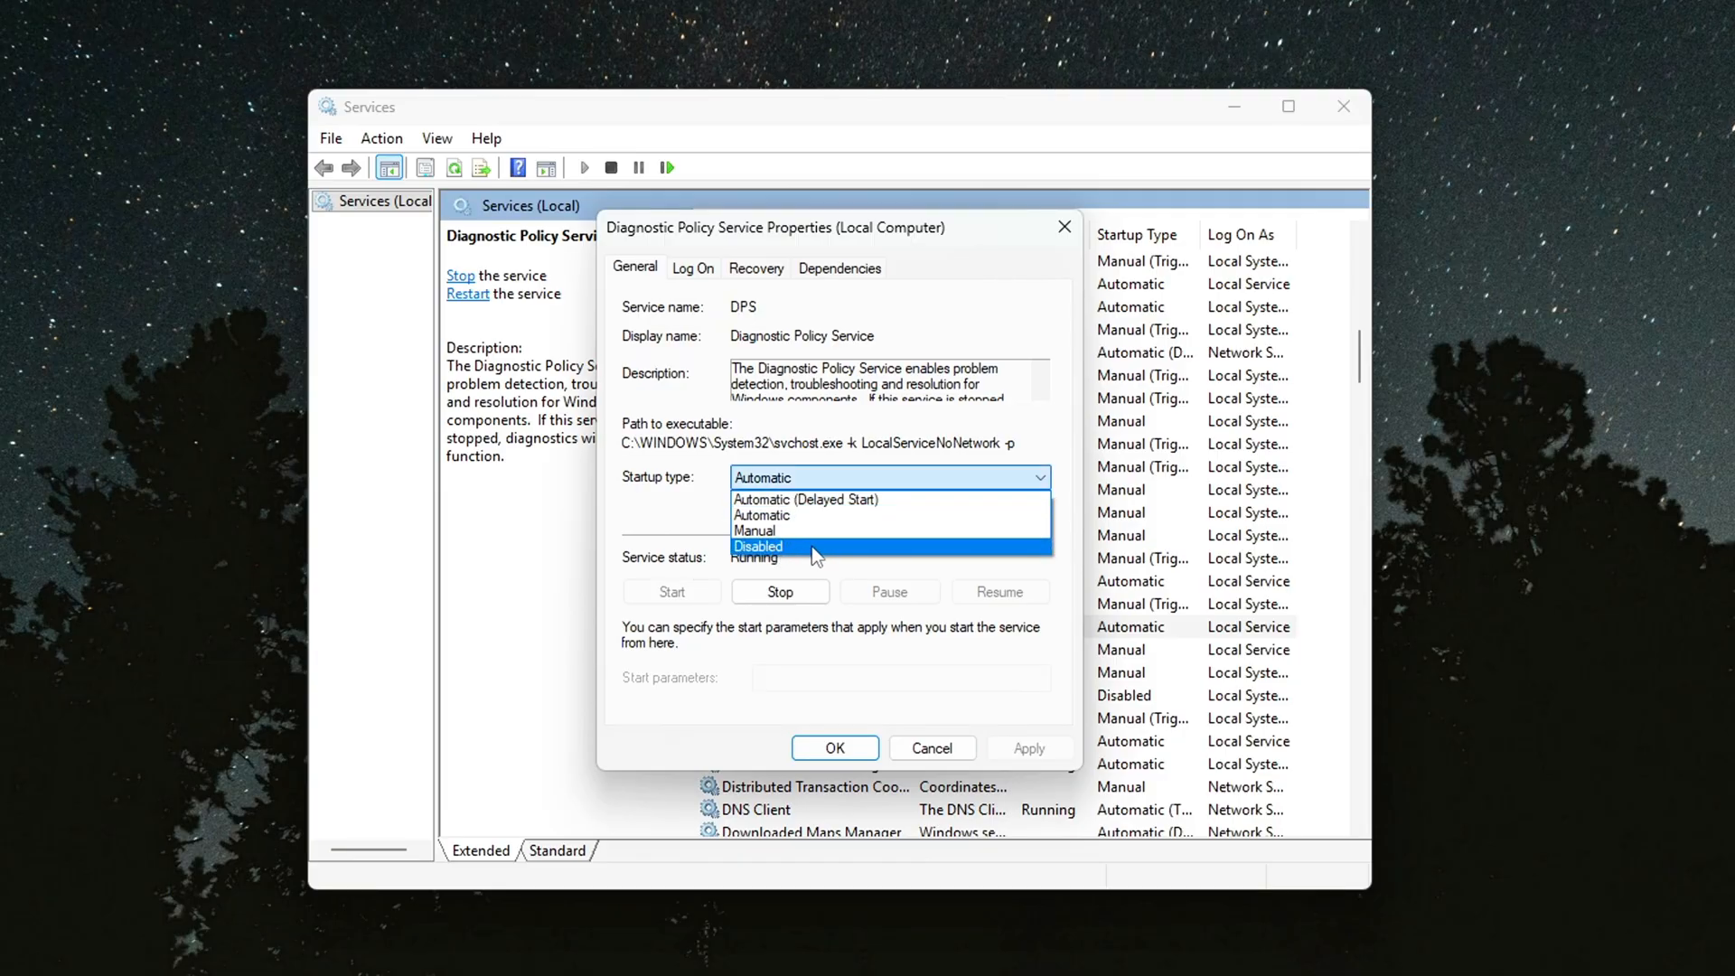
left_click(779, 591)
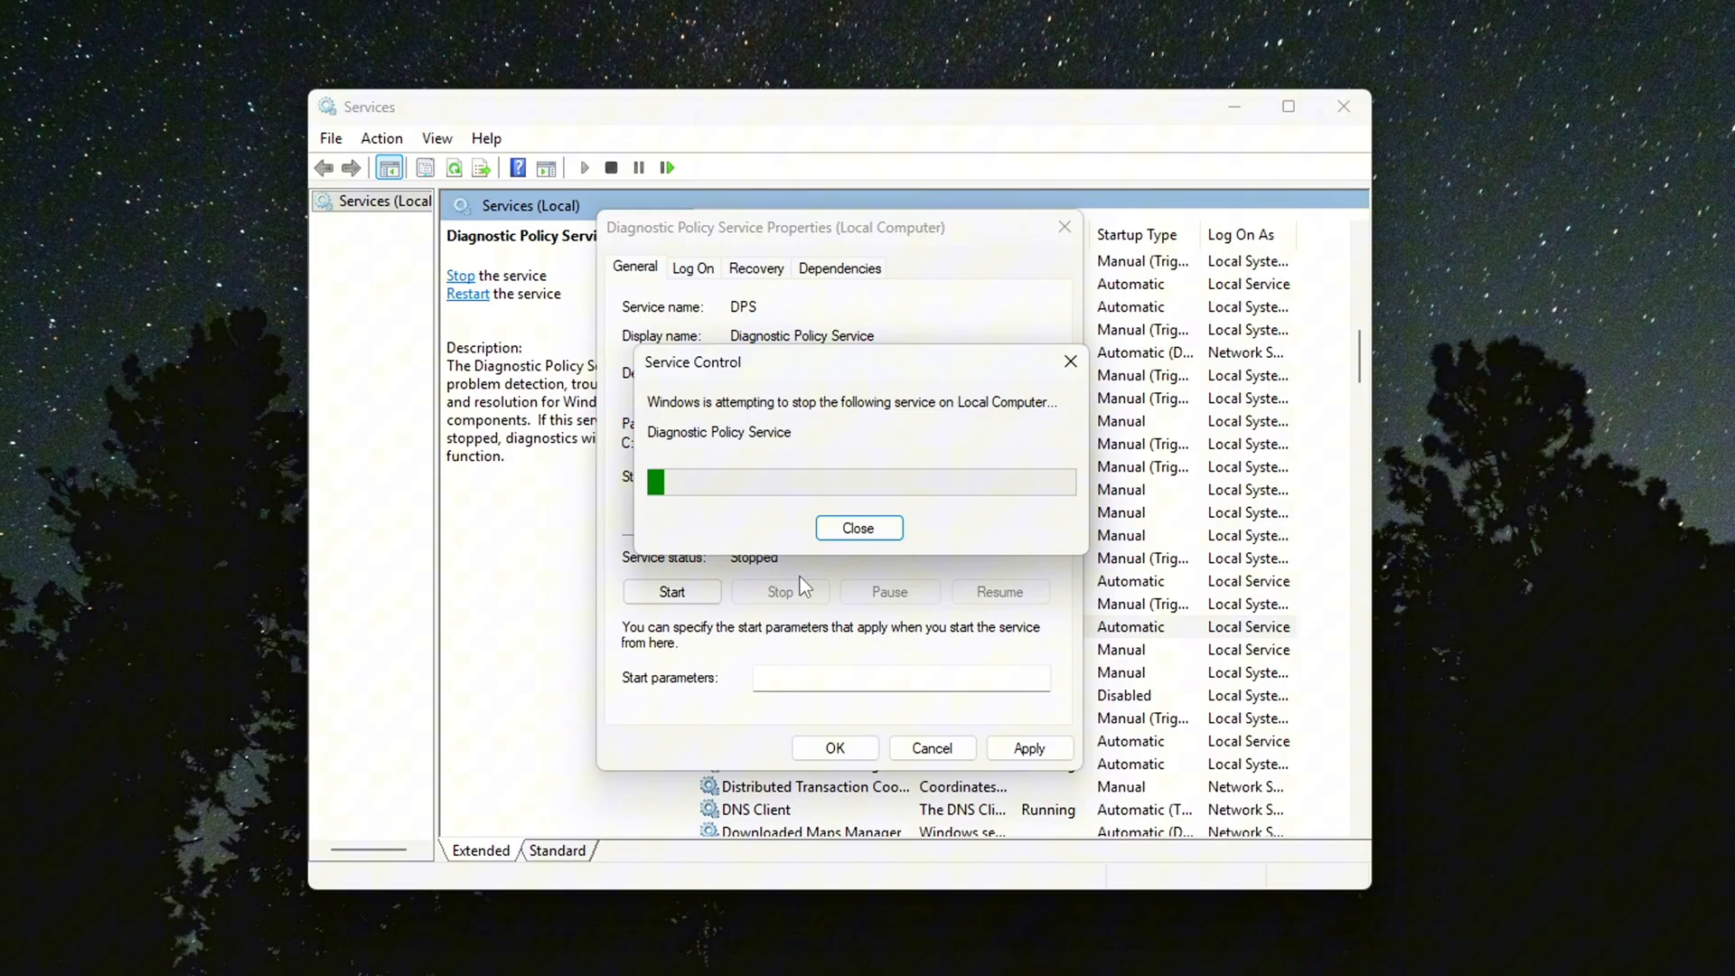
left_click(857, 528)
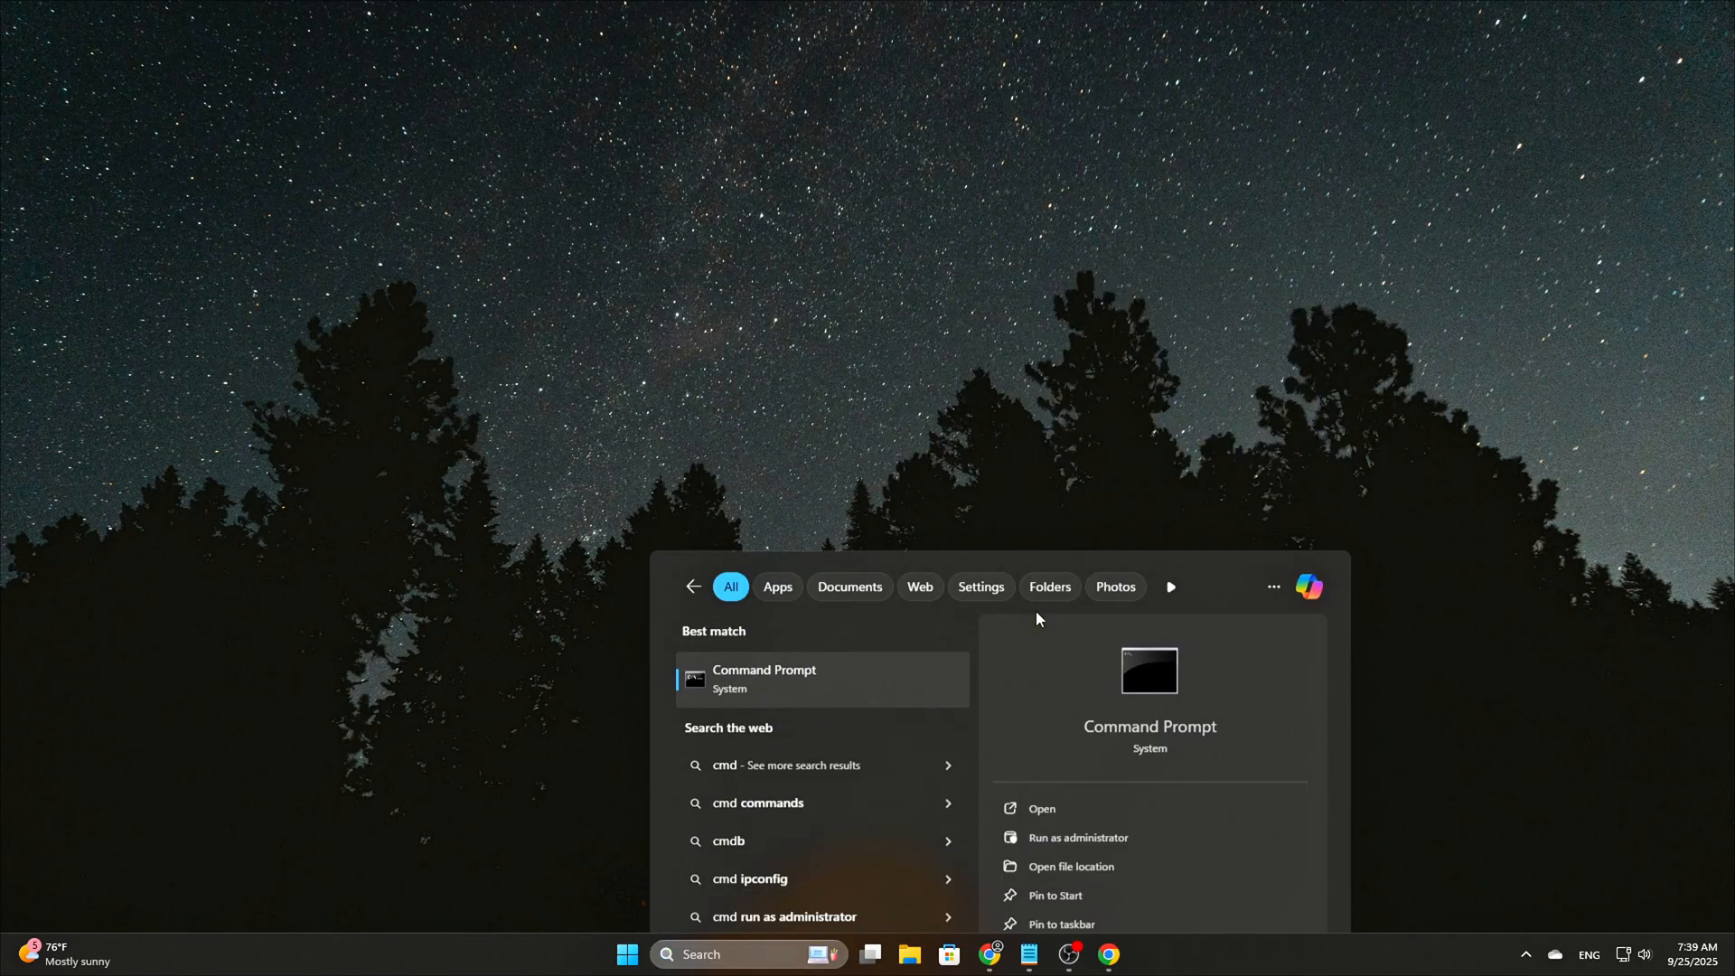
- Choose Command Prompt from the cmd search results
left_click(1075, 837)
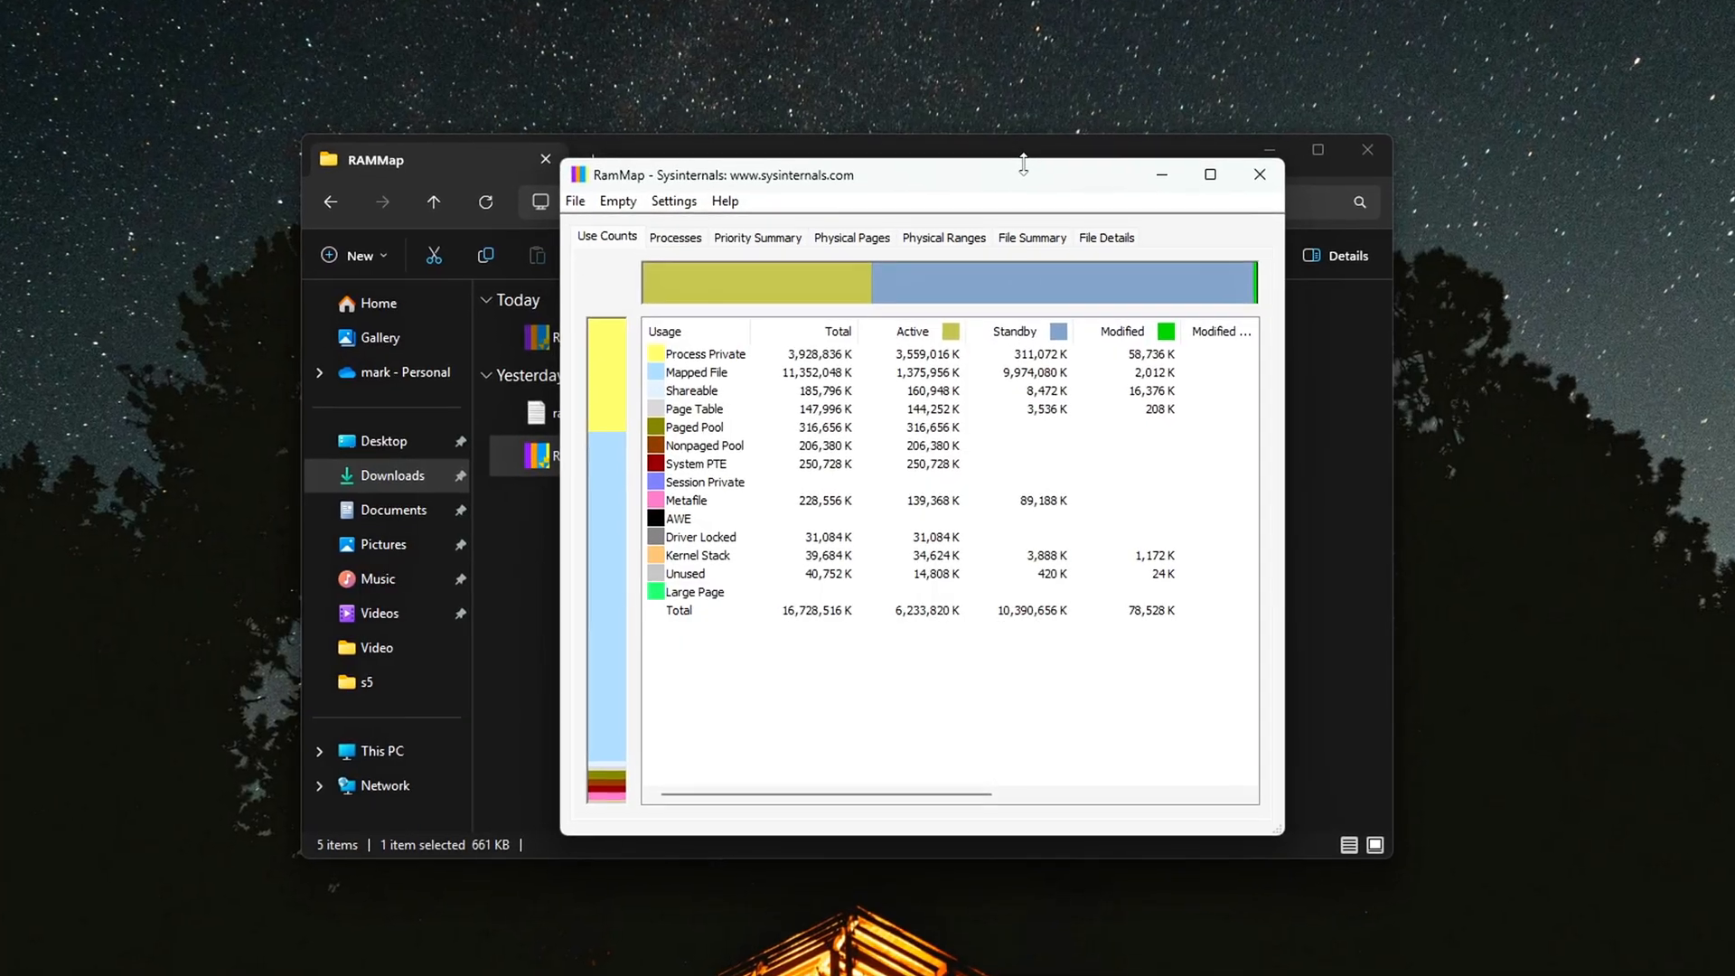
- Check RAMMap's Use Counts, close RAMMap, and select the RAMMap file in Downloads
left_click(617, 200)
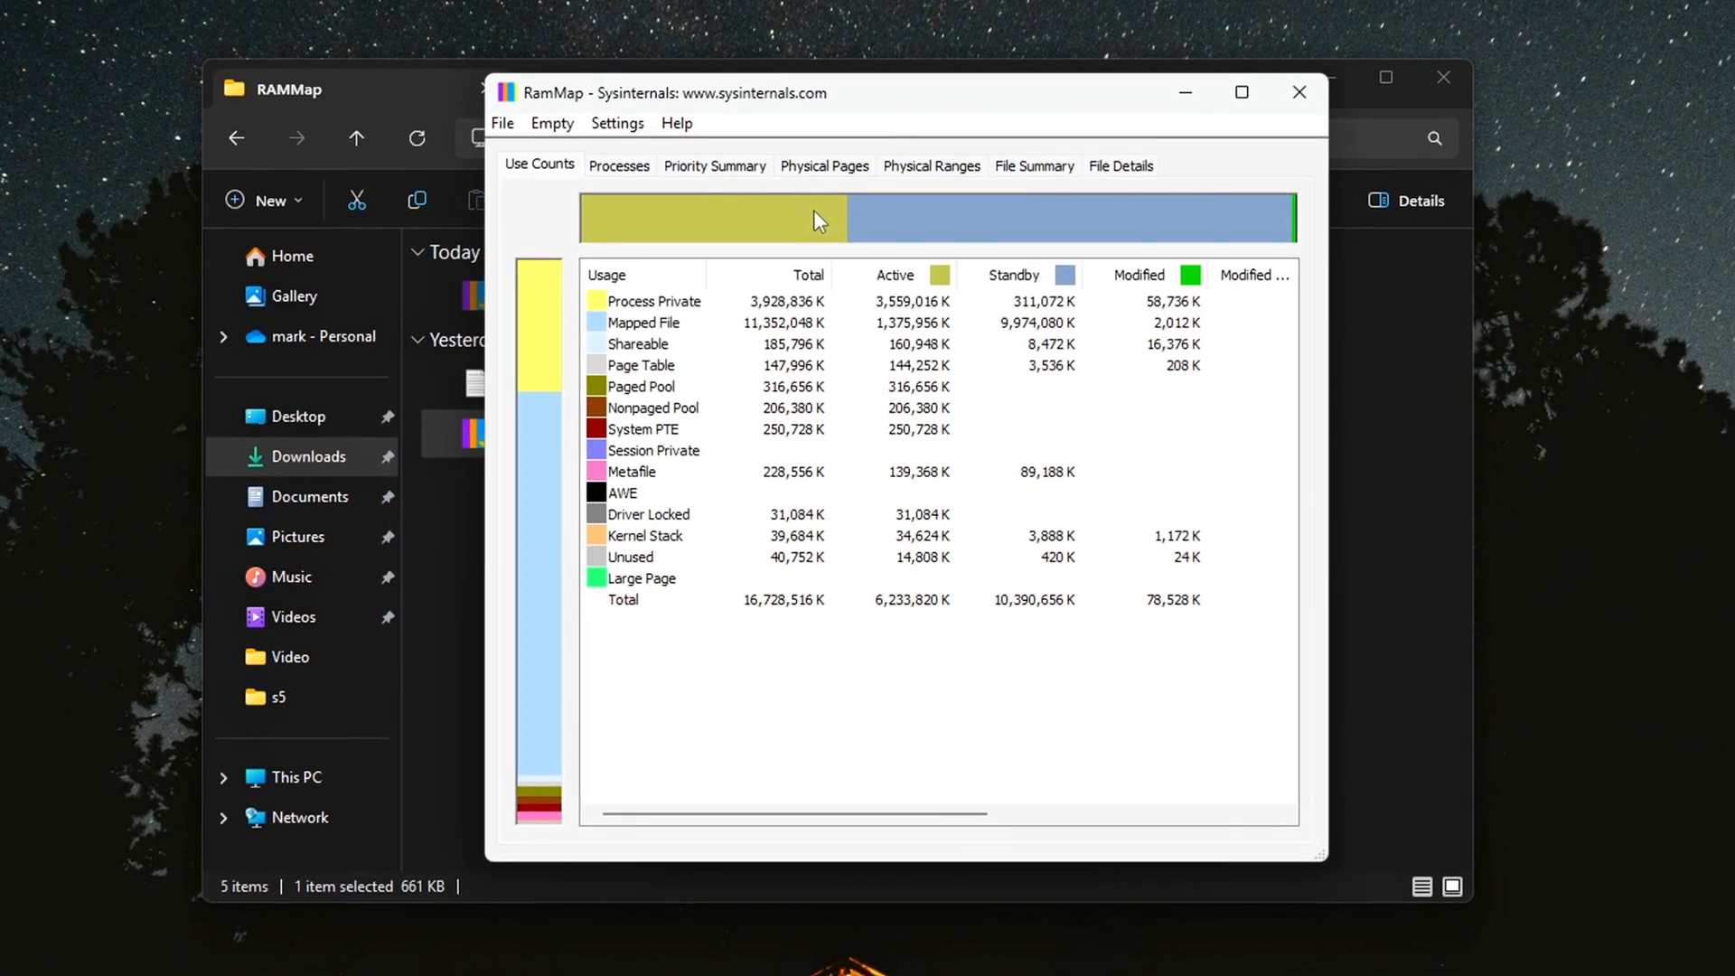
left_click(1298, 92)
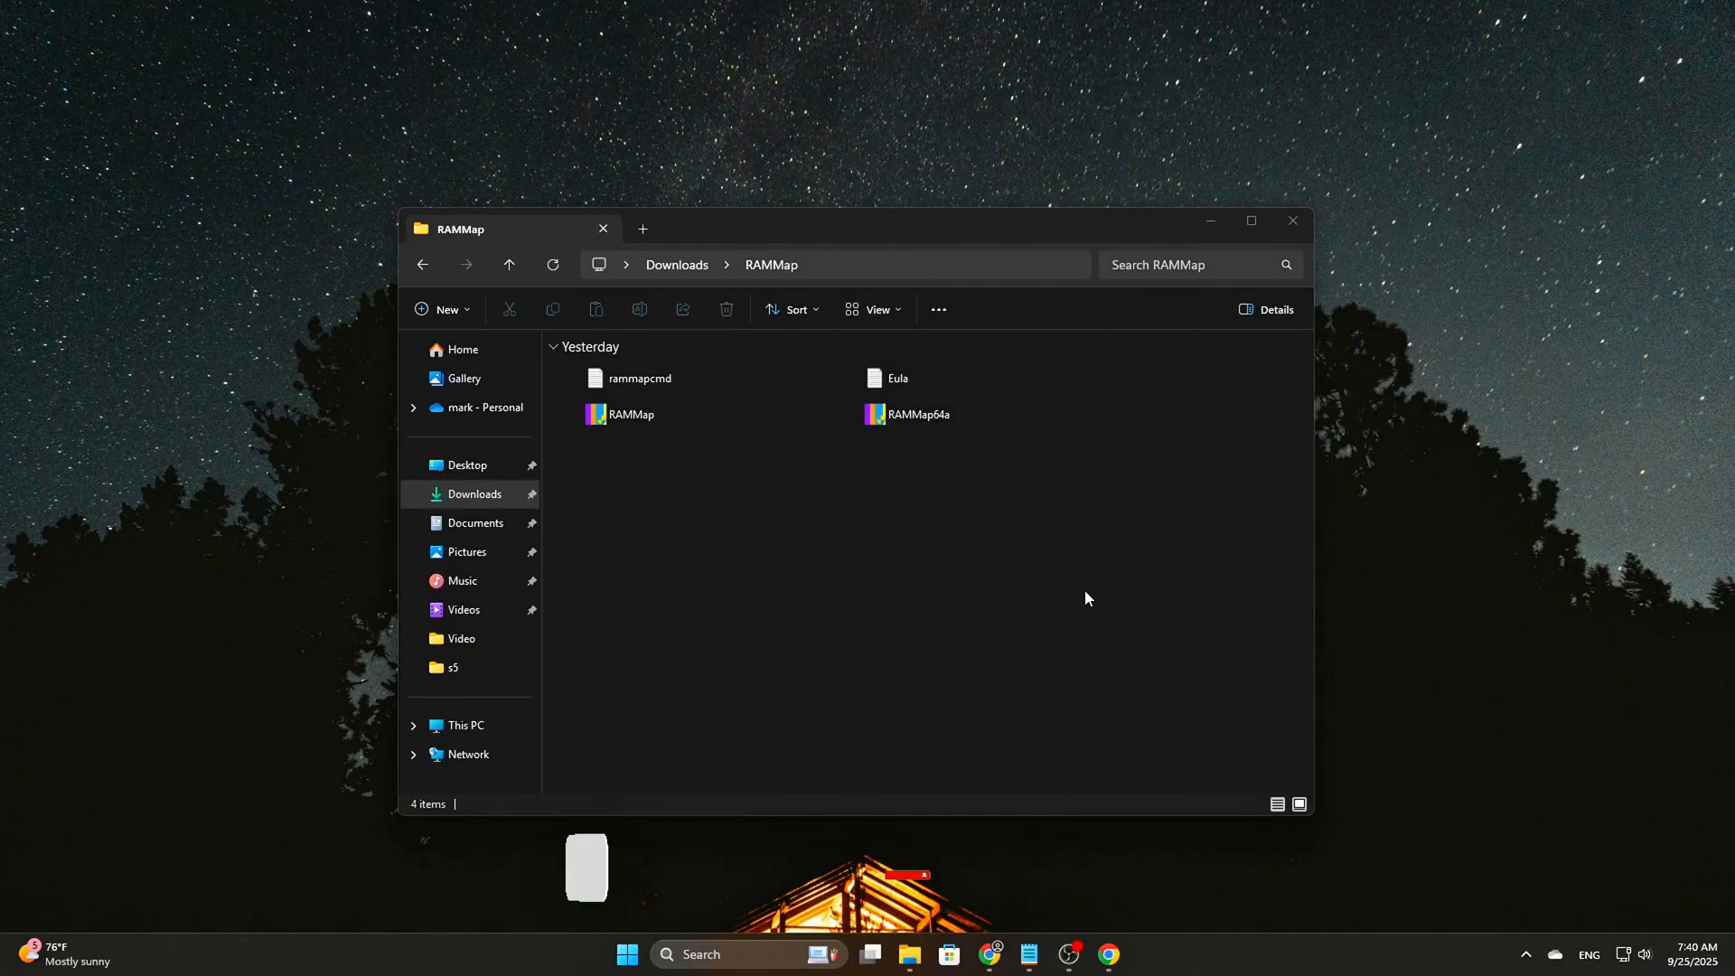
left_click(630, 414)
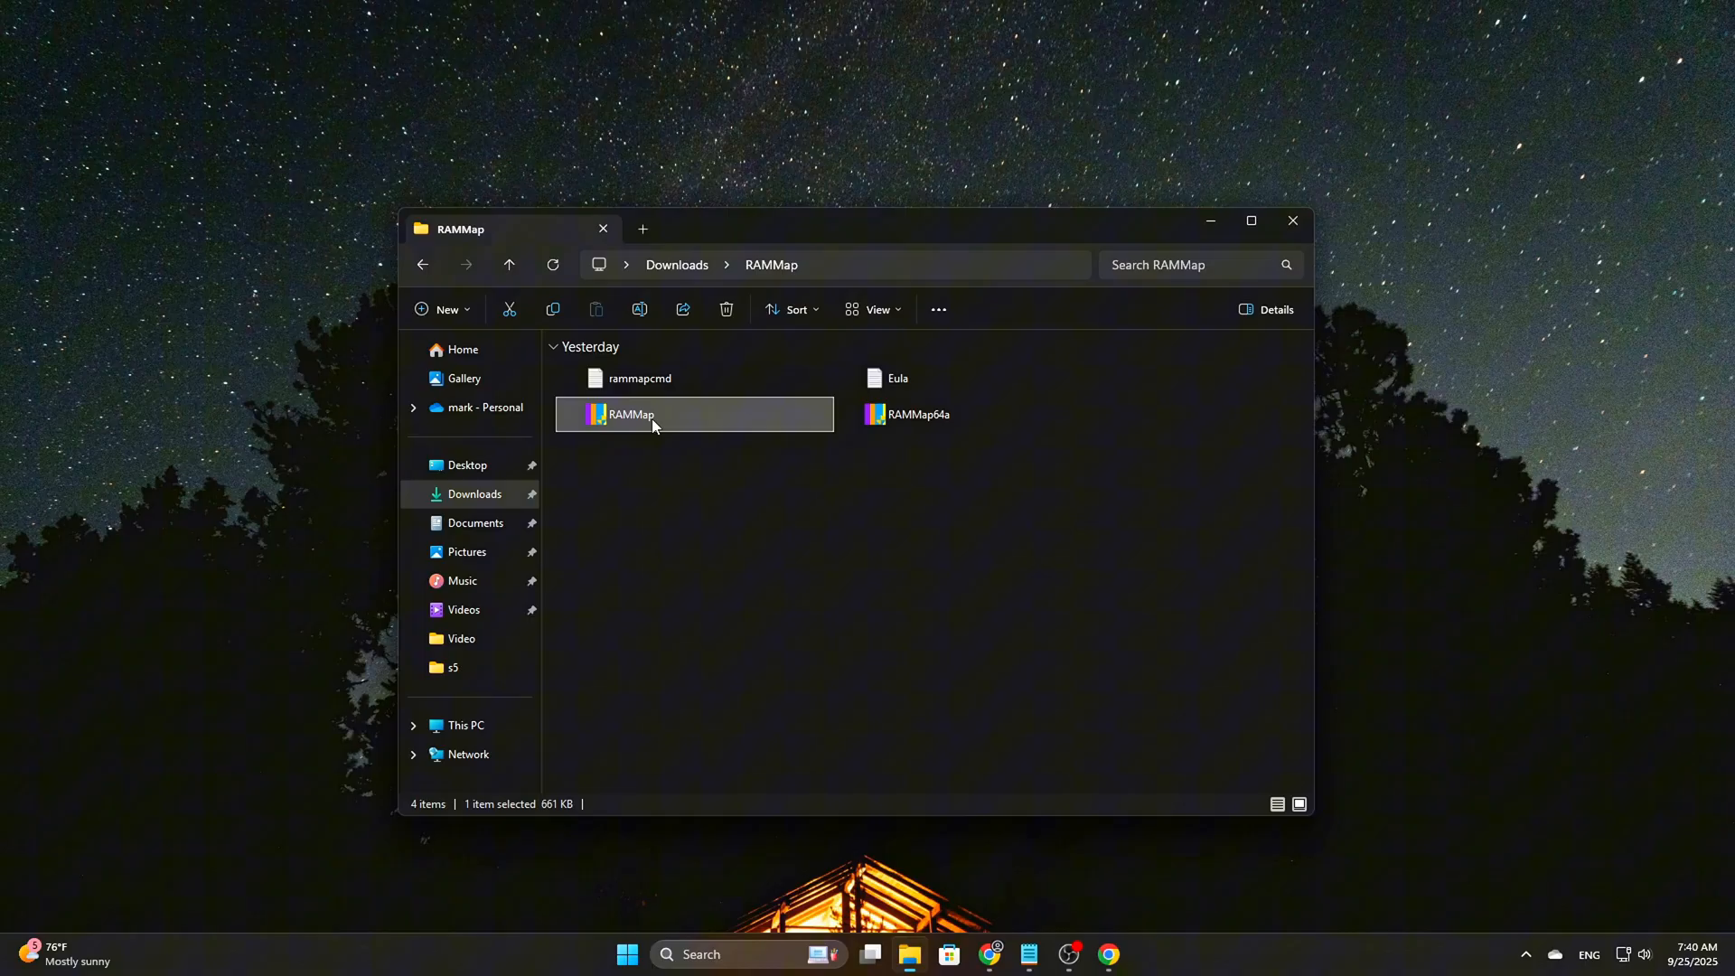
mouse_move(628, 413)
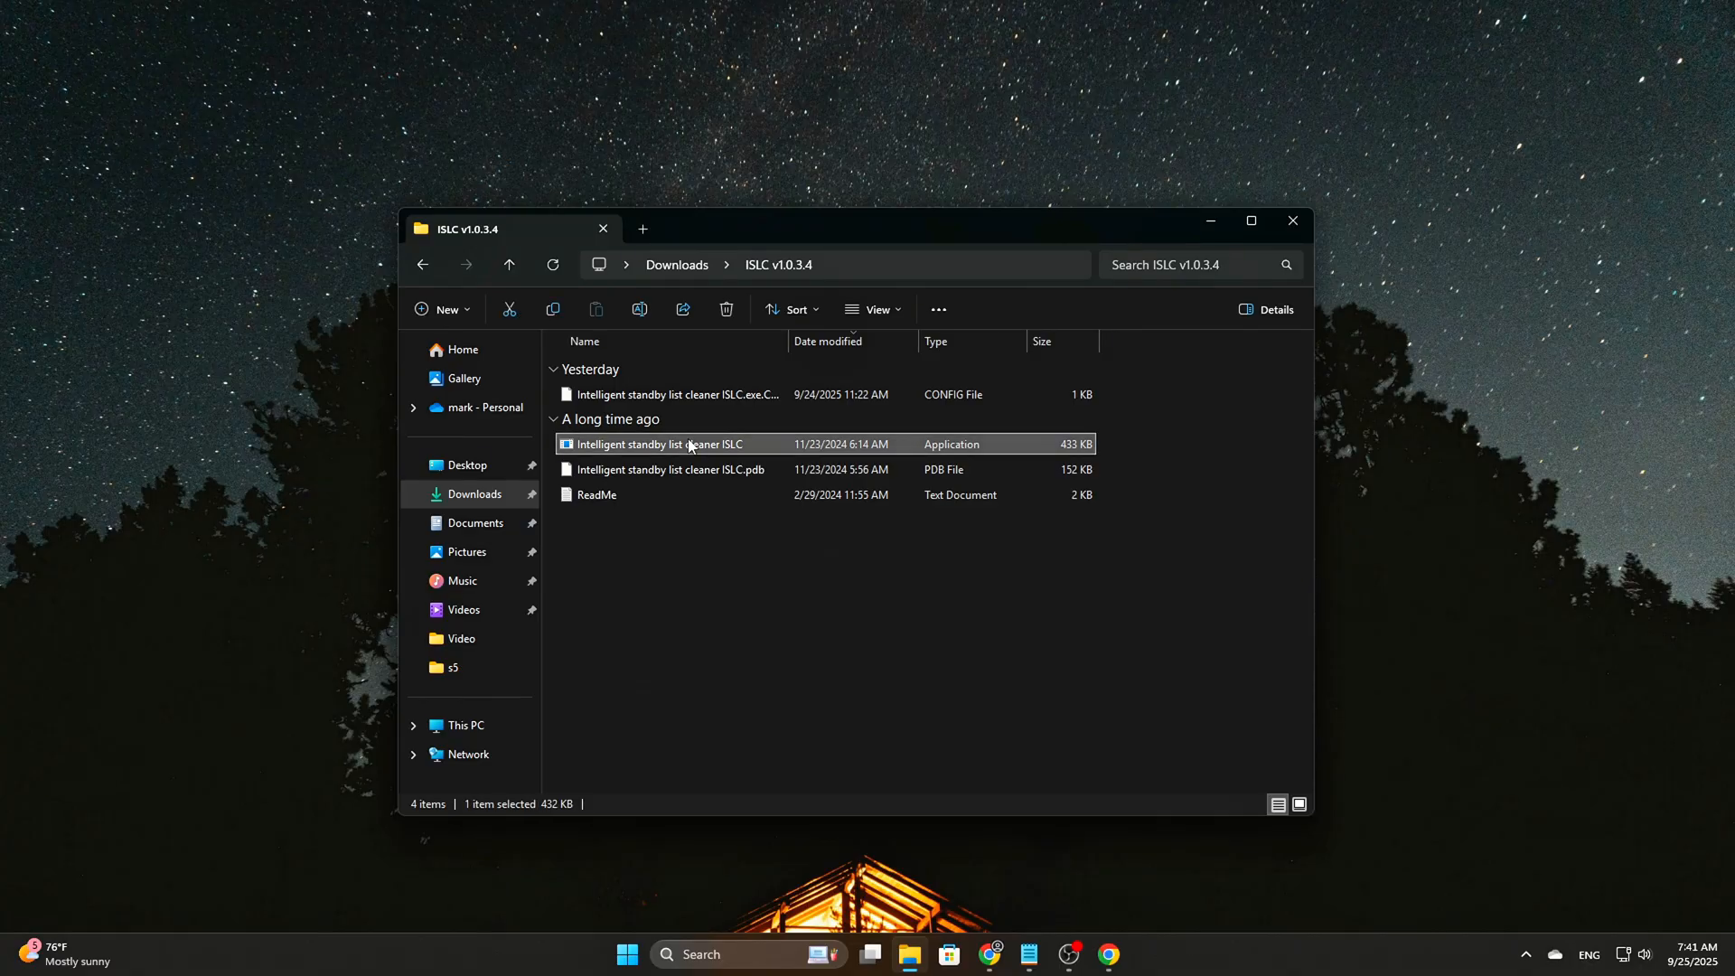
- Launch ISLC with 1024 MB thresholds, enable launch at logon, and start monitoring
double_click(657, 444)
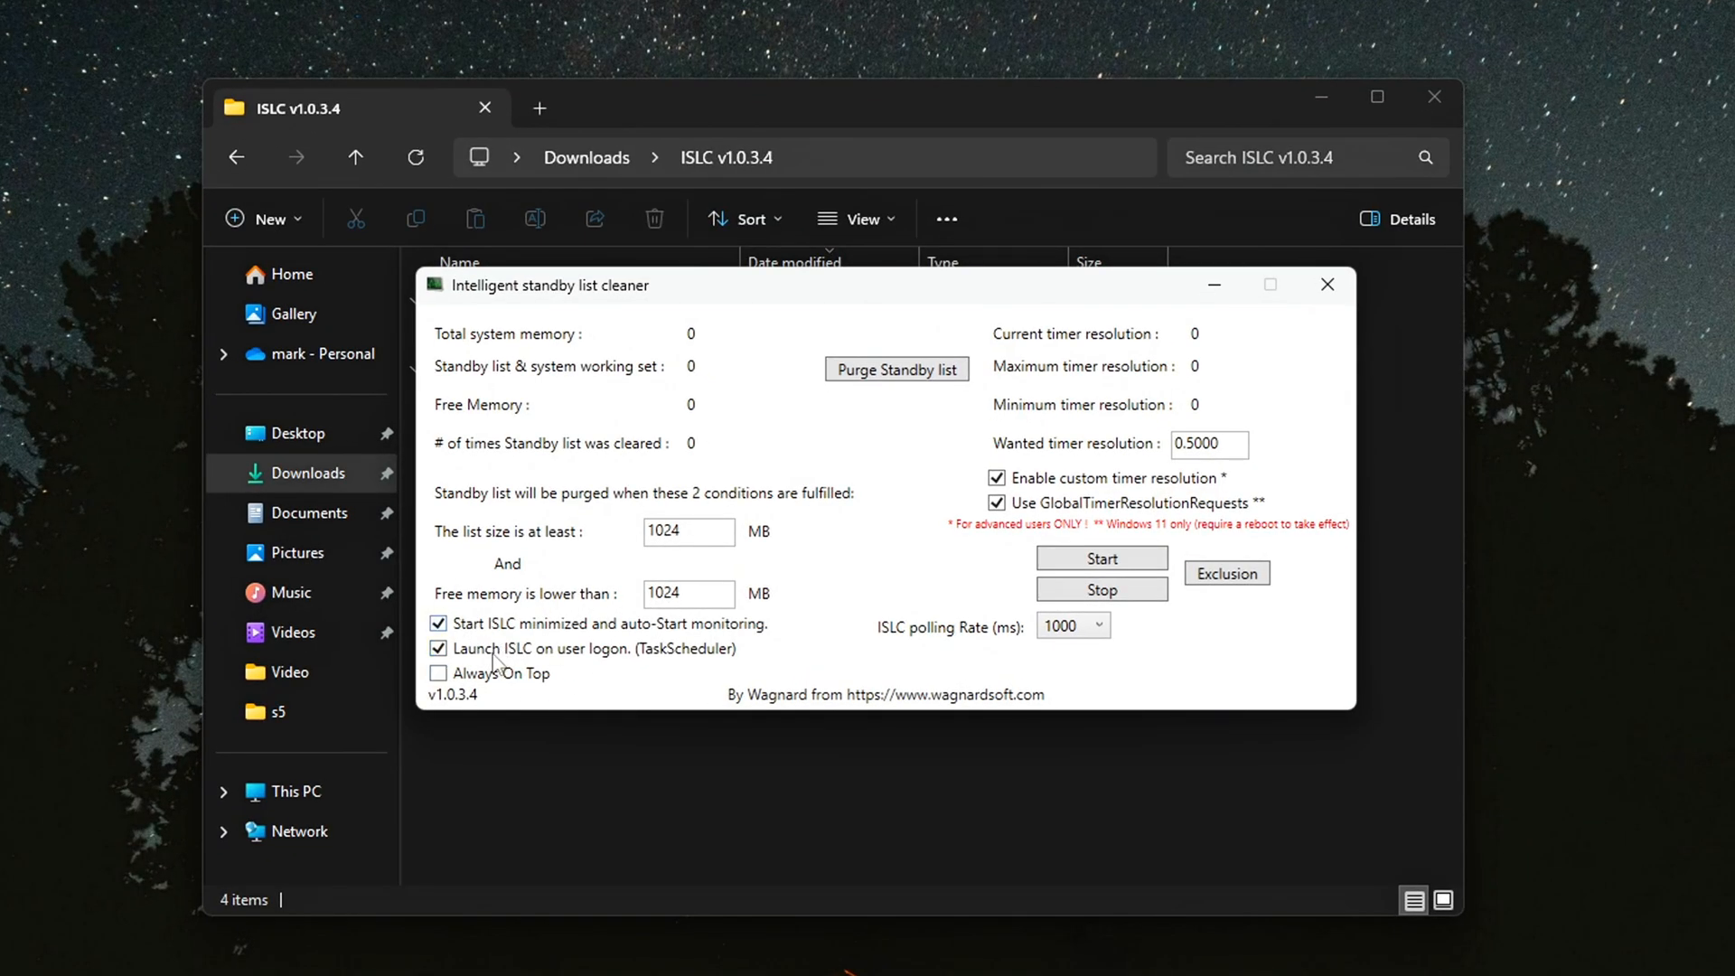
left_click(1100, 557)
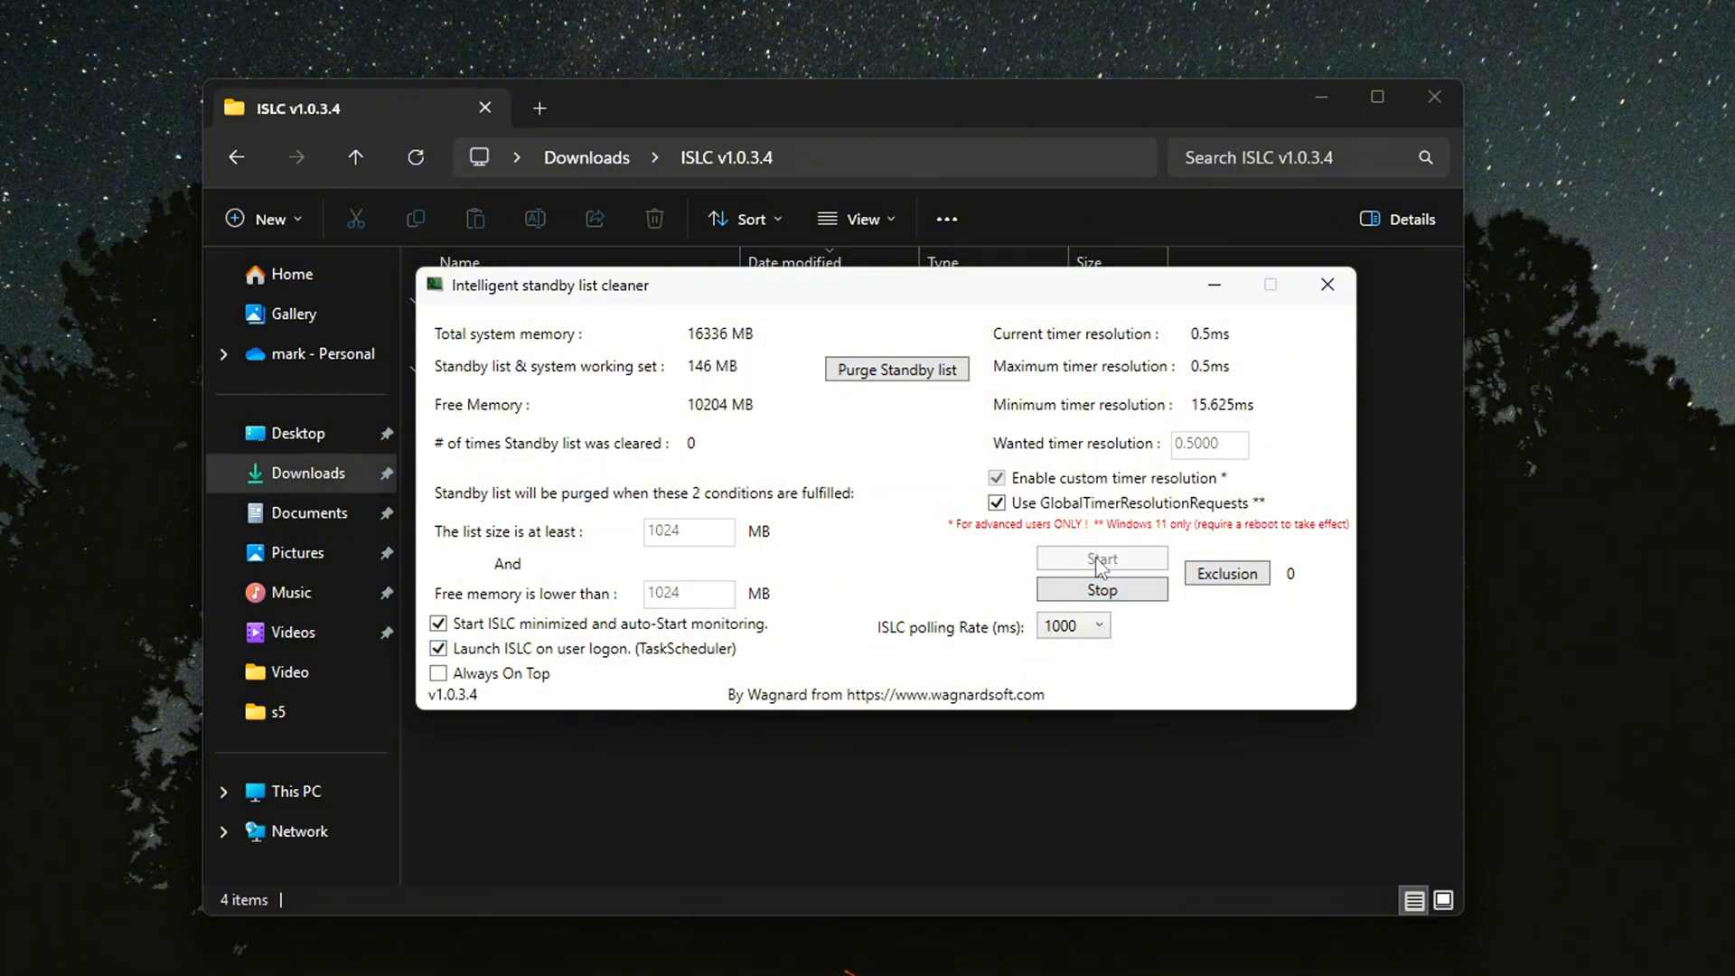
left_click(1100, 556)
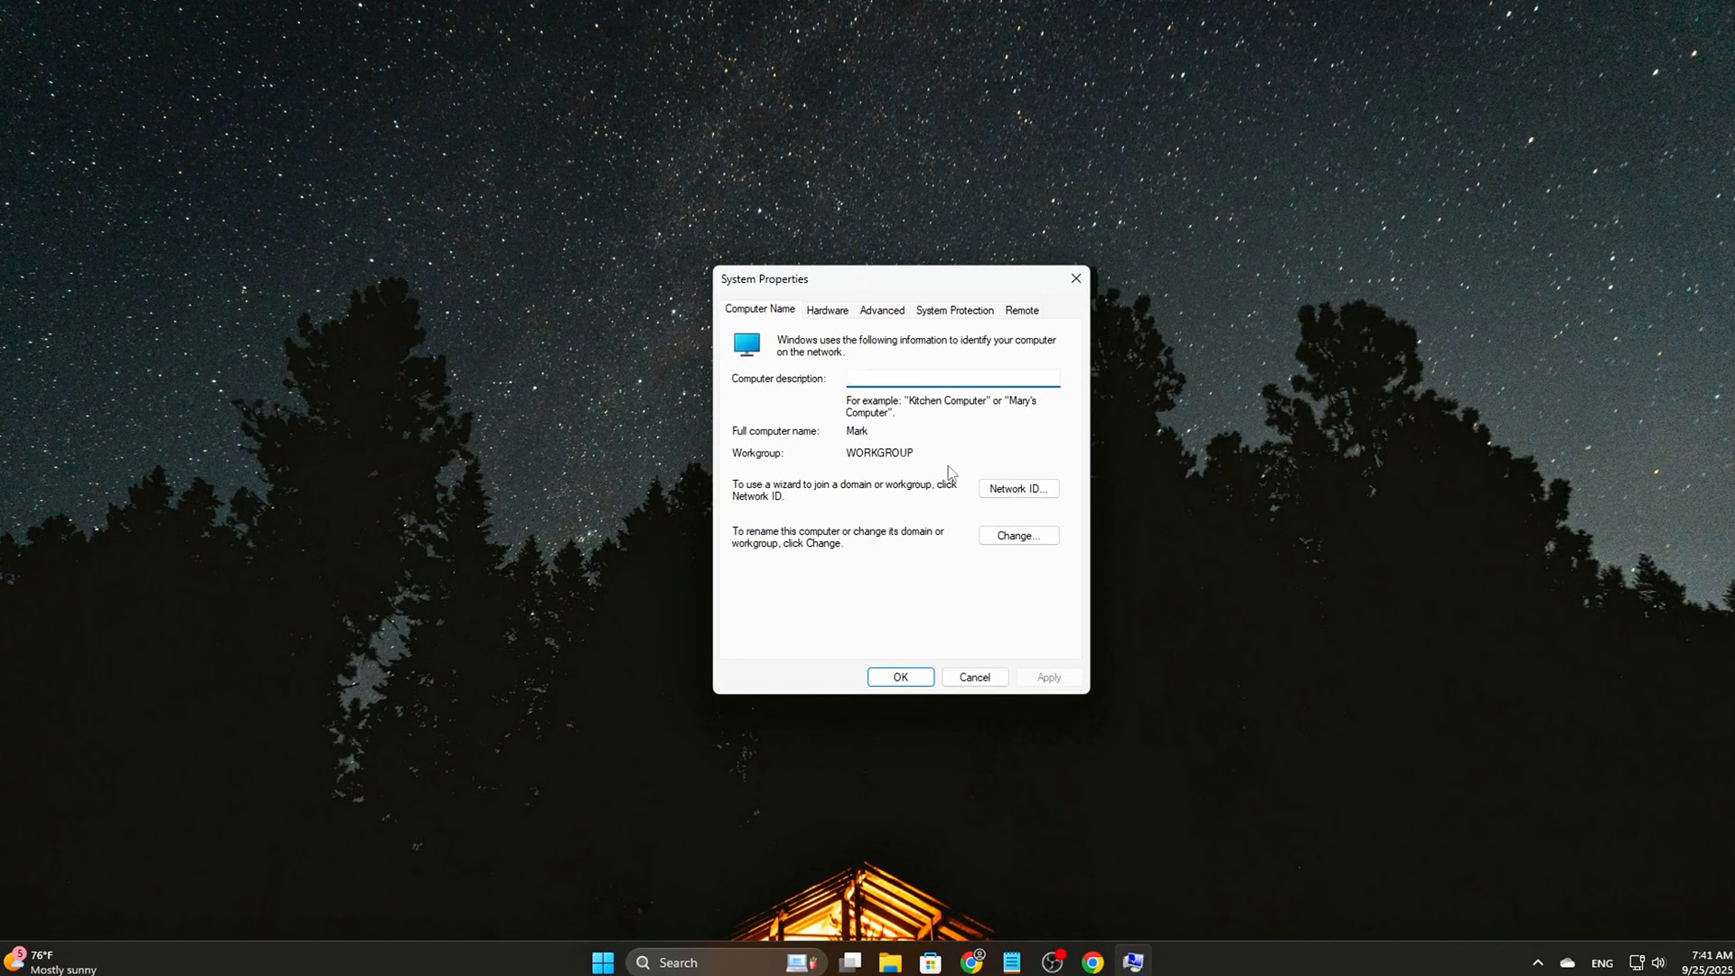
- In Virtual Memory, untick automatic paging file management and select Custom size
left_click(882, 299)
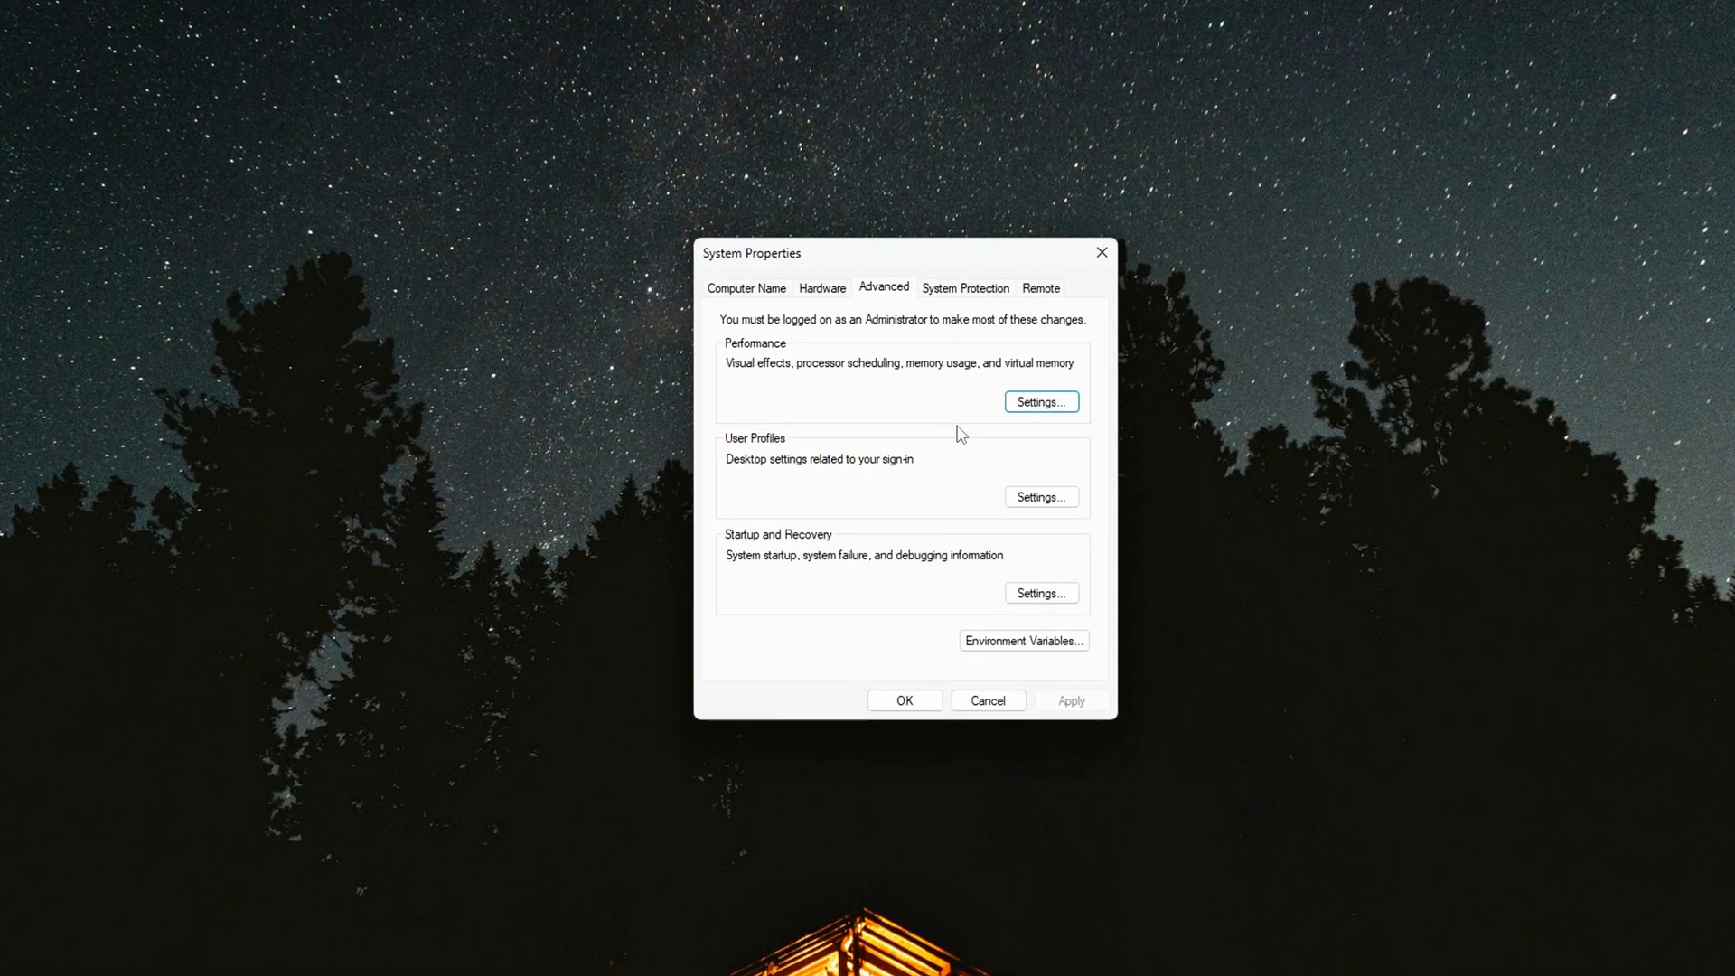
left_click(1039, 401)
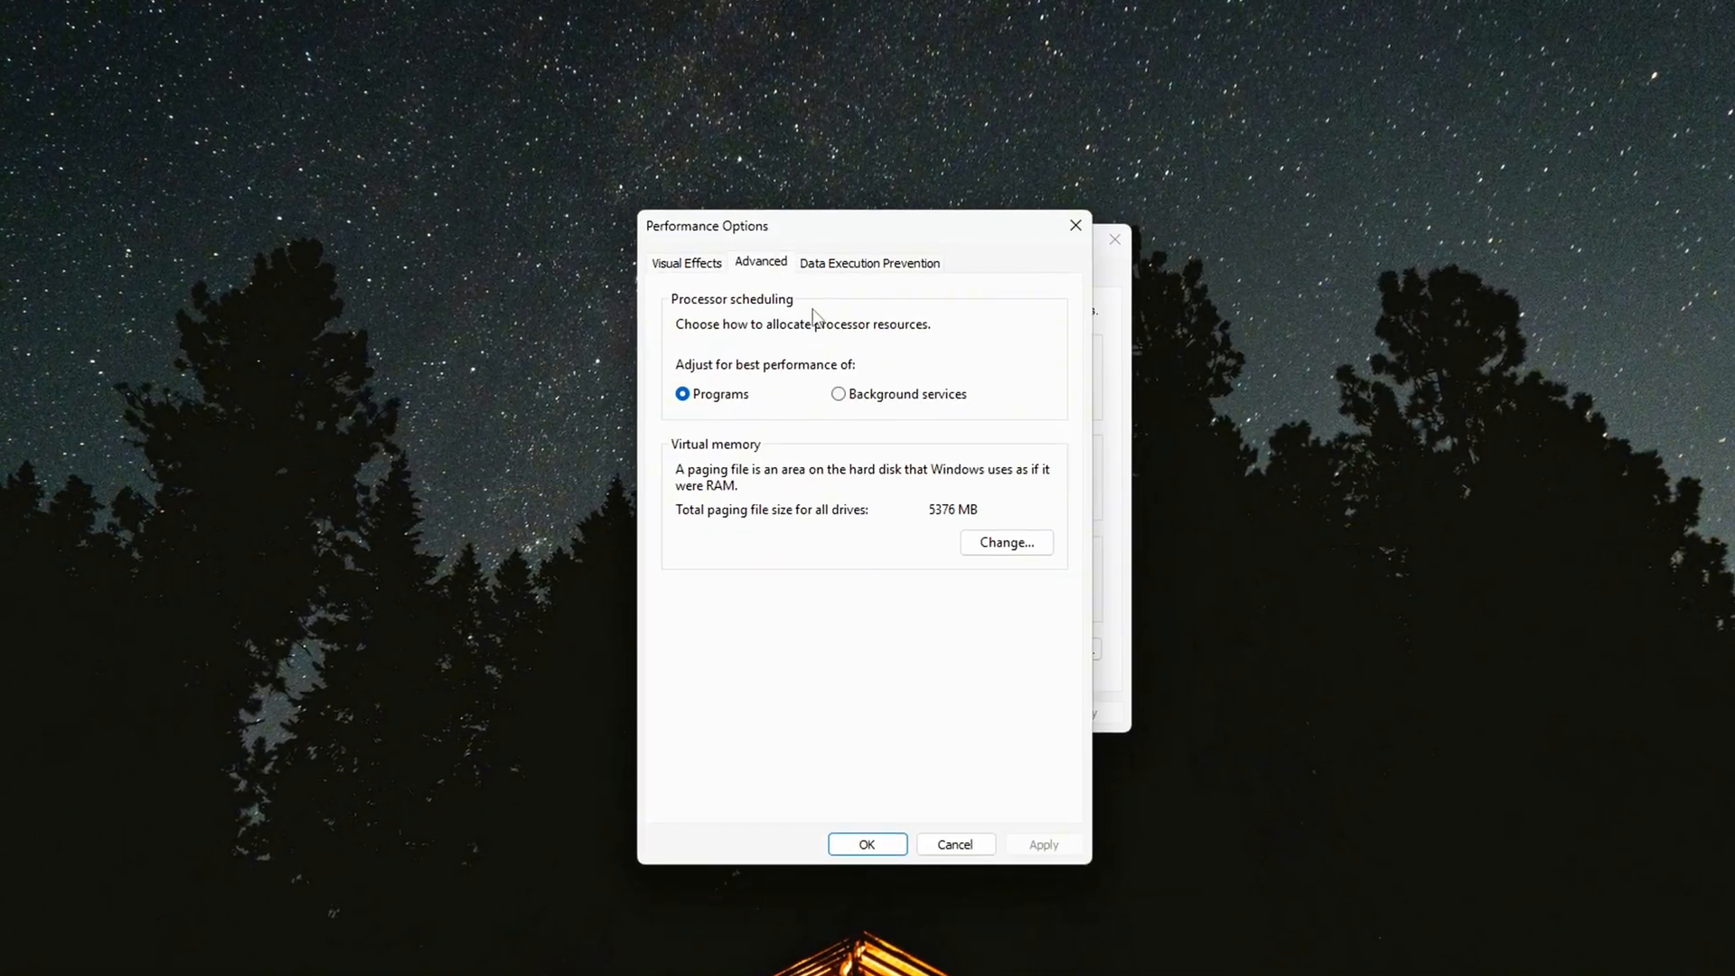
left_click(1005, 542)
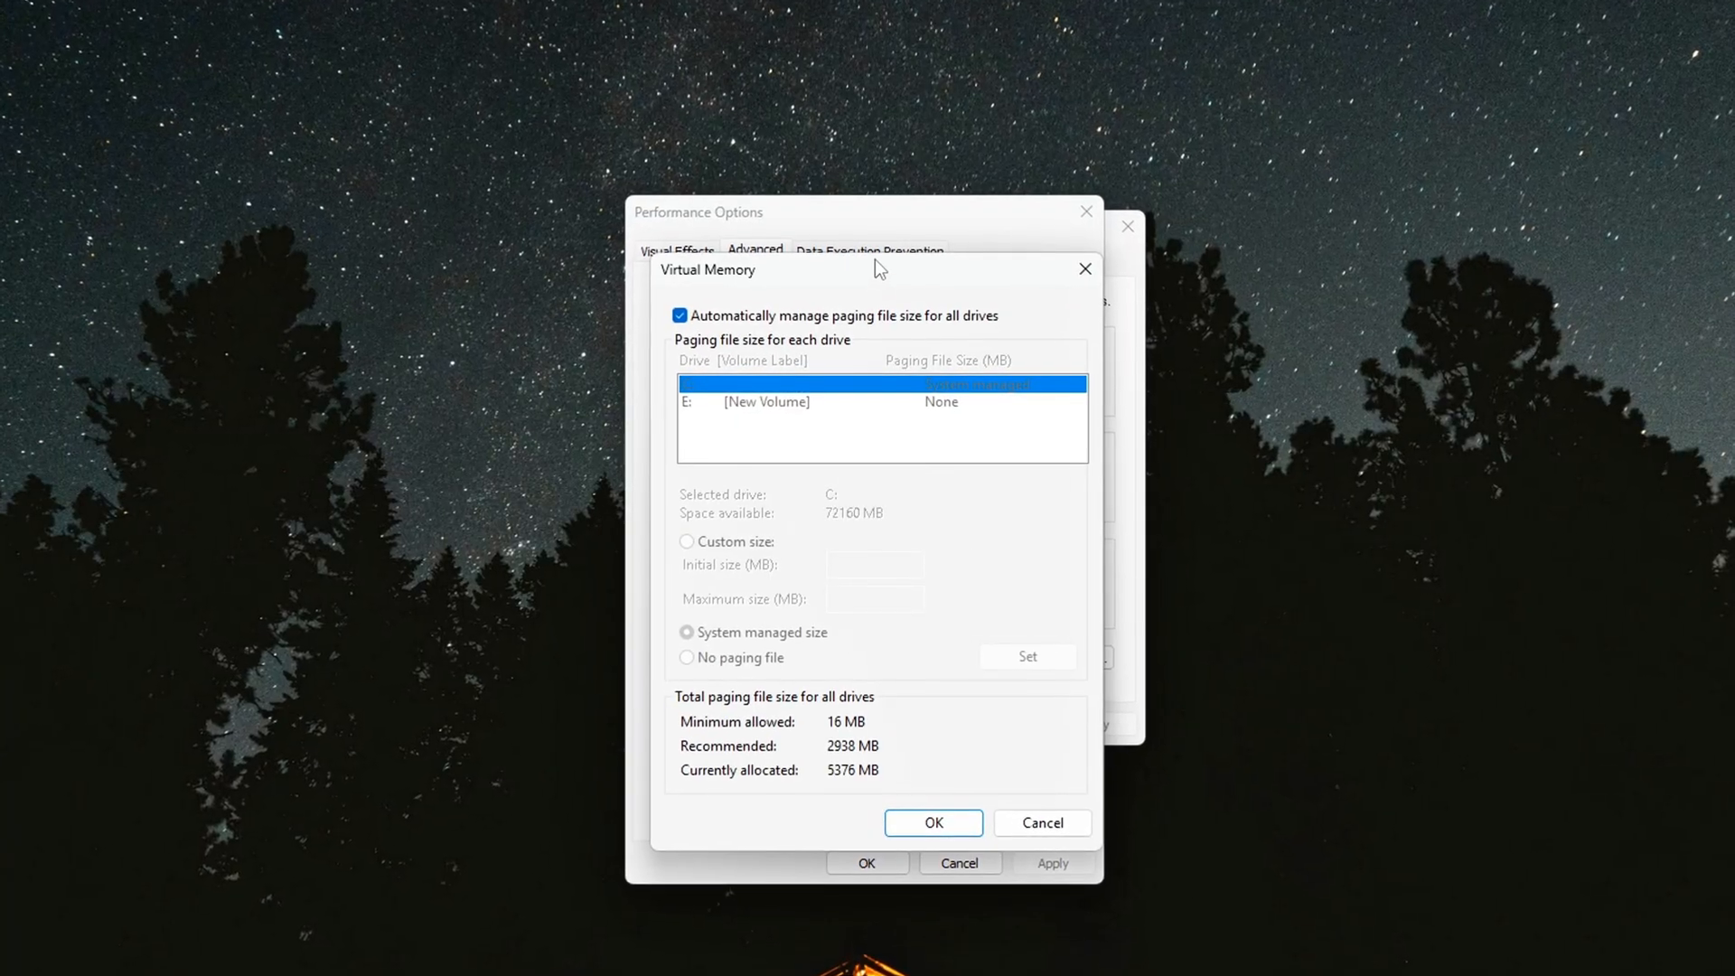
left_click(680, 316)
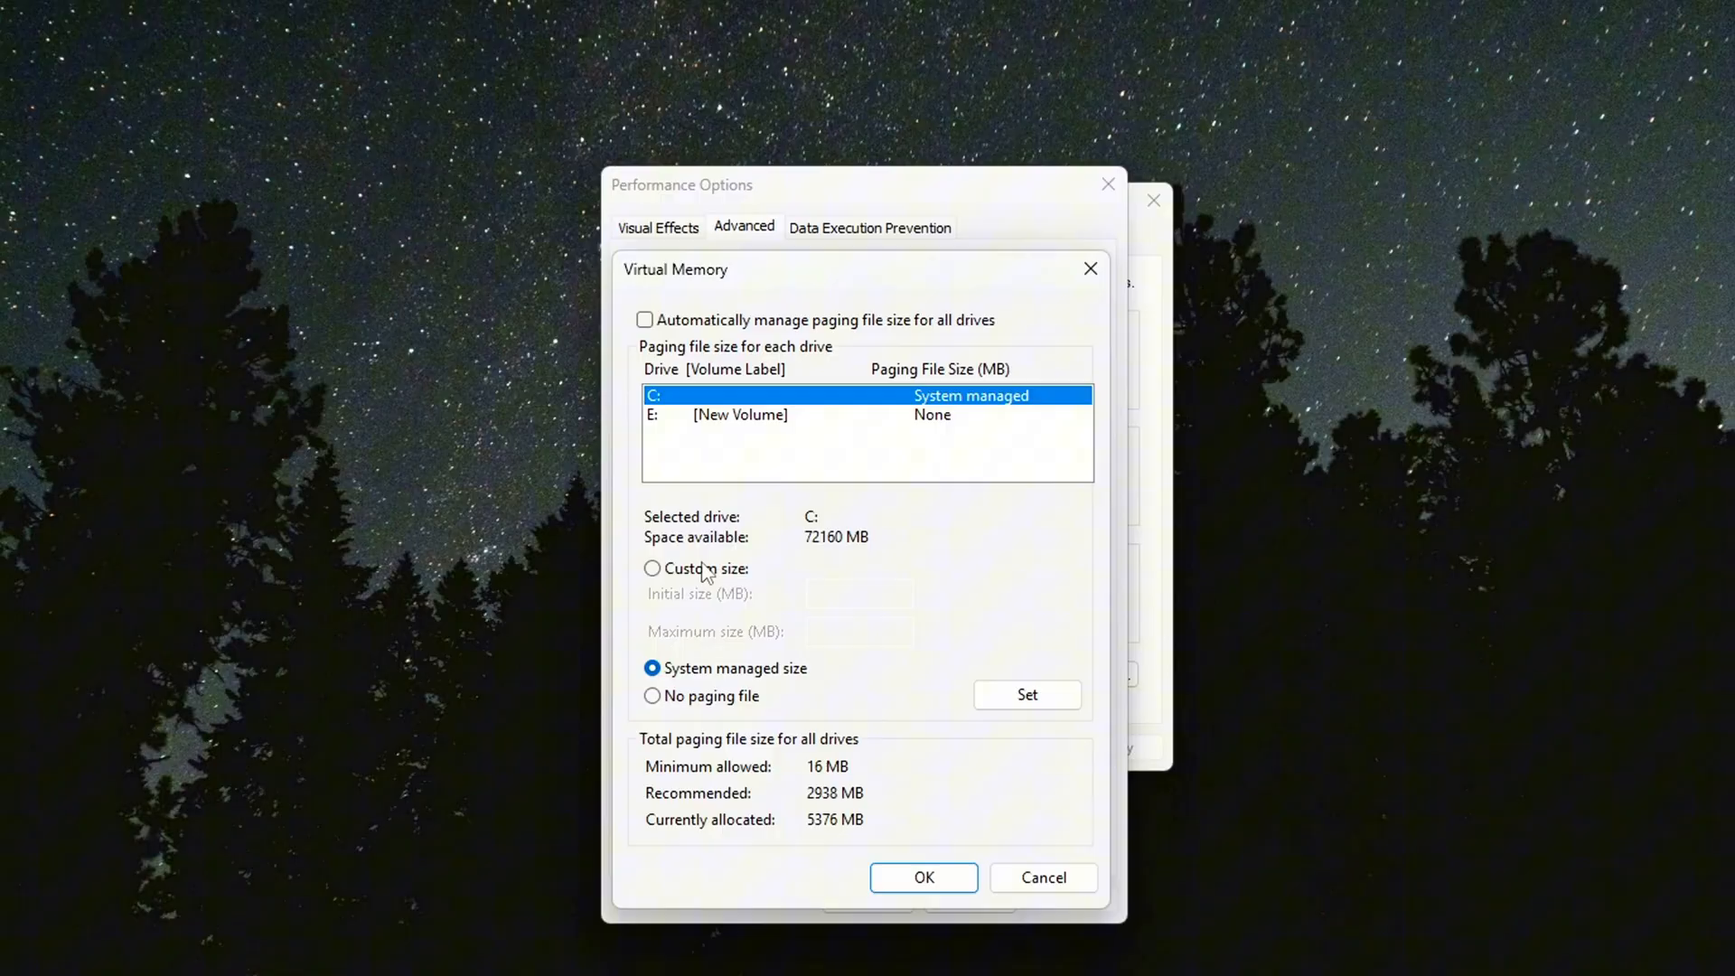
left_click(651, 568)
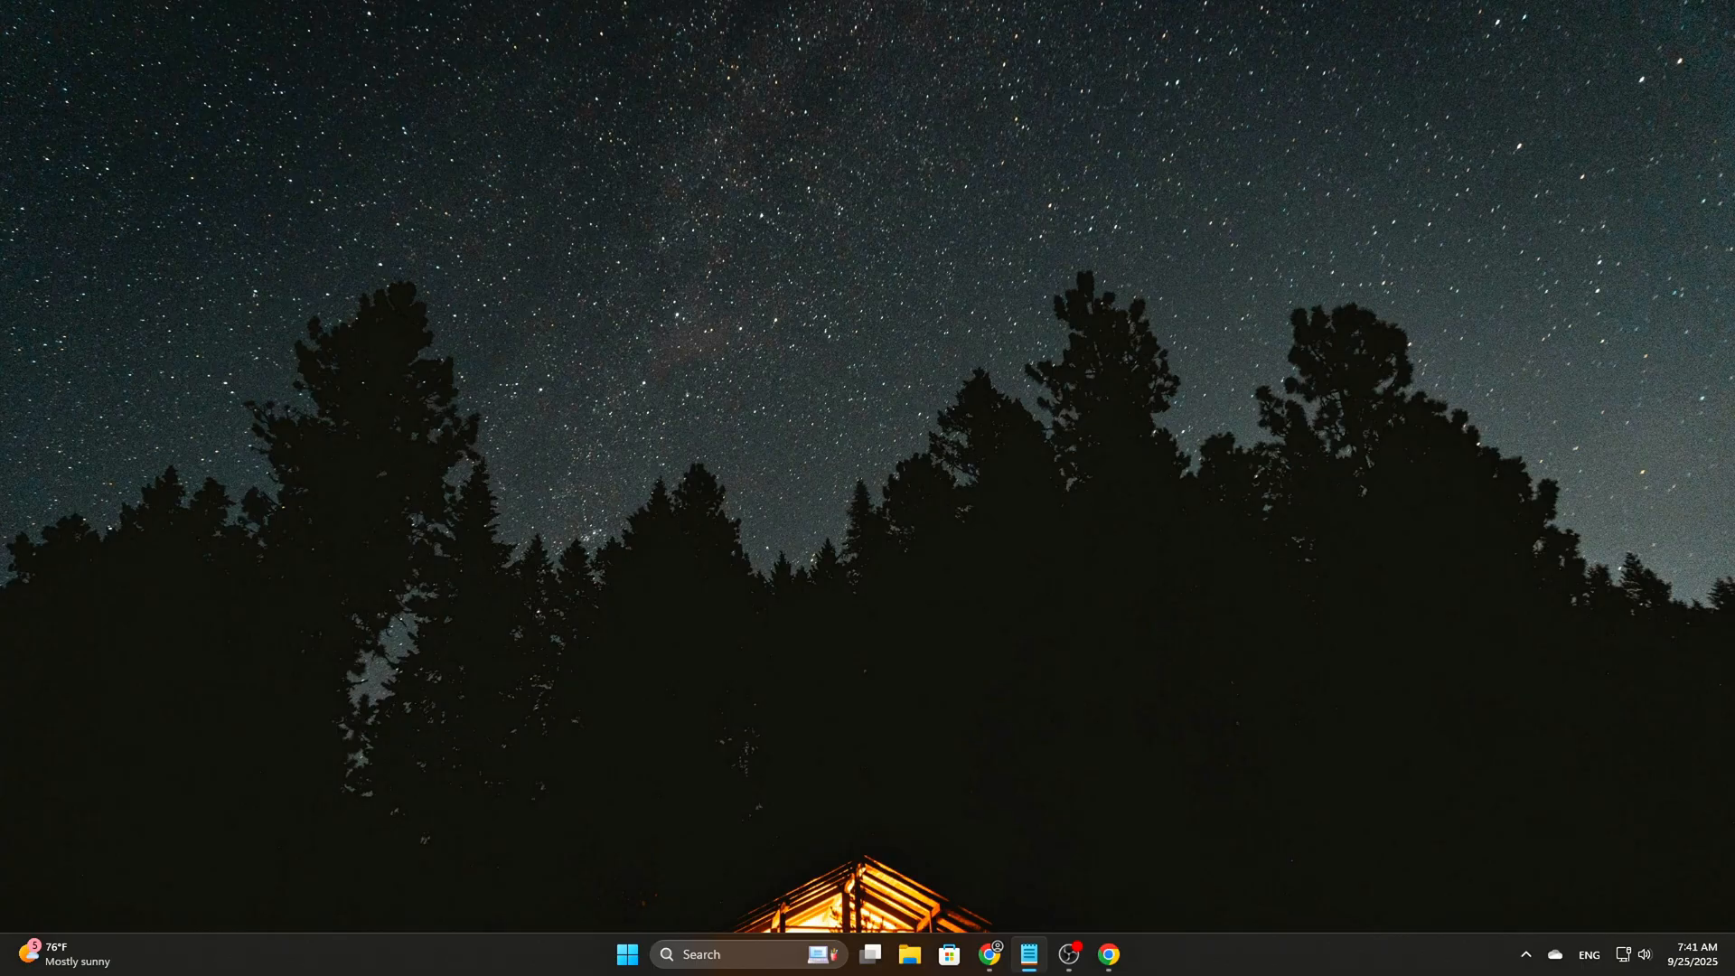
- Reopen System Properties via sysdm.cpl, untick automatic paging, and choose Custom size for C:
key("win+r")
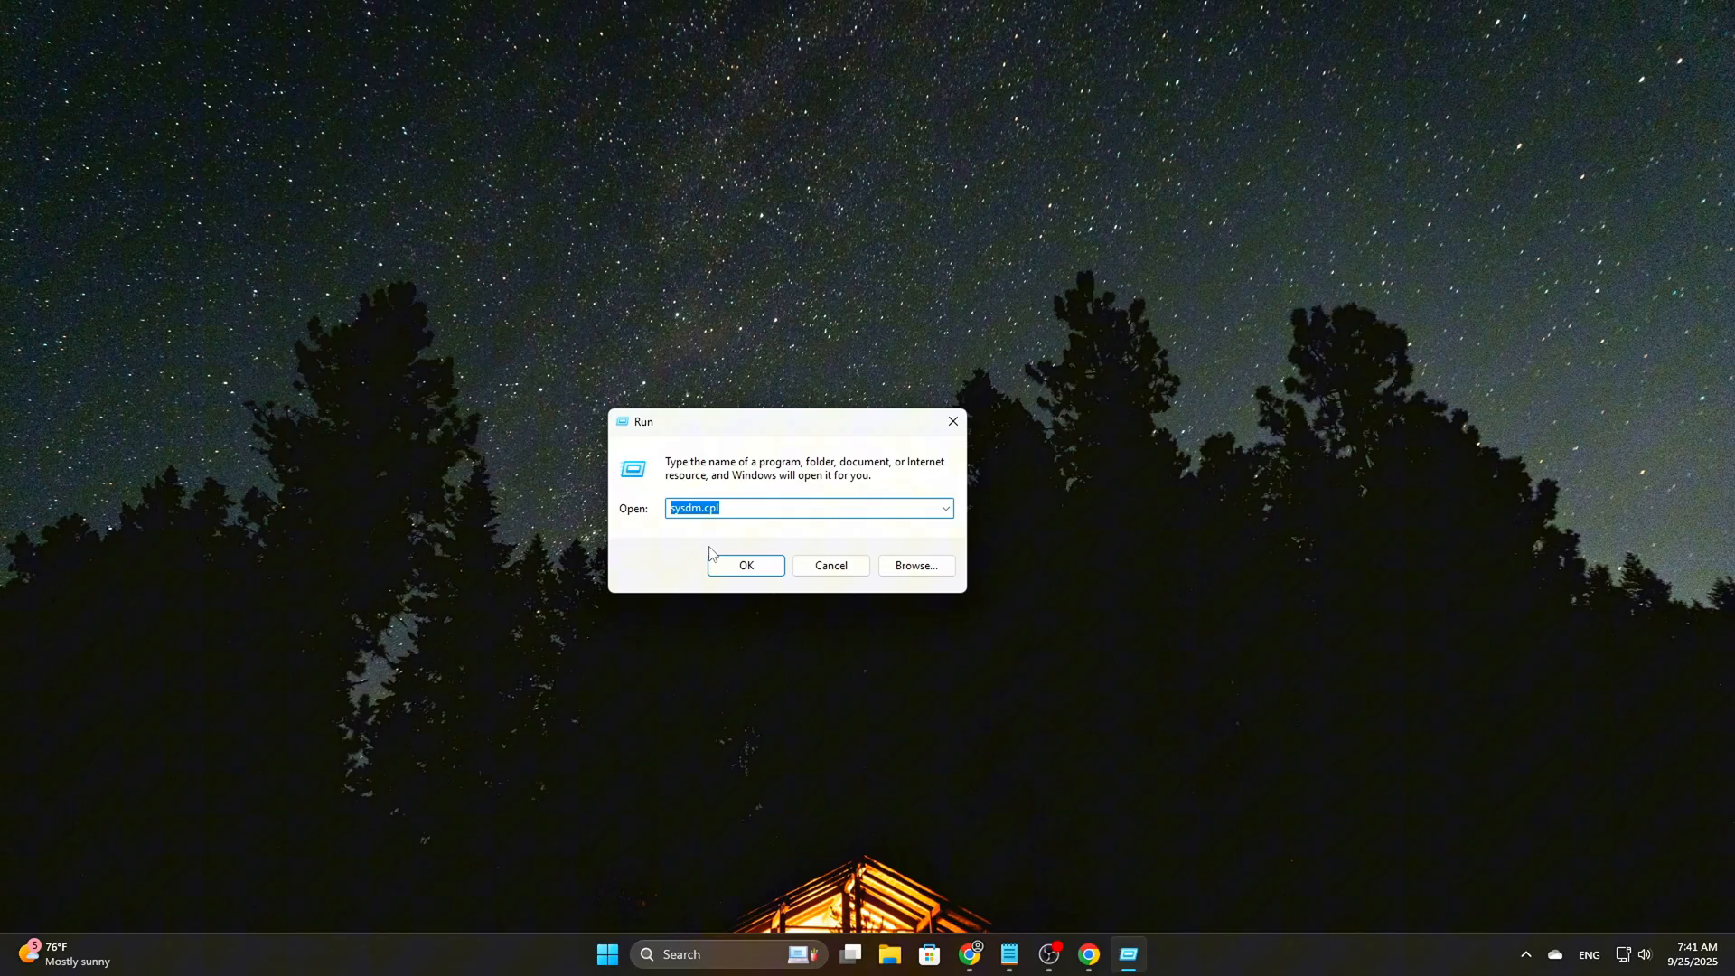
left_click(745, 566)
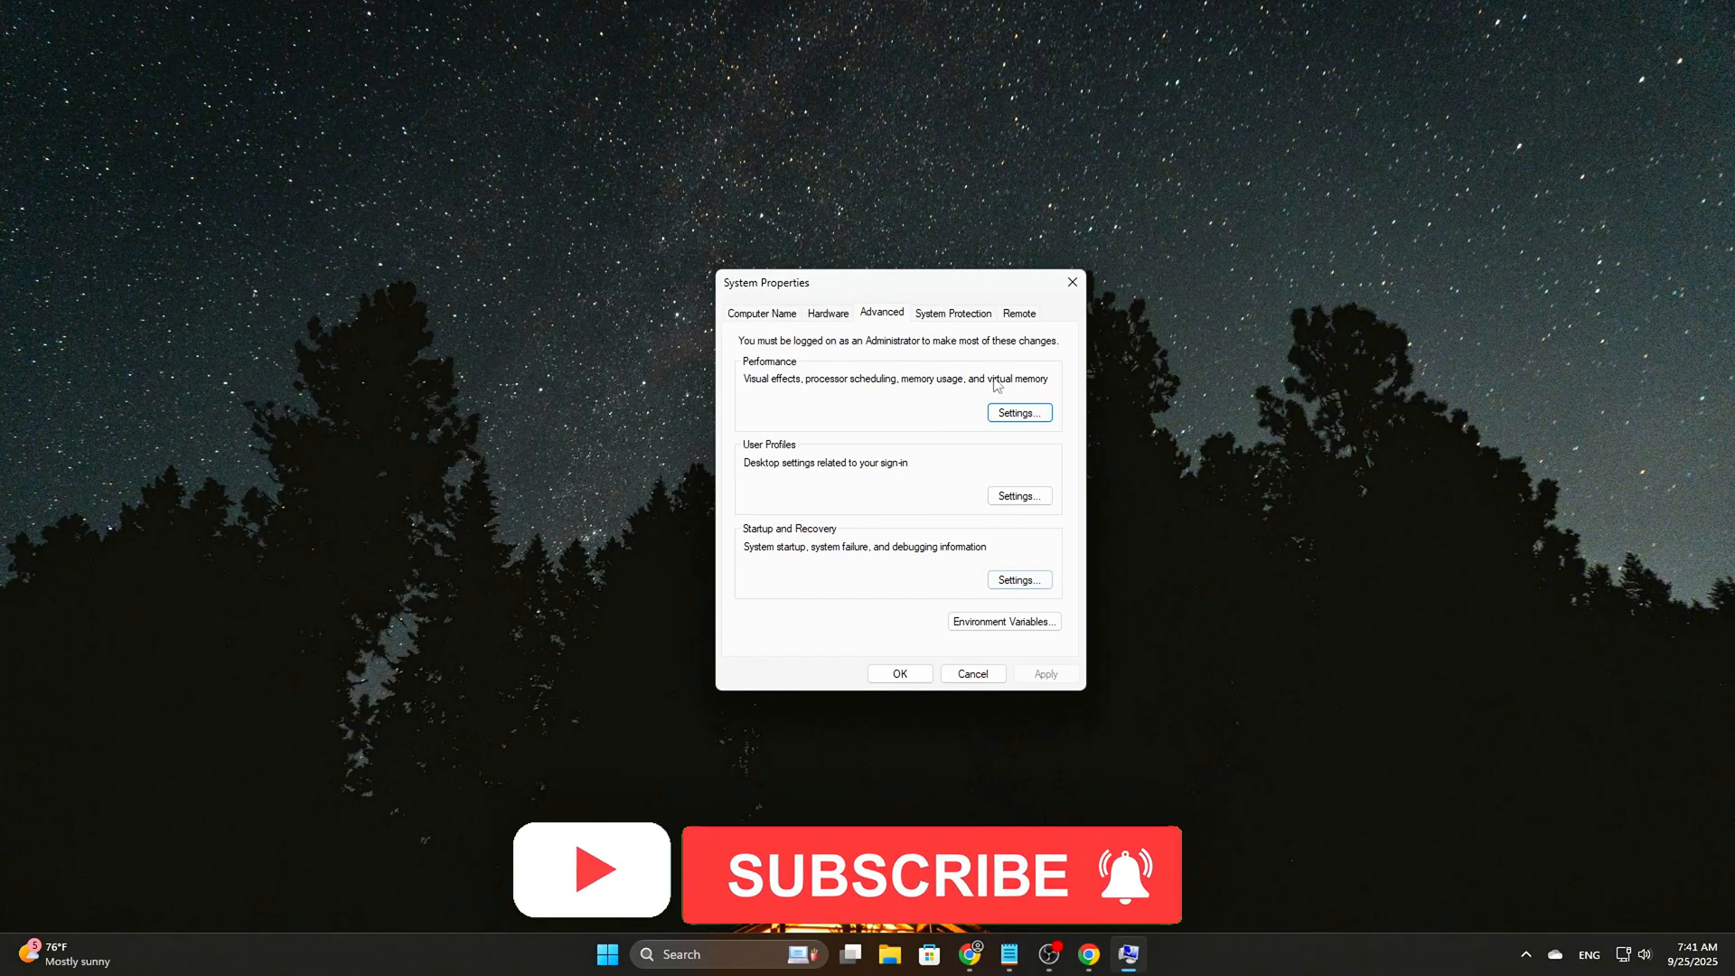
left_click(1017, 412)
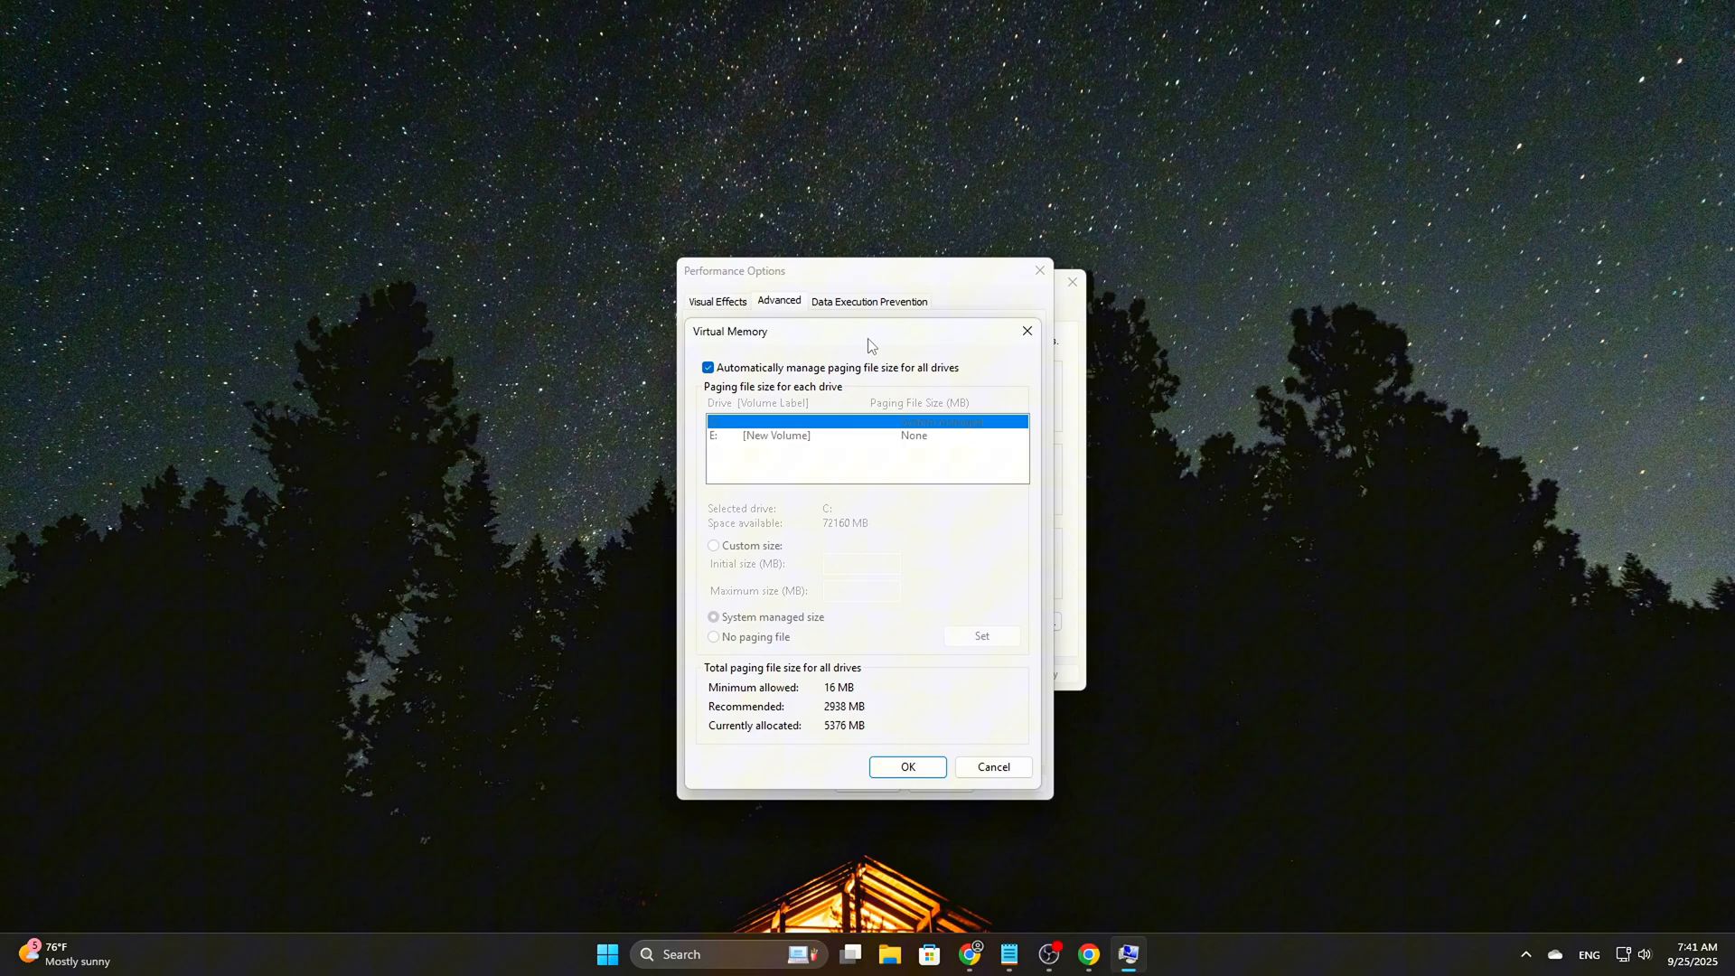
left_click(706, 366)
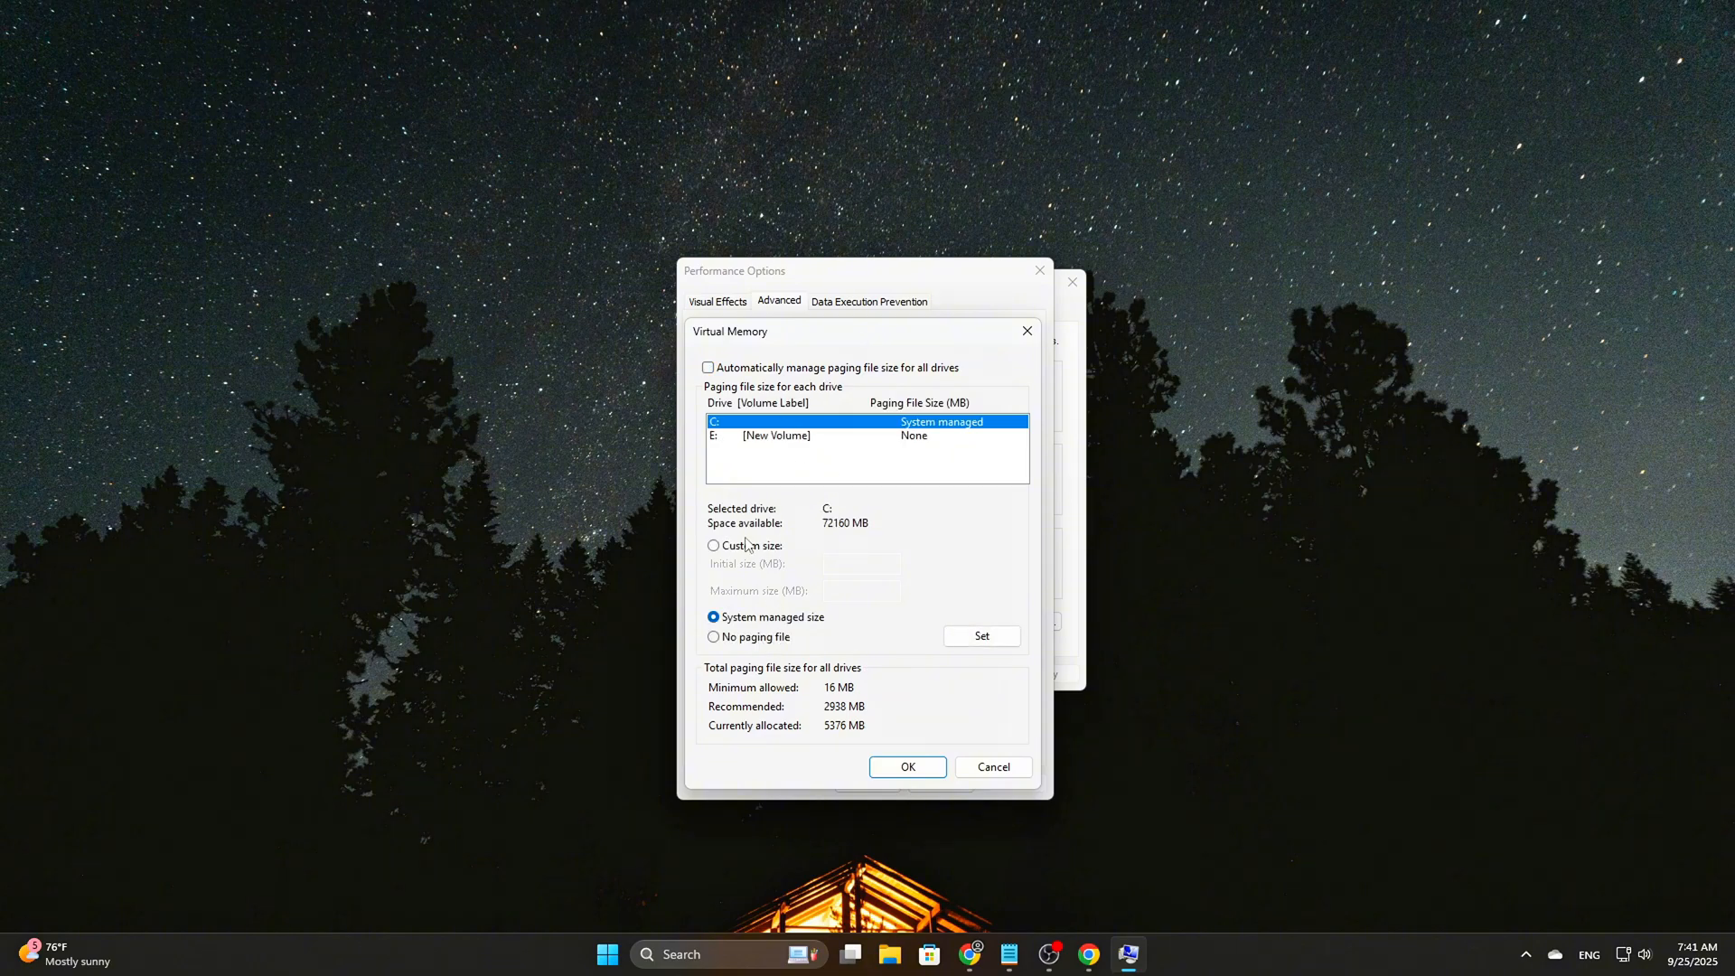
left_click(714, 544)
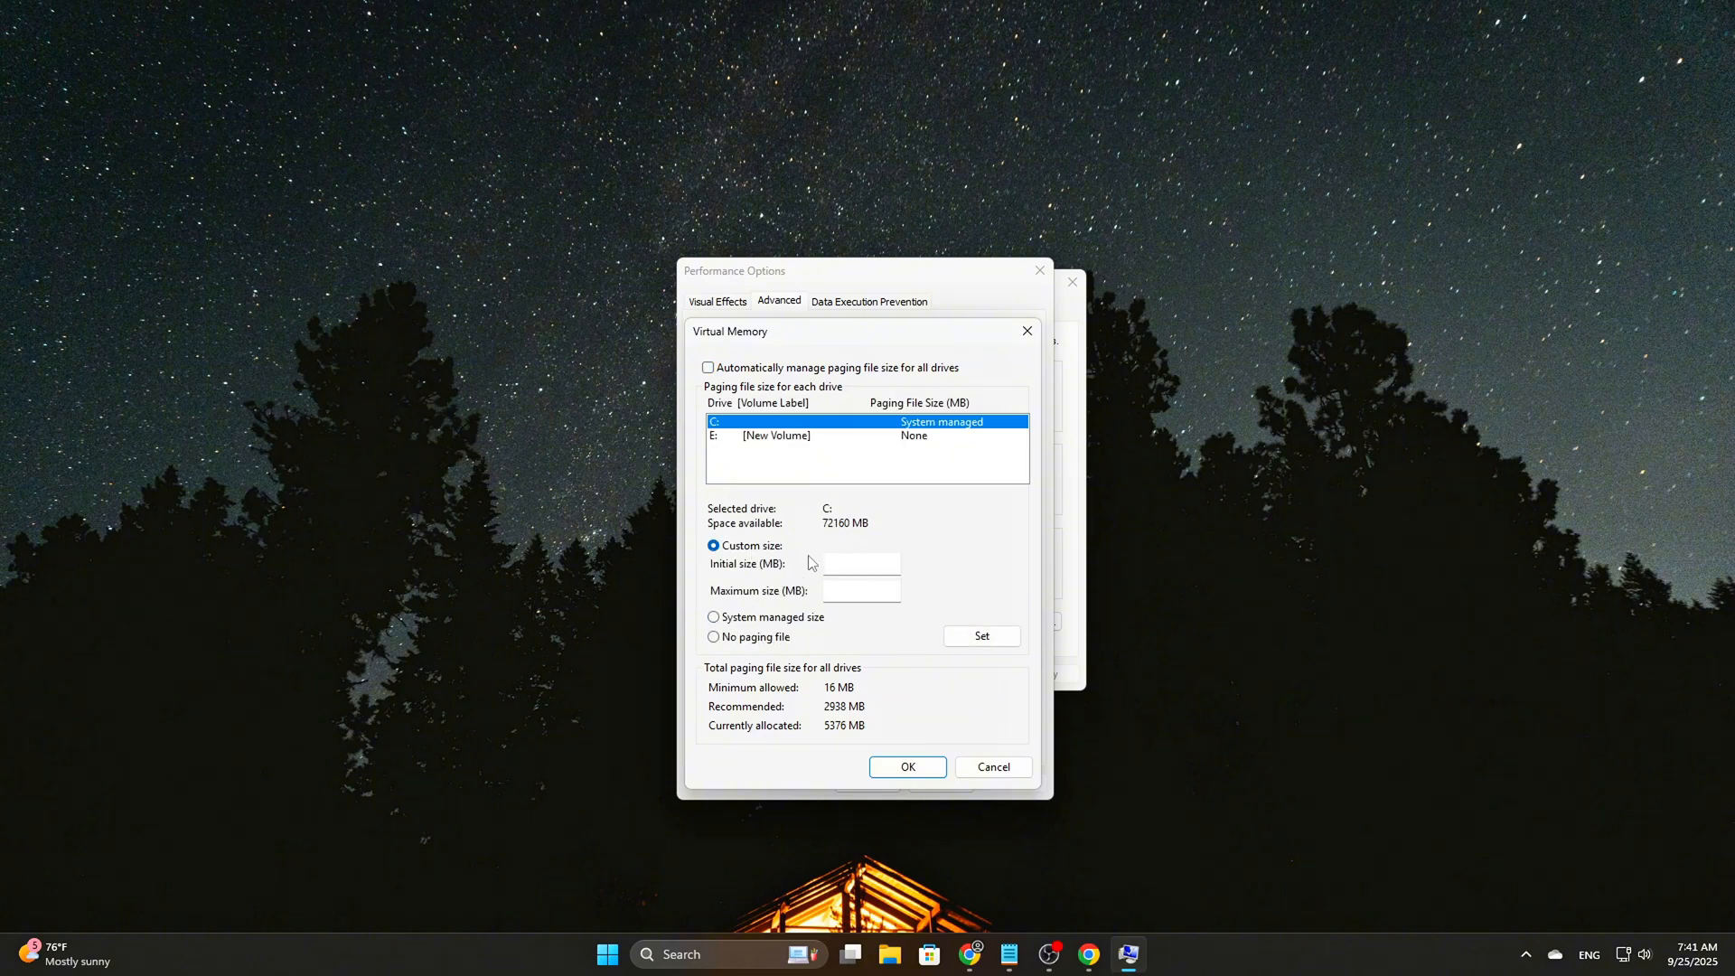
- Enter 4096 MB as drive C:'s initial paging file size
type("10")
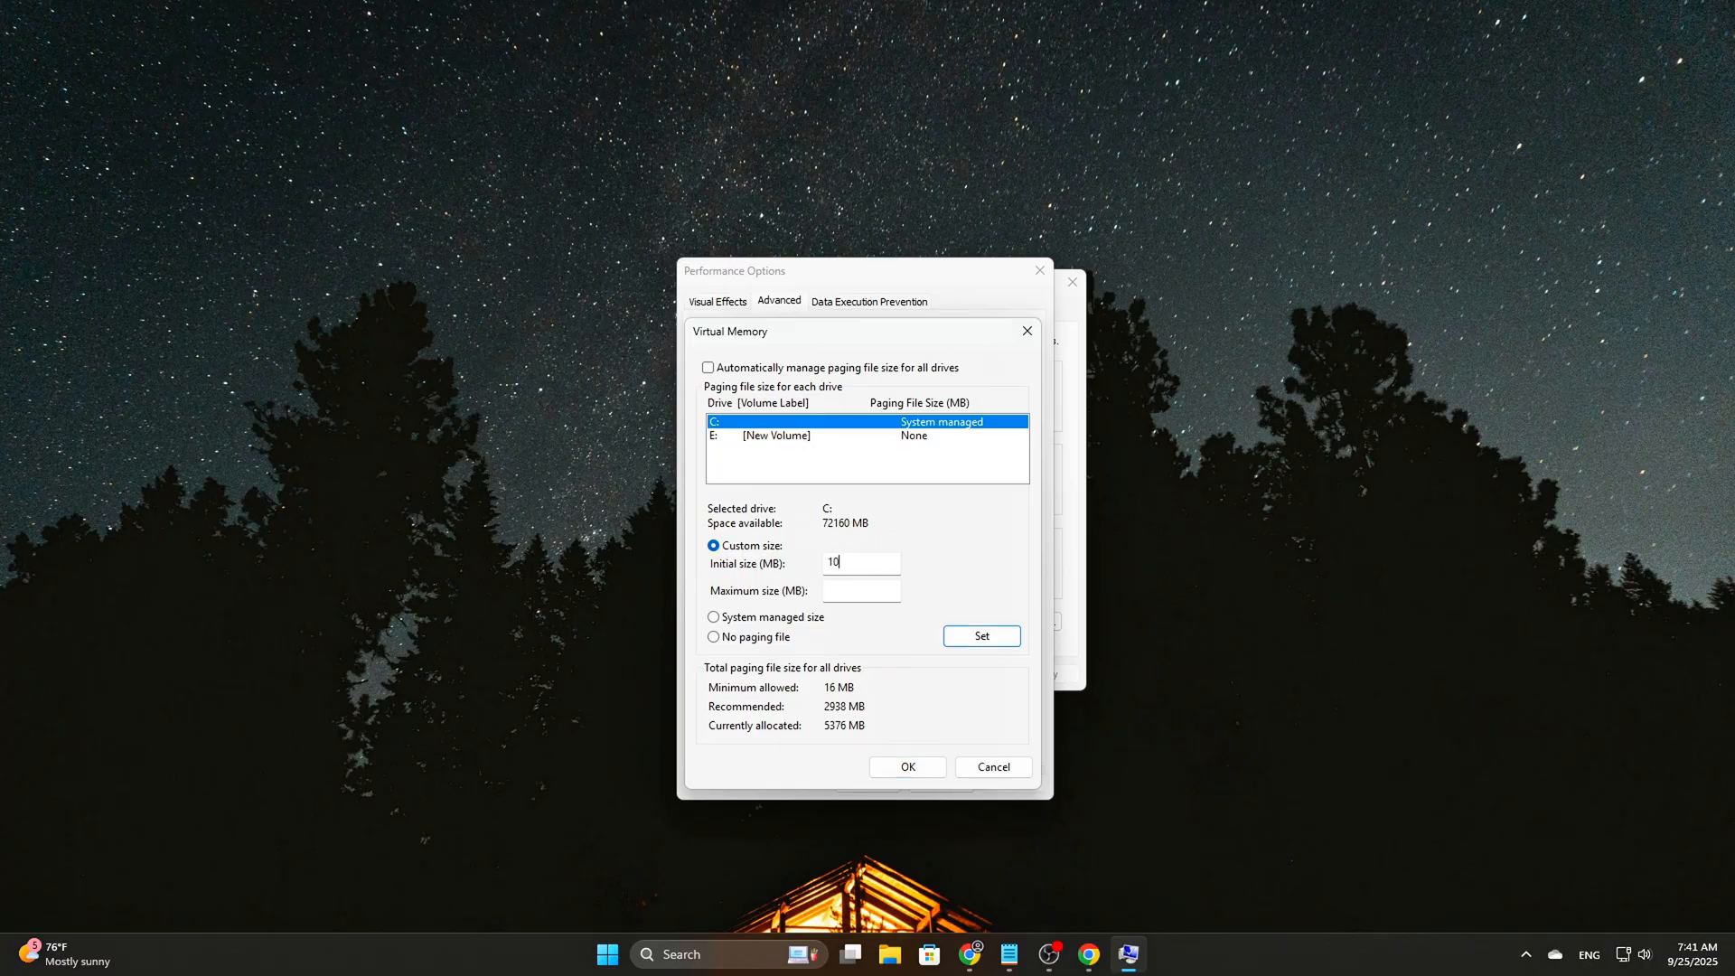
type("4096")
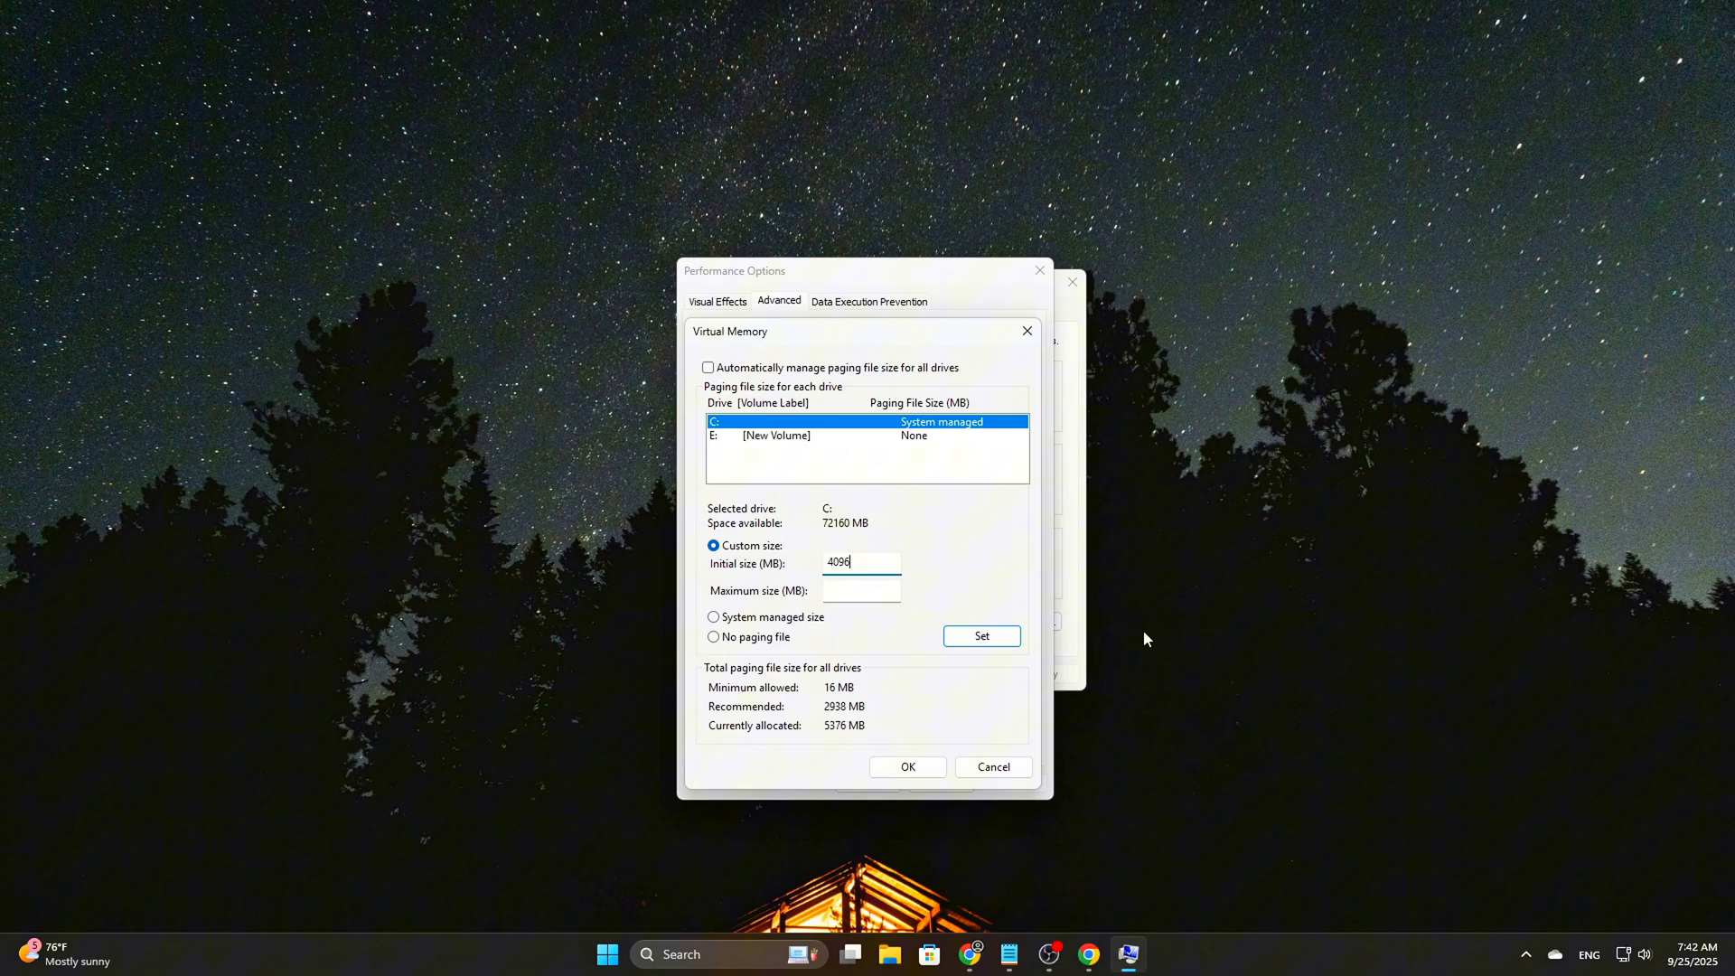
type("40")
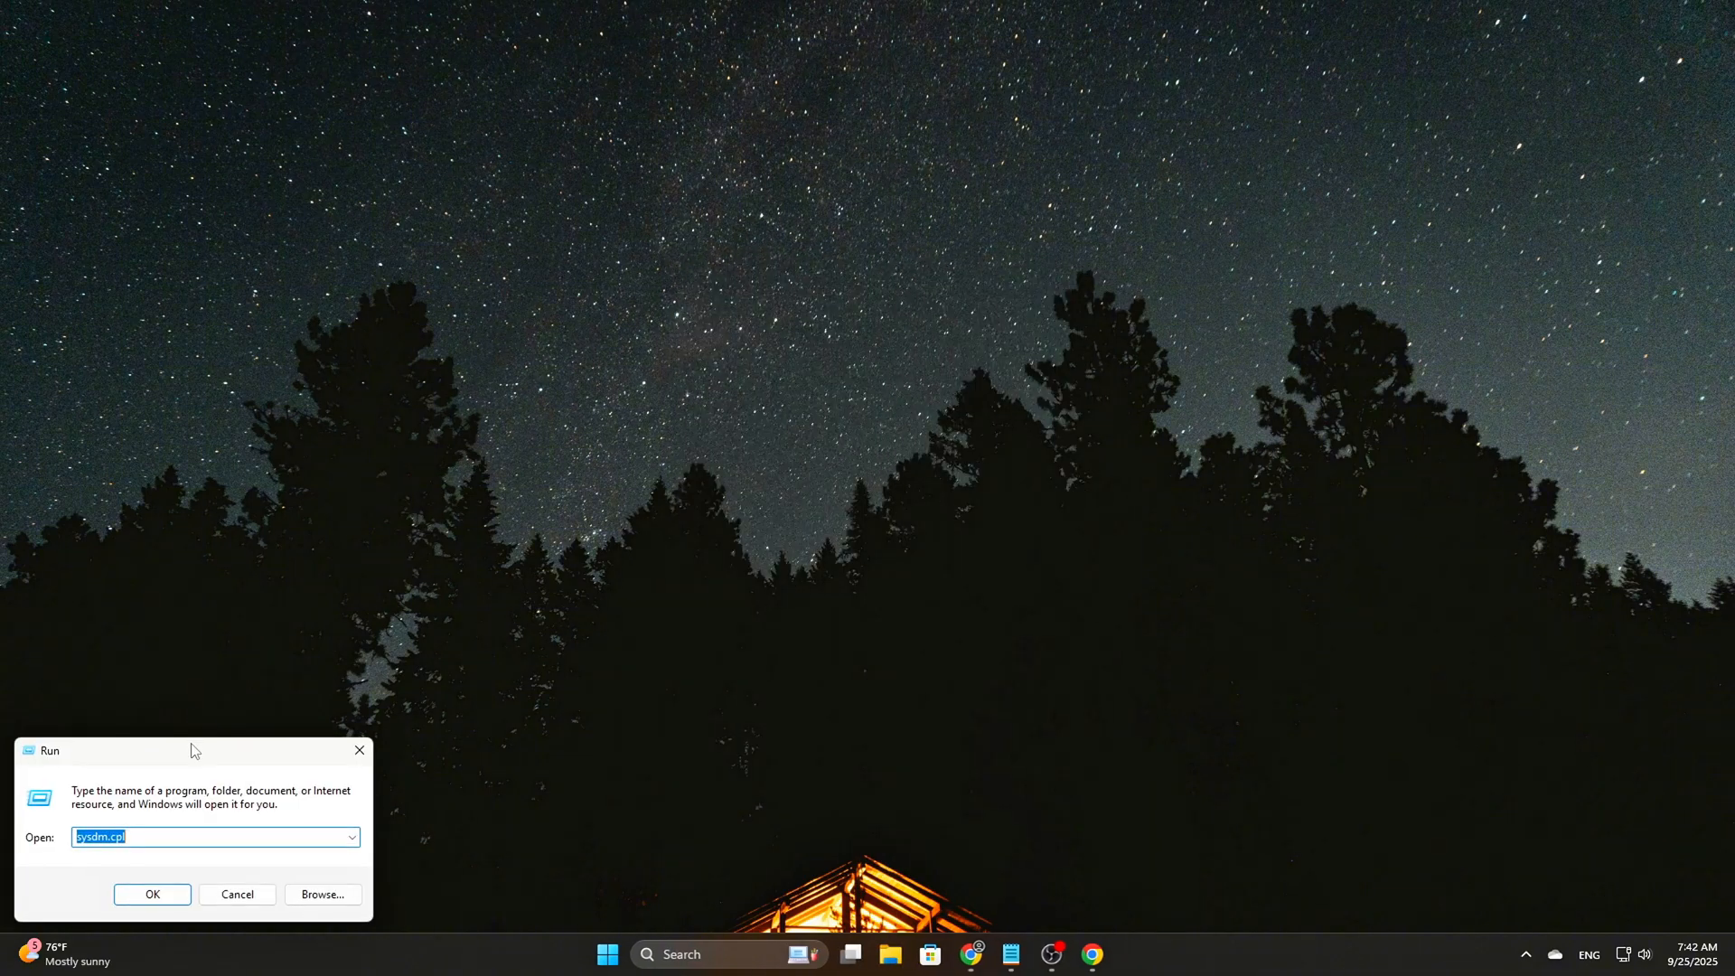
- Run regedit, add EnableSuperfetch DWORD under PrefetchParameters, and set EnablePrefetcher to 0
type("reged")
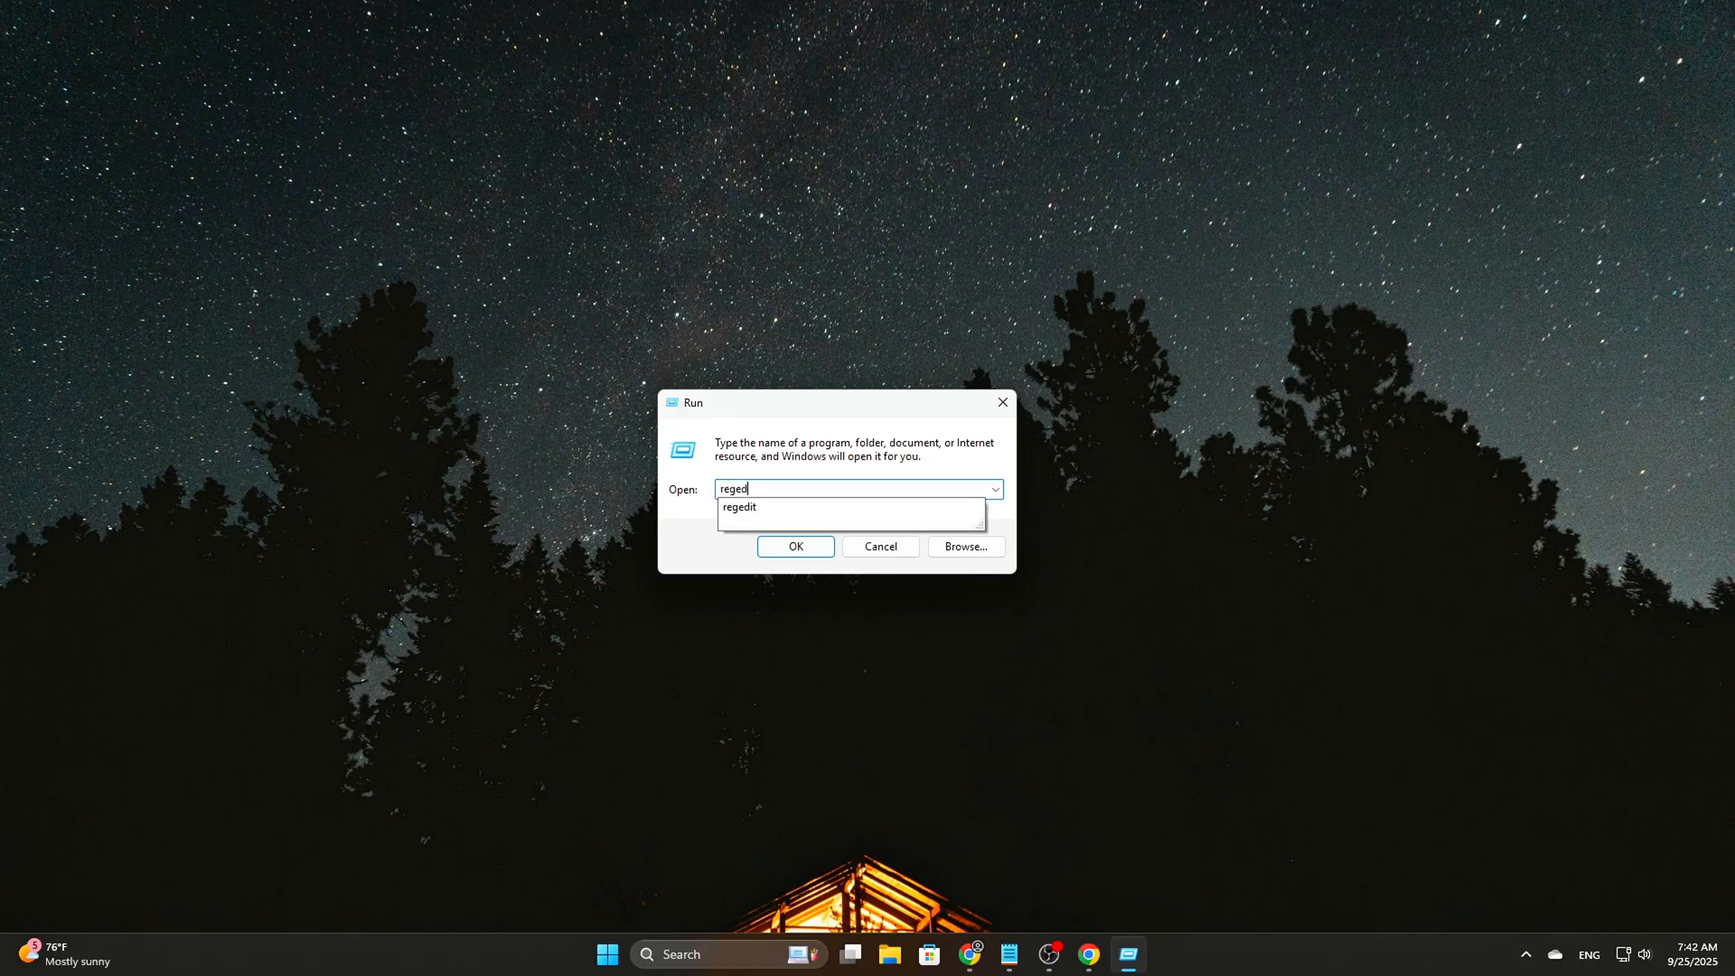
left_click(795, 546)
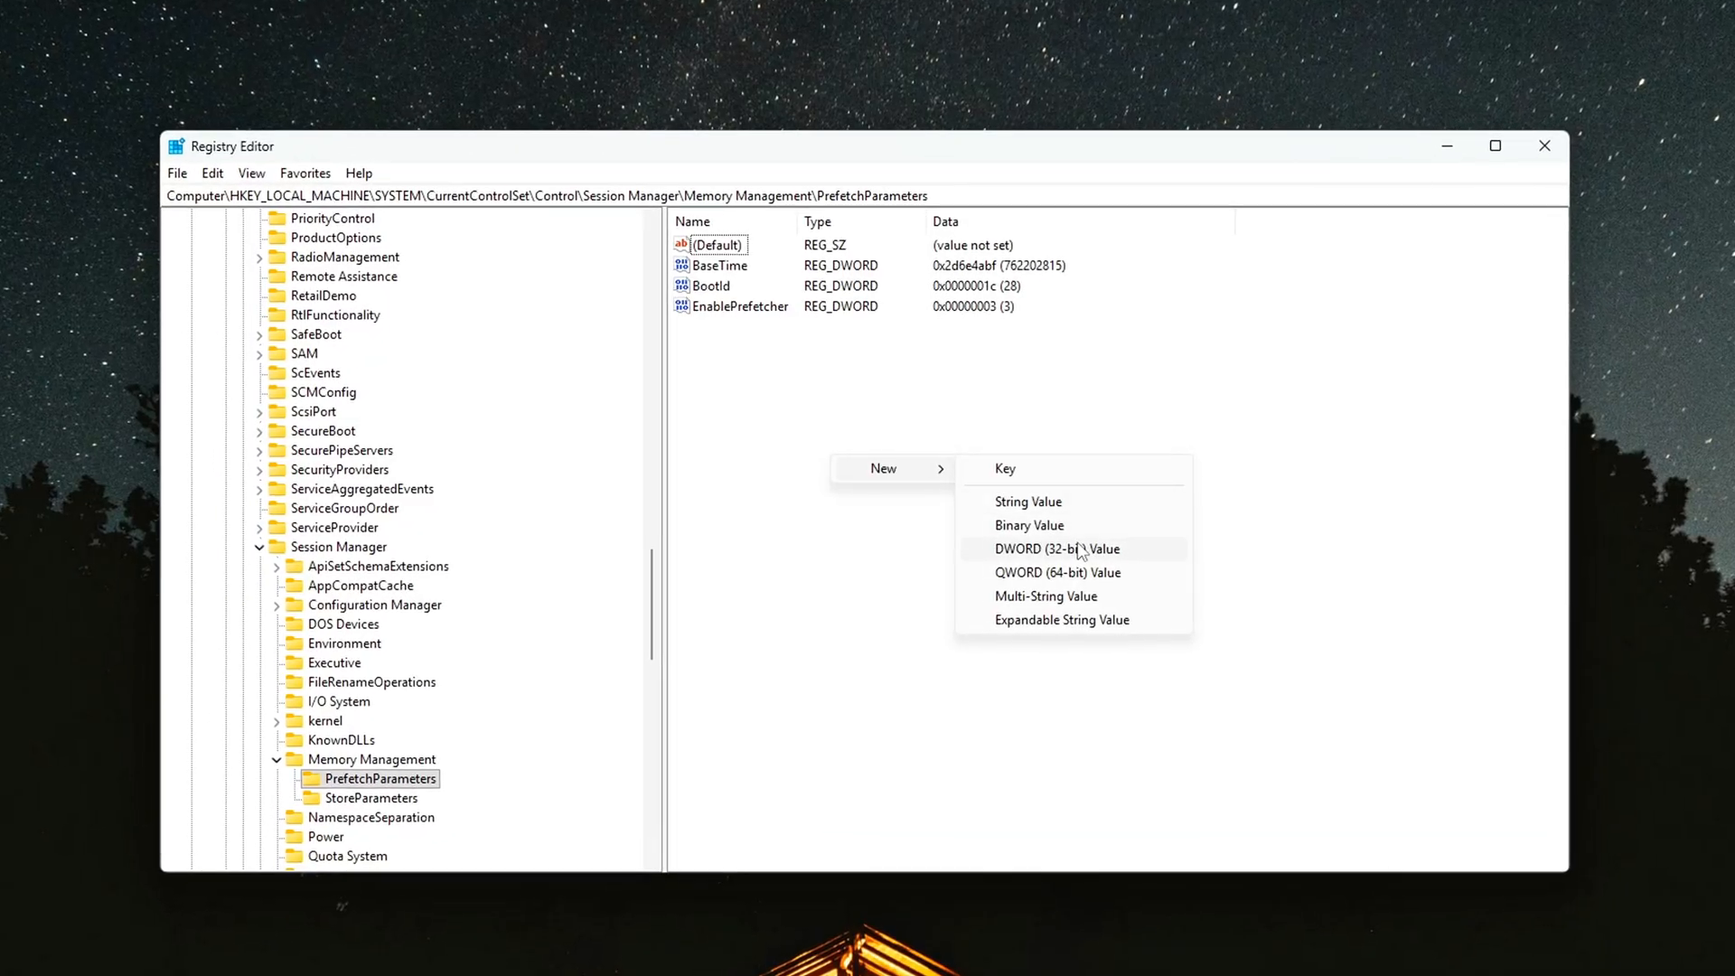
left_click(1056, 549)
type("0")
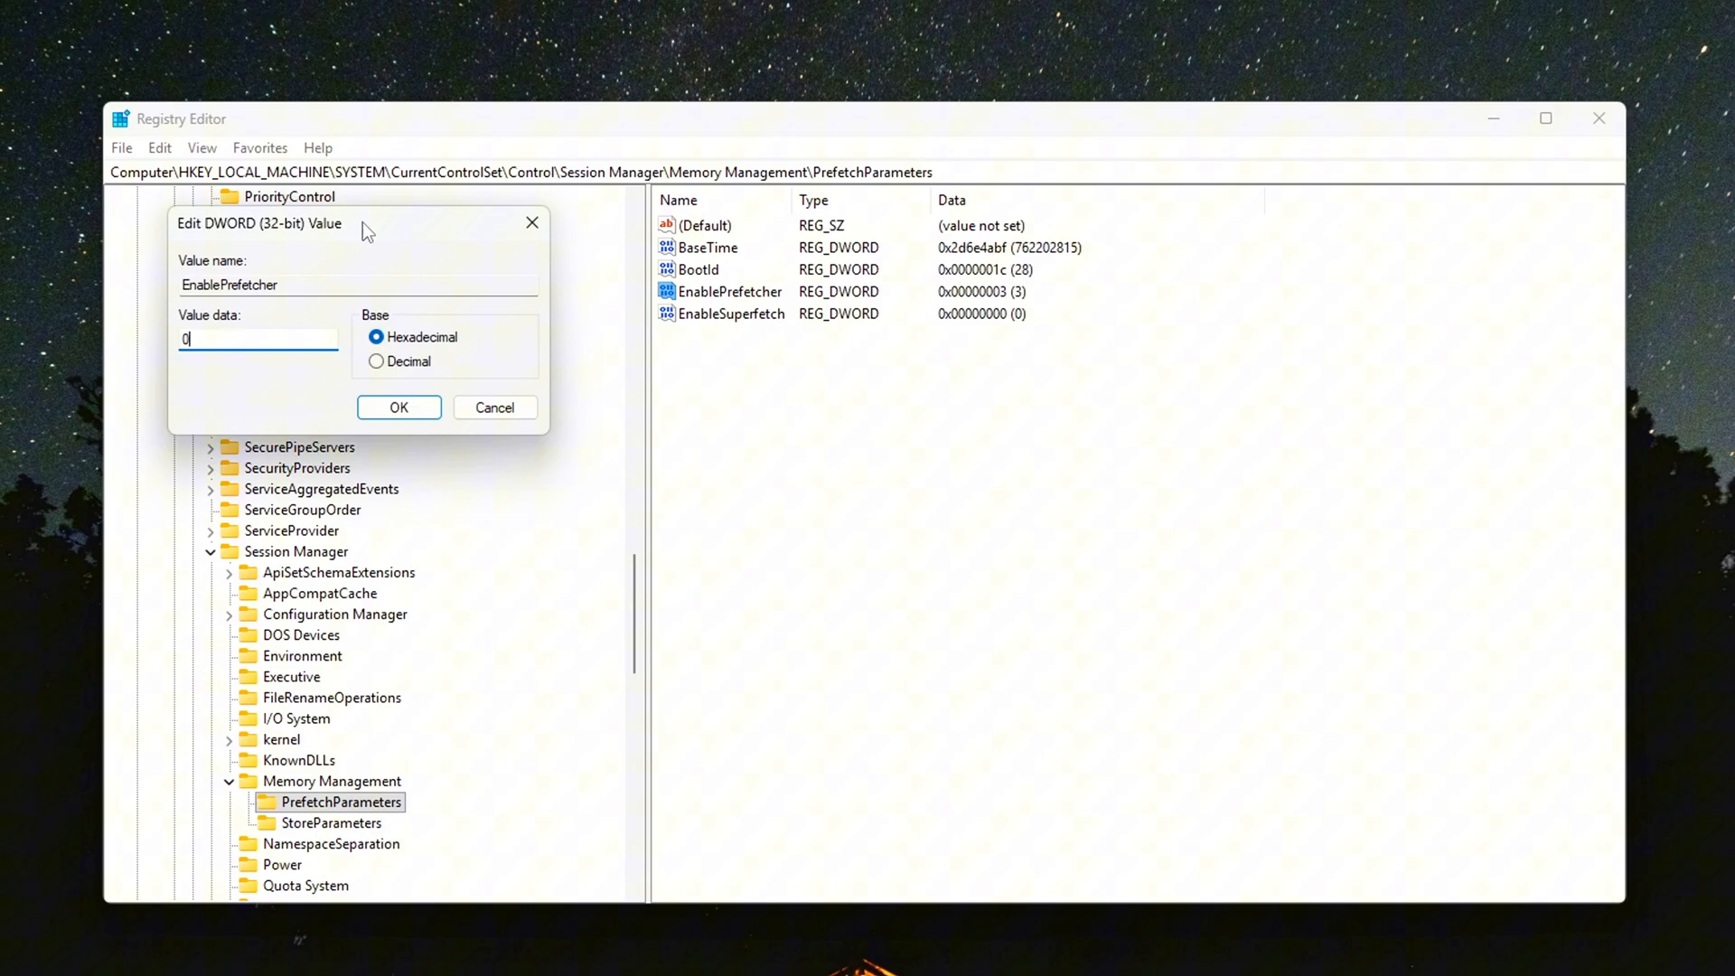
left_click(398, 407)
type("MirrorDump")
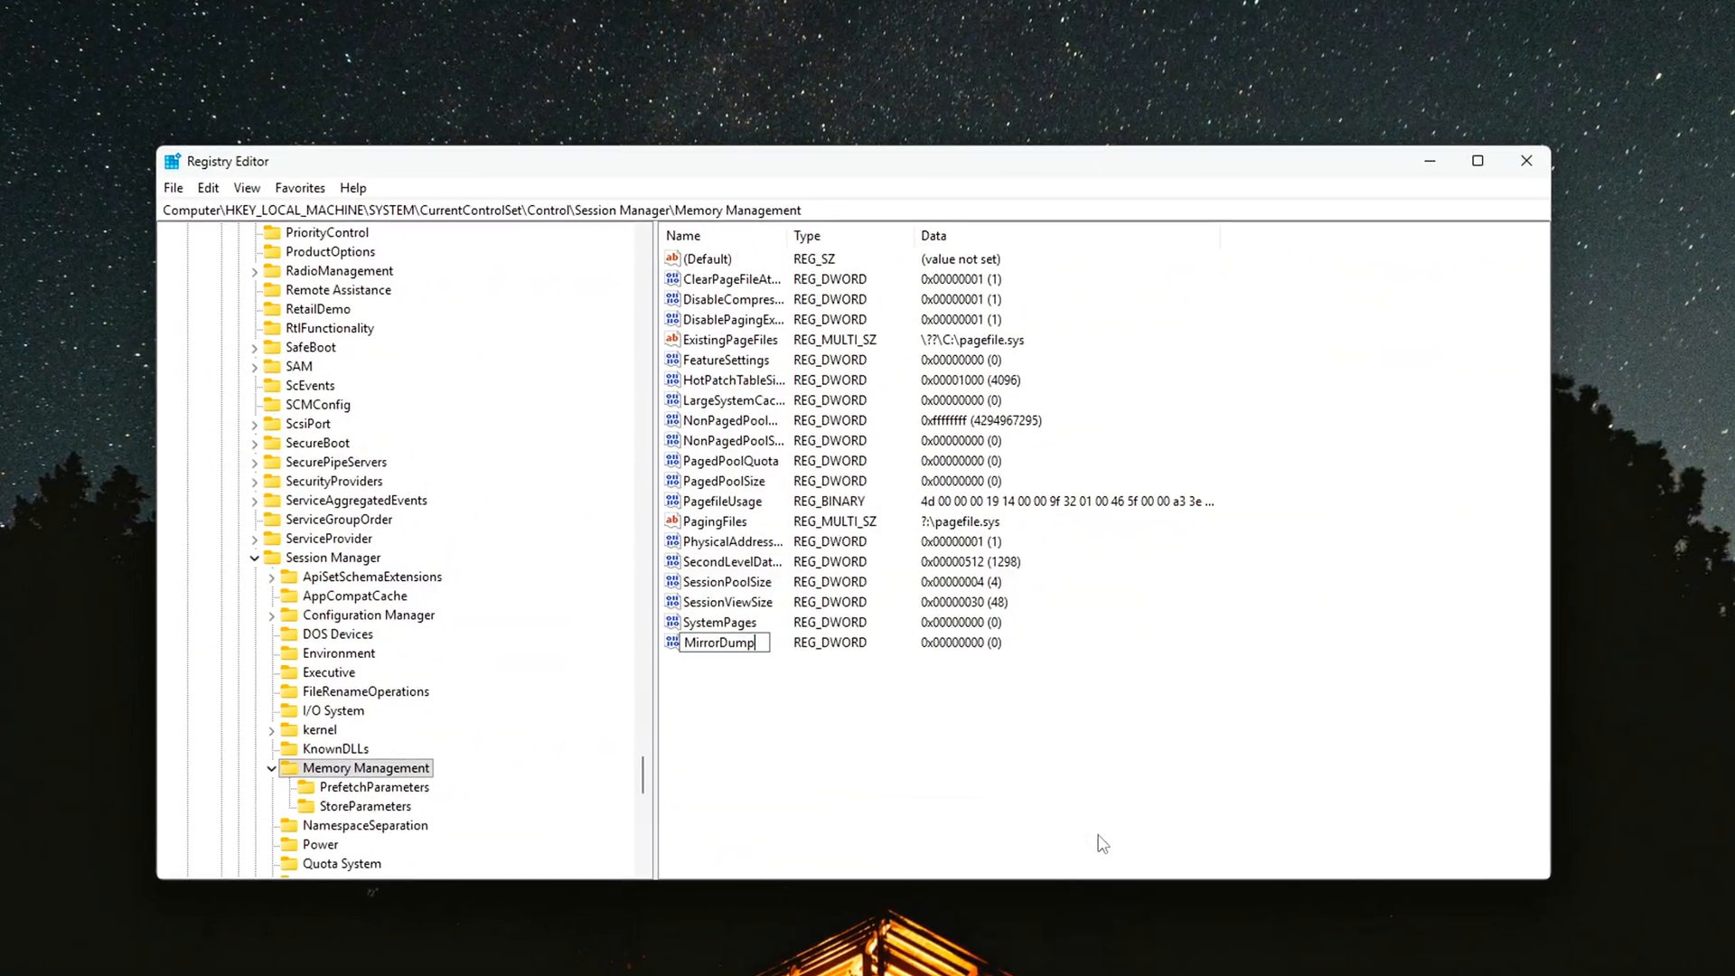
- Set the MirrorDump DWORD to 0 and bring up the Startup and Recovery settings
double_click(720, 642)
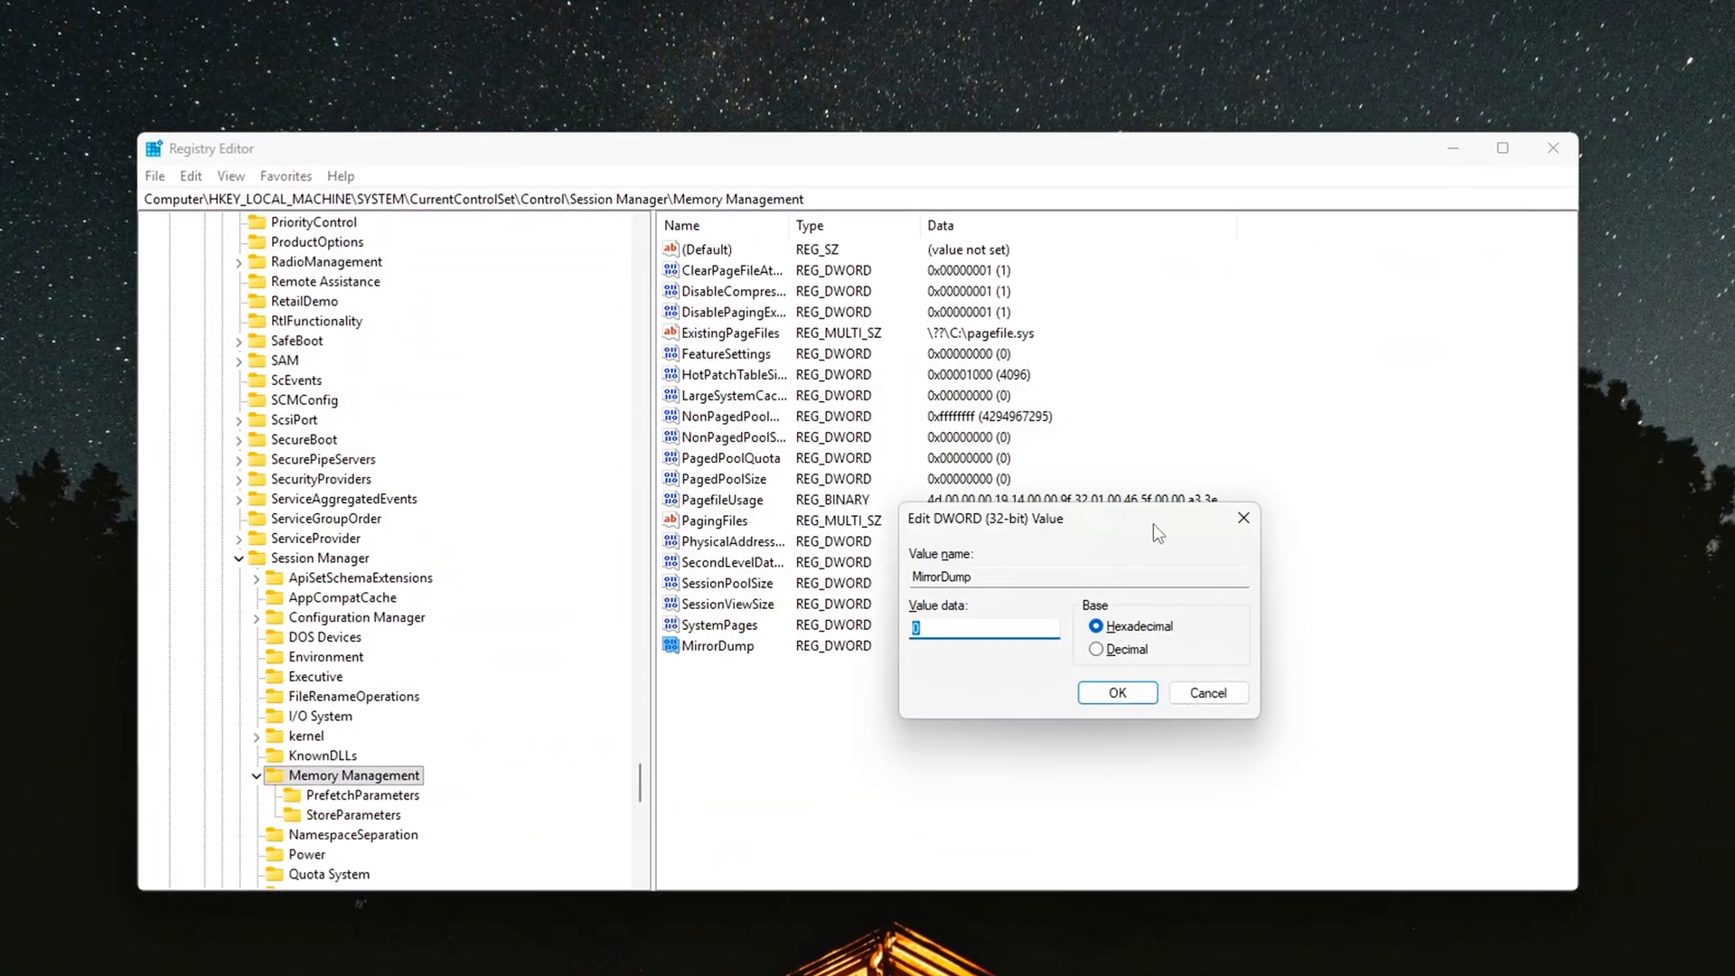
left_click(1115, 691)
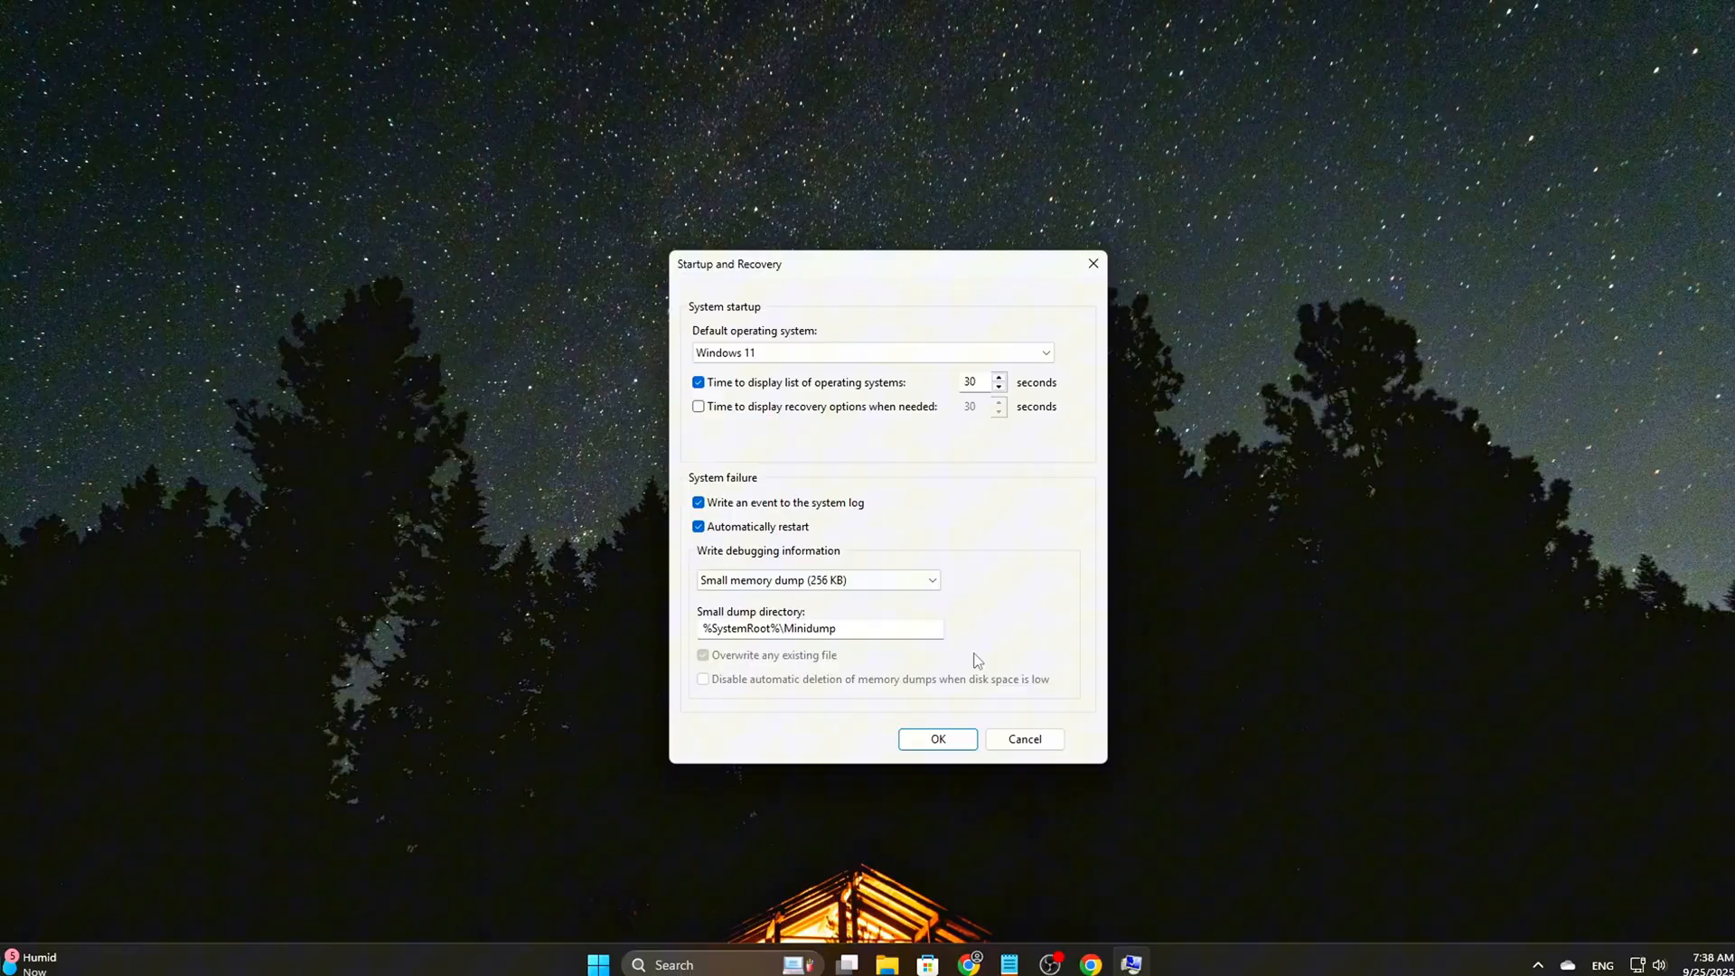
left_click(818, 580)
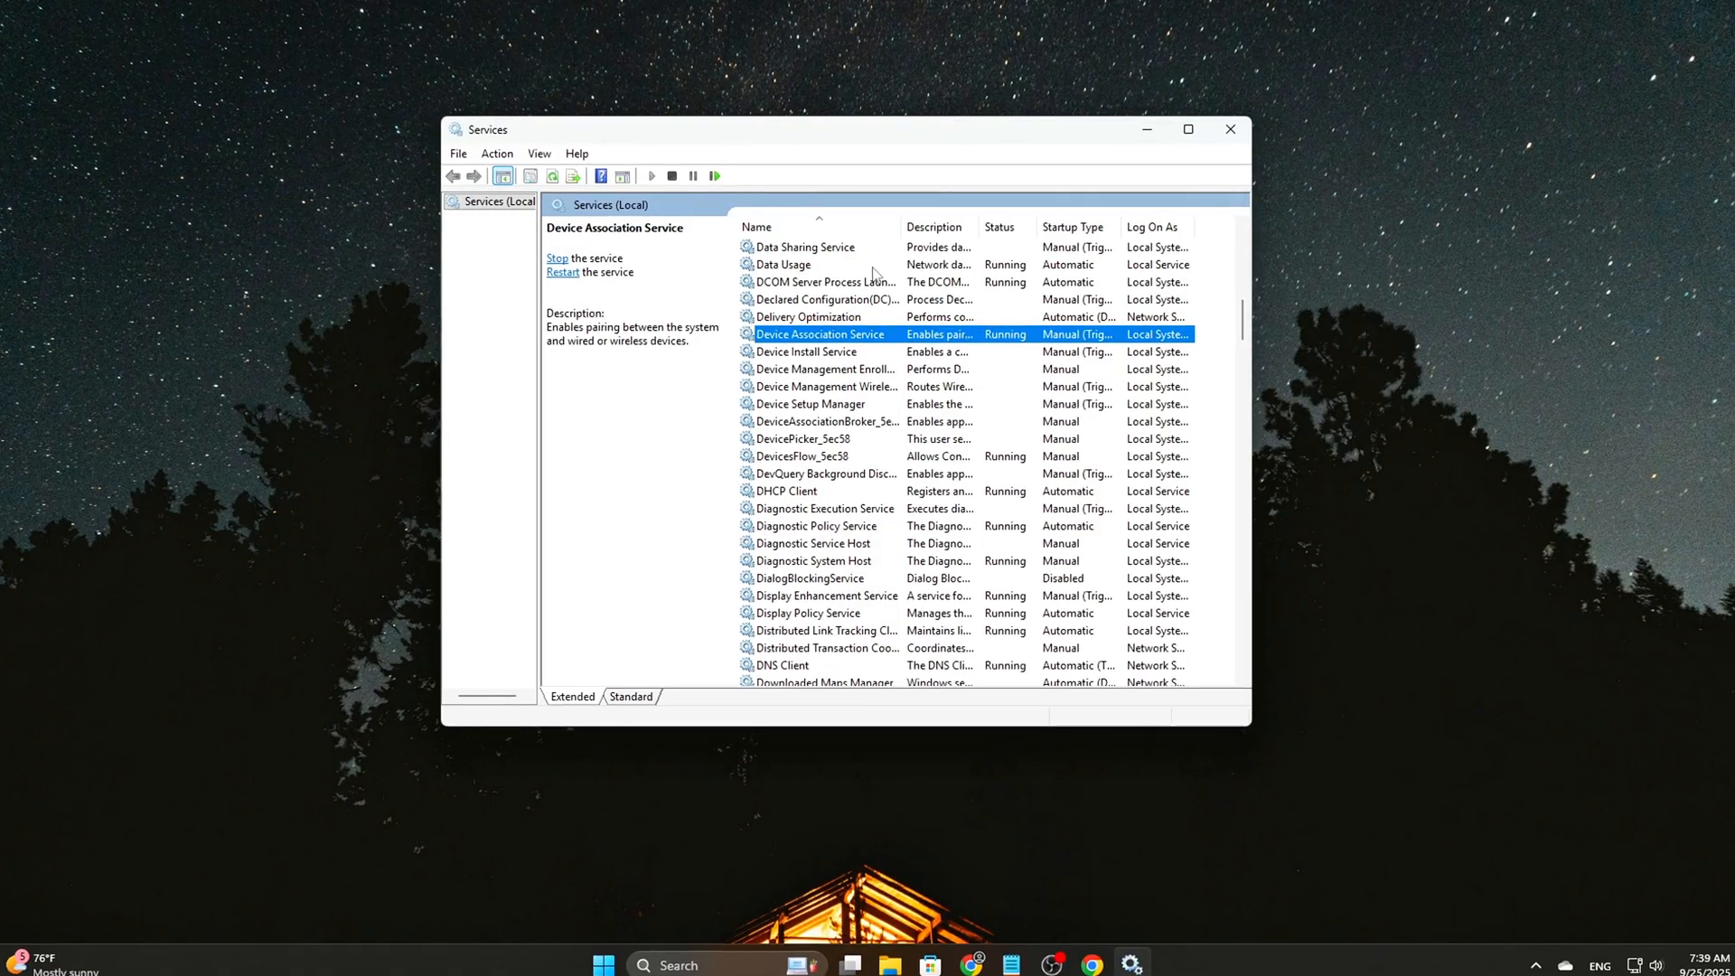
- Open Diagnostic Policy Service properties and expand its Startup type dropdown
left_click(813, 540)
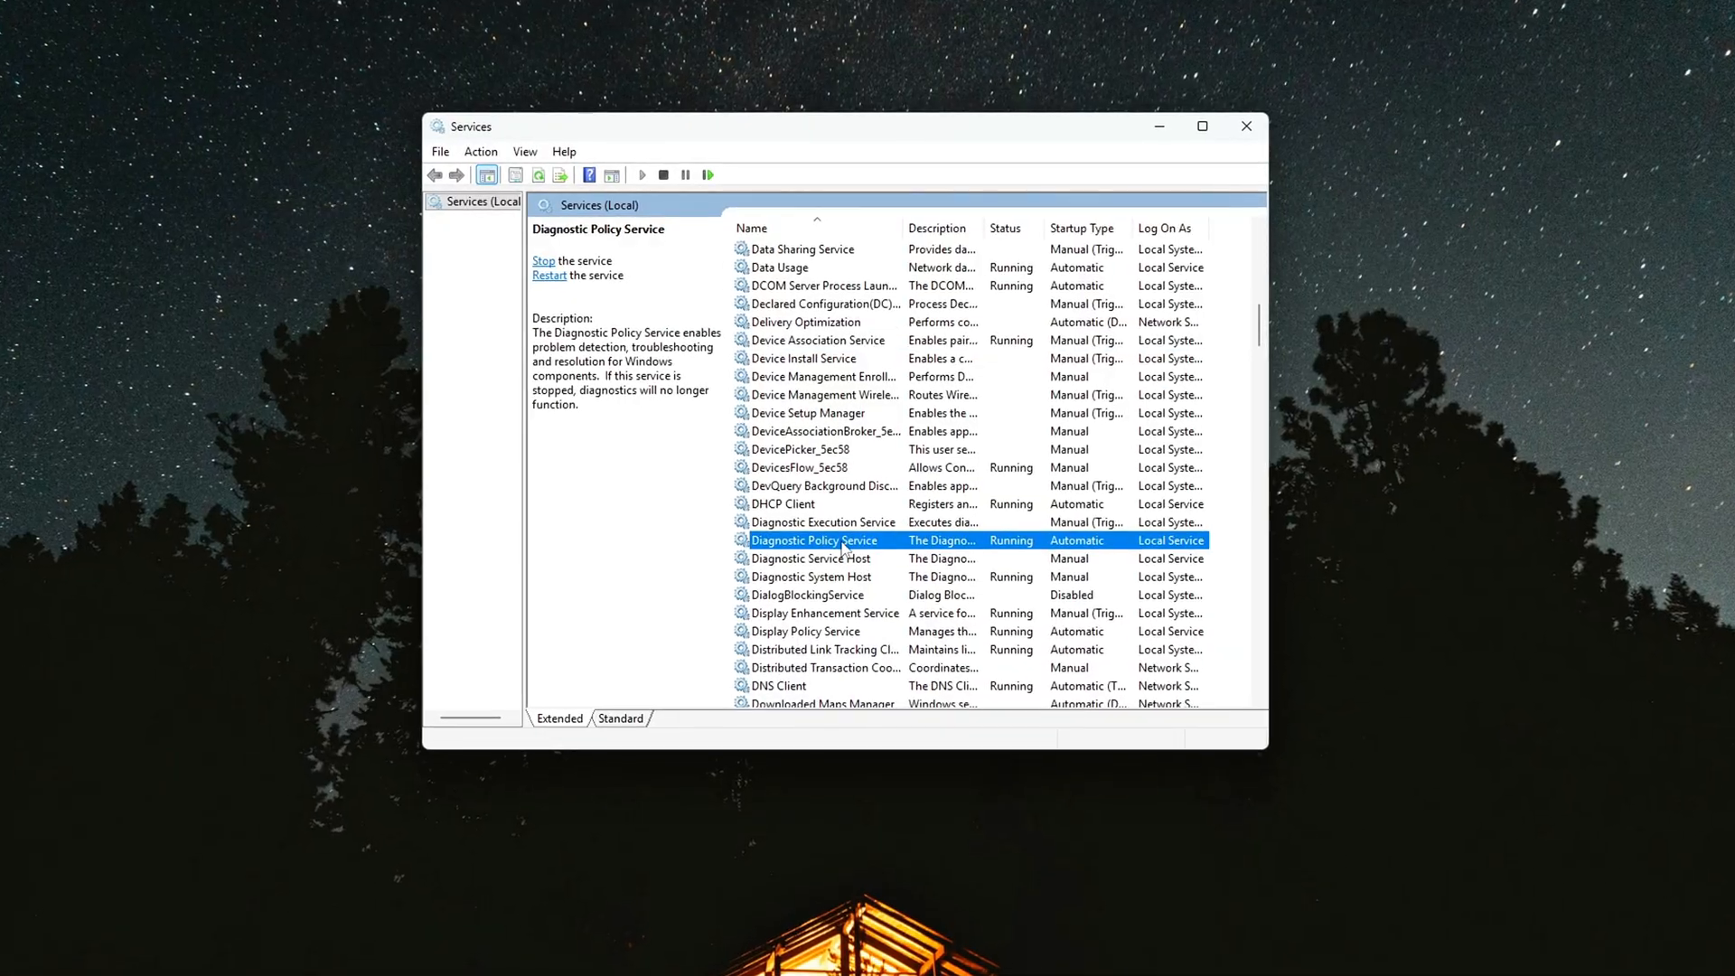
double_click(815, 541)
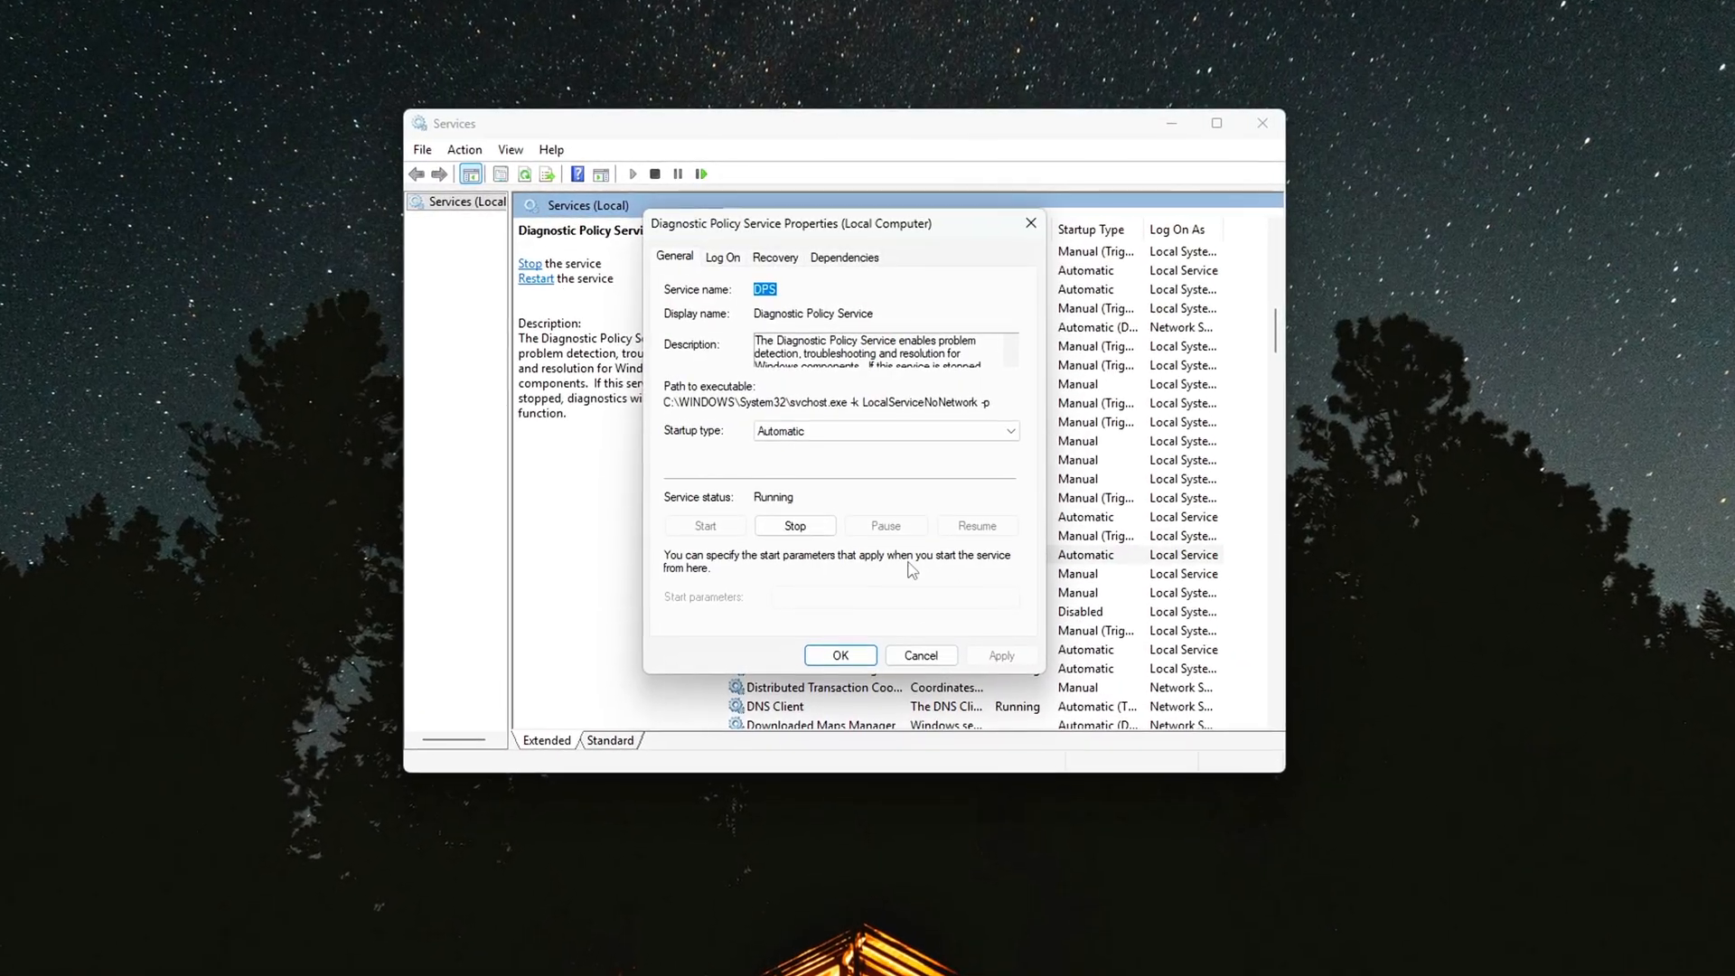
left_click(1009, 432)
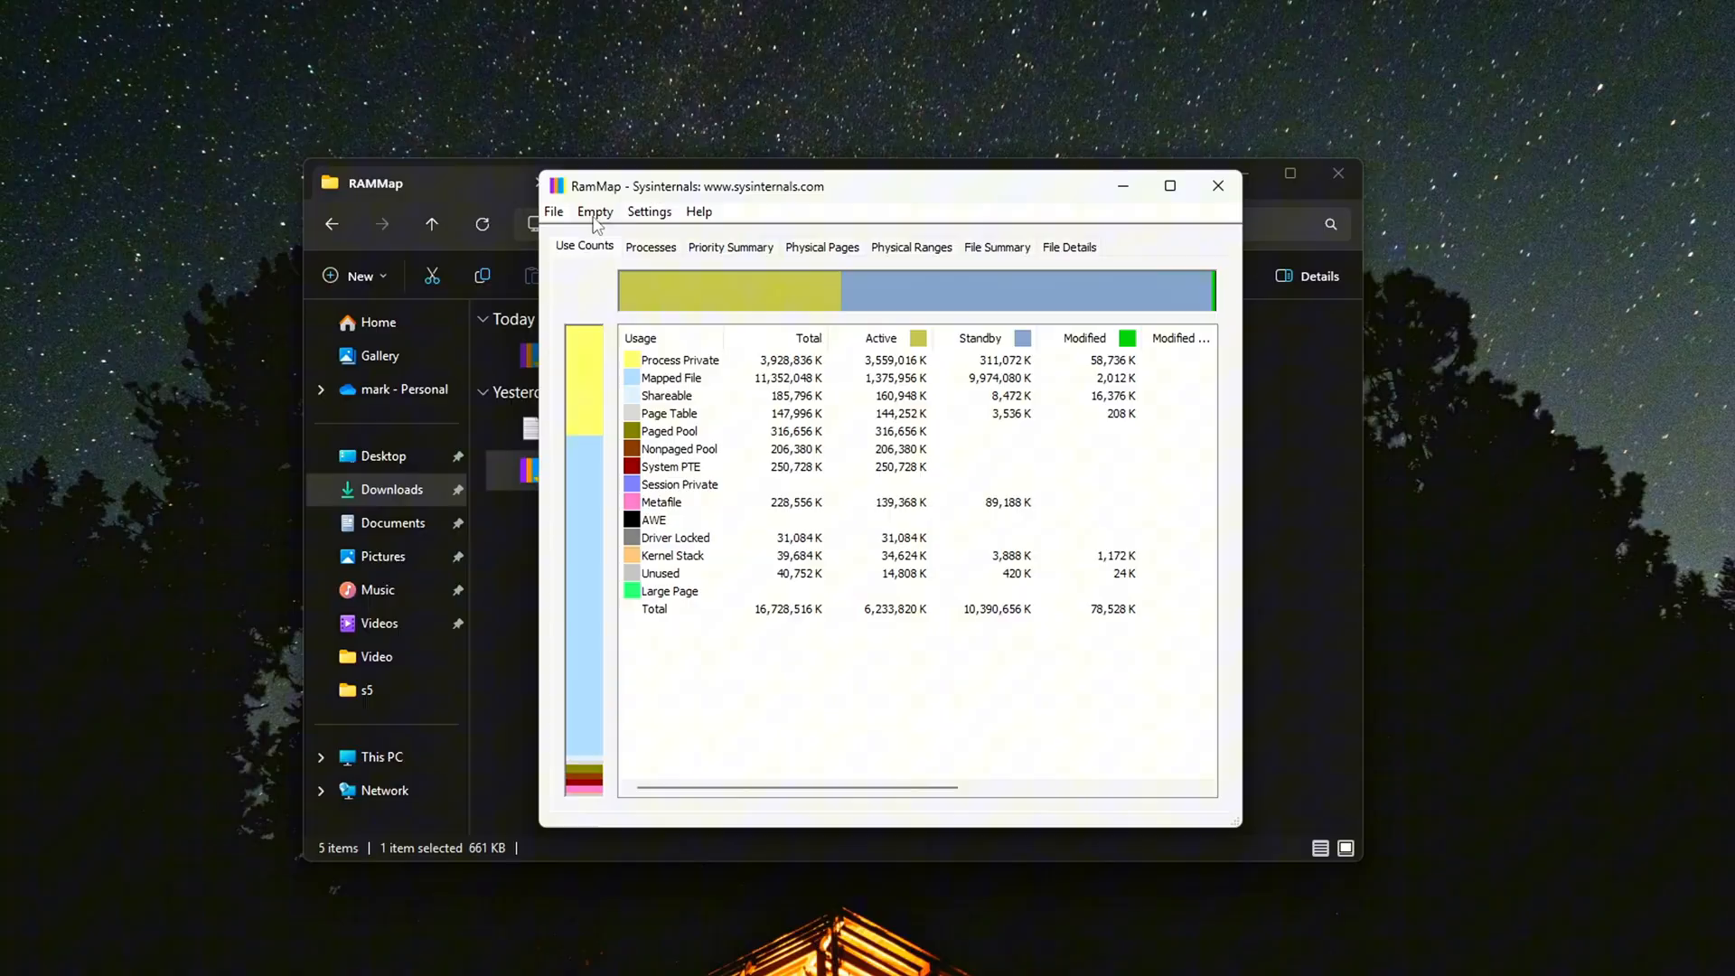
- Open RAMMap's Empty menu listing working set and standby list purge options
left_click(595, 211)
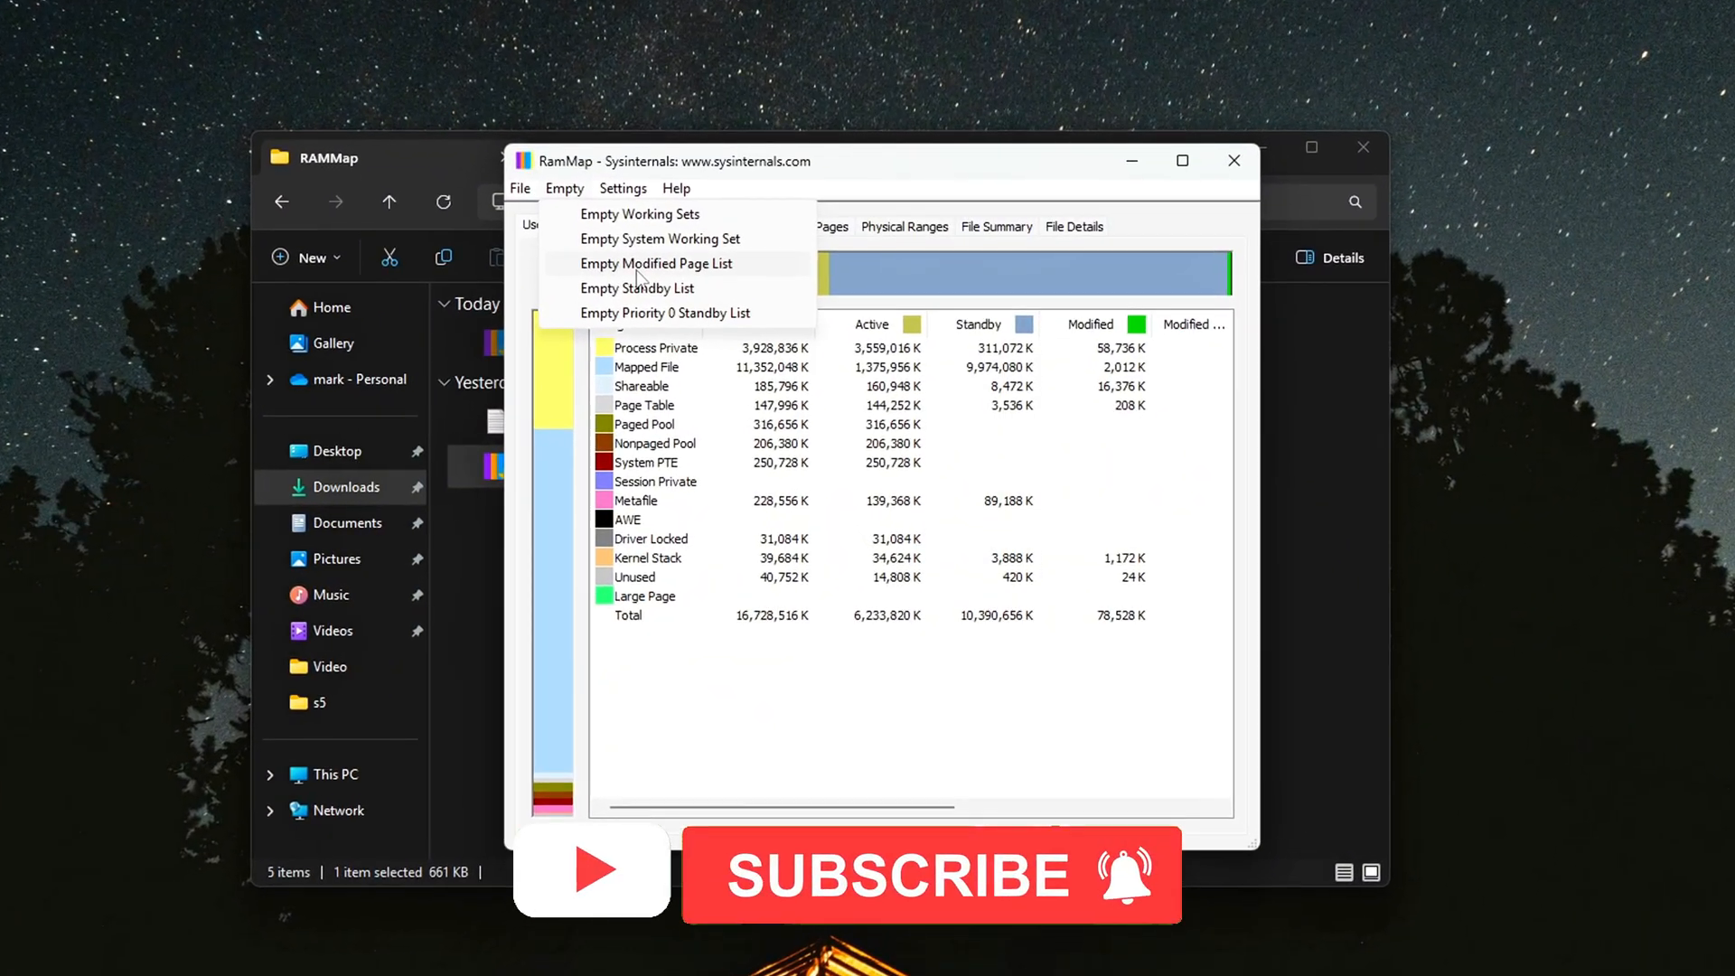